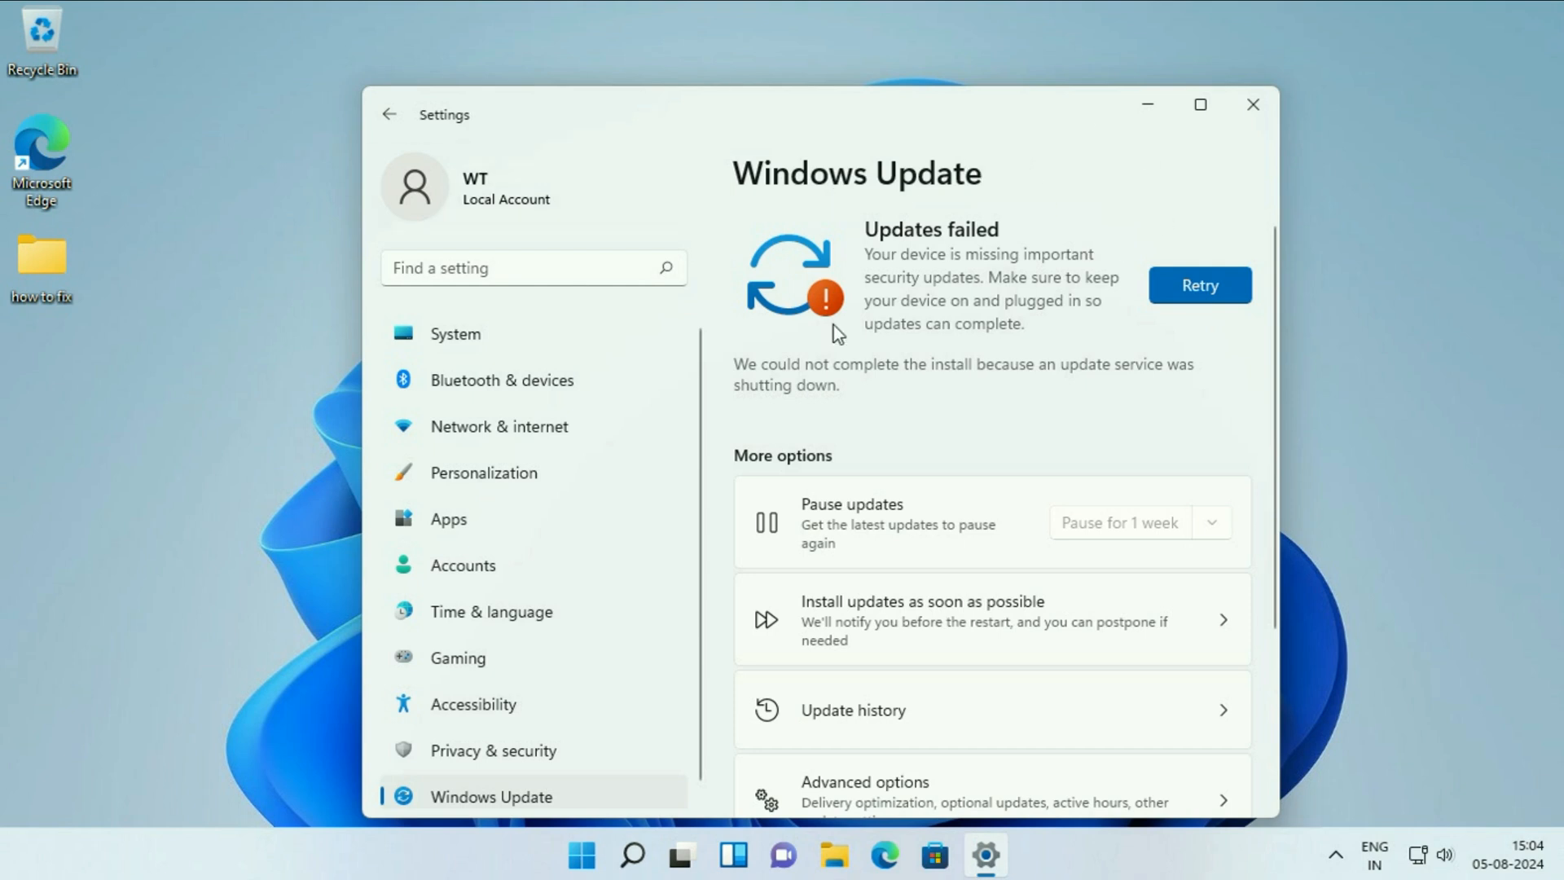
{"action": "mouse_move", "coordinate": [916, 332]}
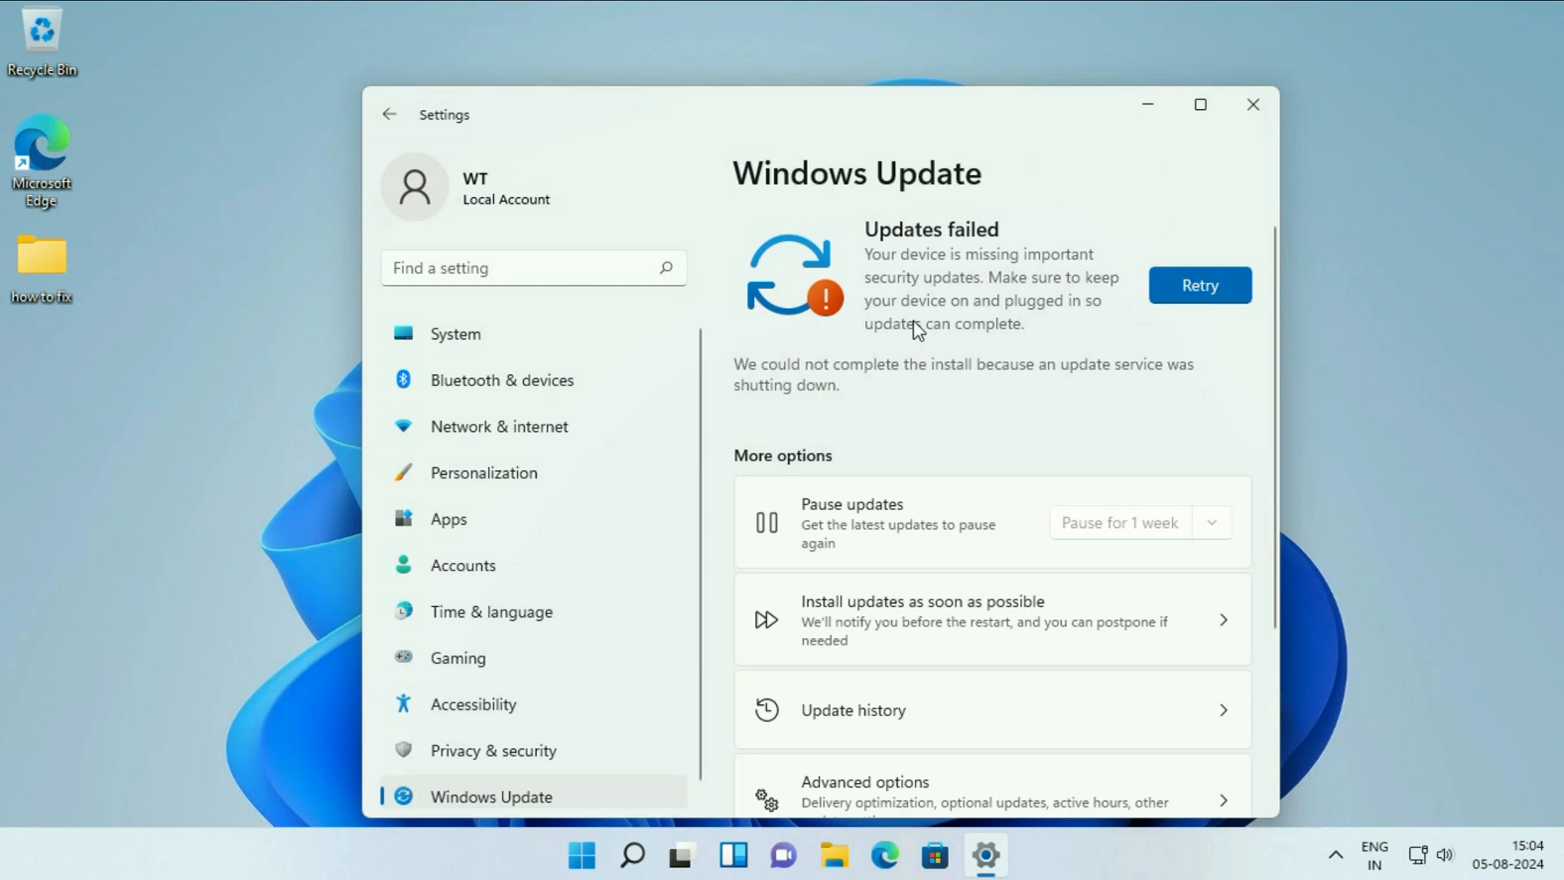
{"action": "mouse_move", "coordinate": [832, 235]}
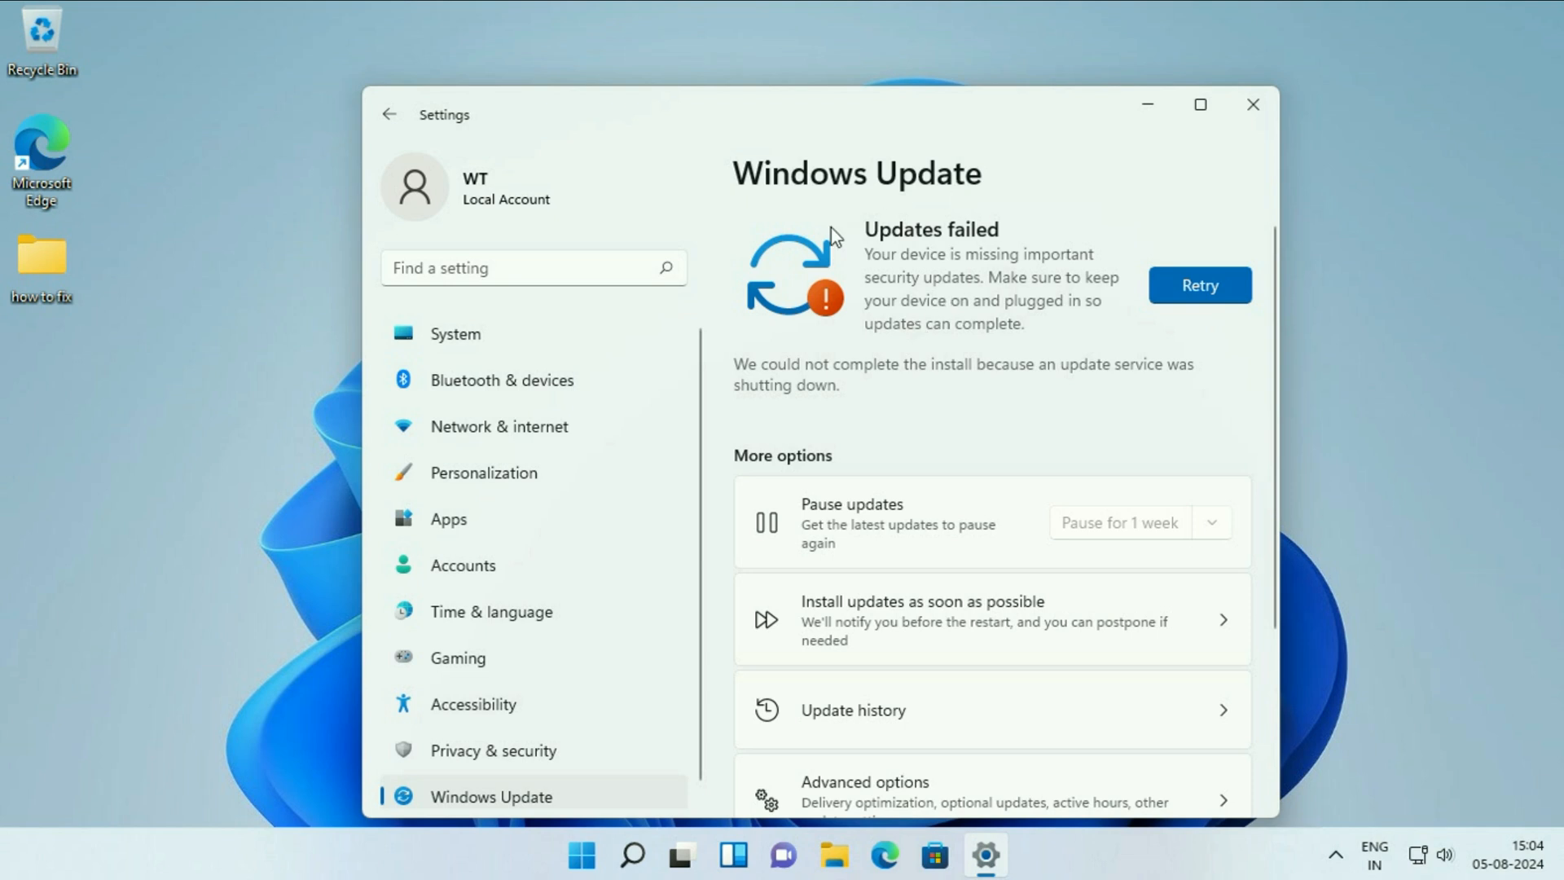
Maximize Settings on the Windows Update page to read the 'Updates failed' message.
{"action": "left_click", "coordinate": [1200, 104]}
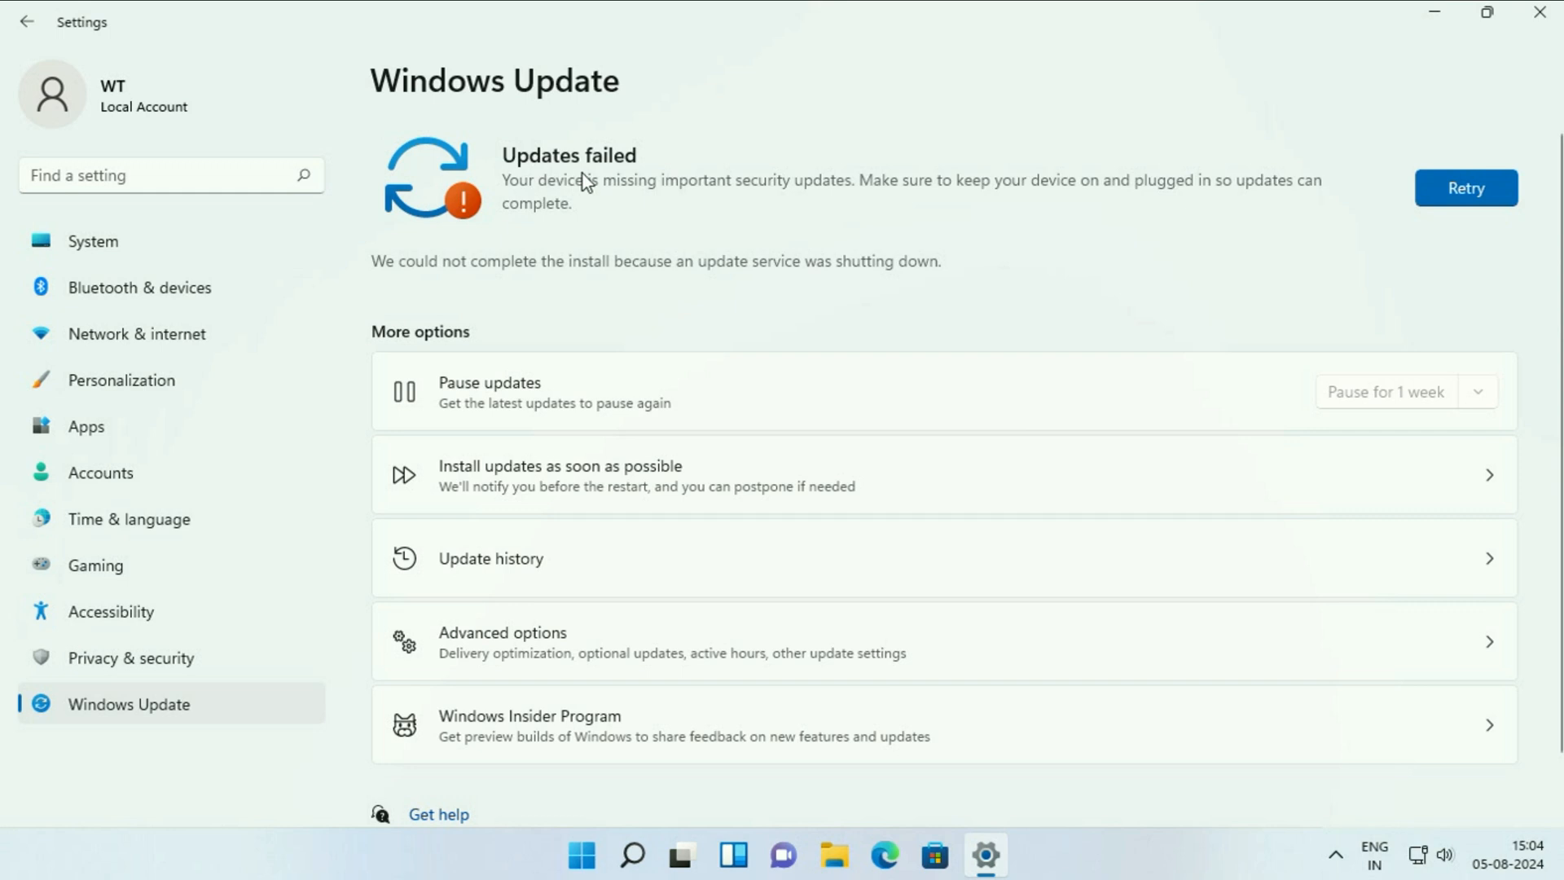
{"action": "mouse_move", "coordinate": [1087, 196]}
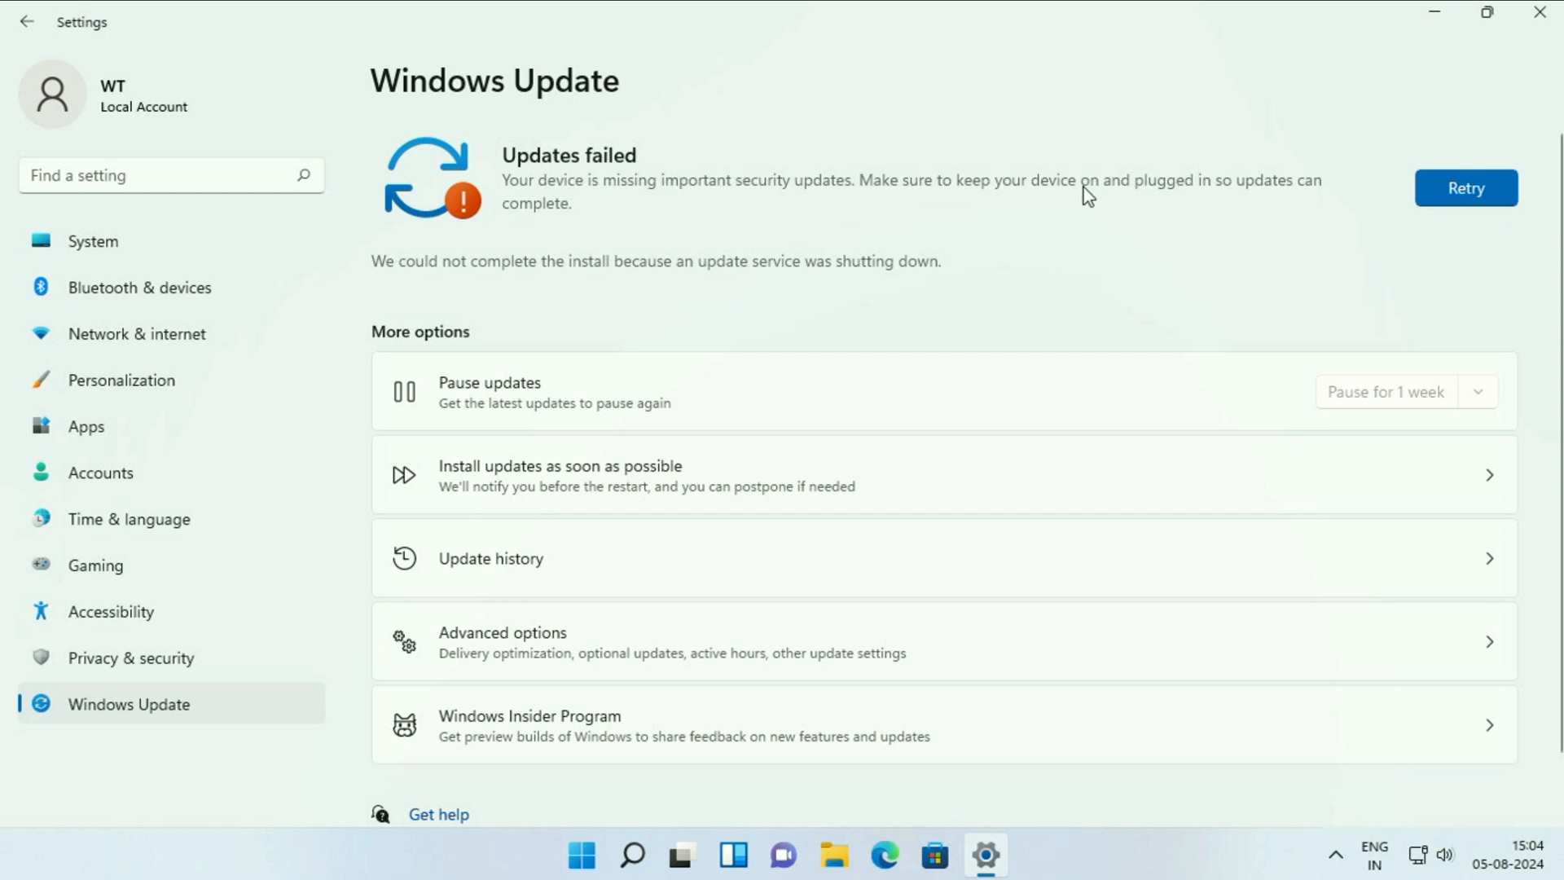
{"action": "mouse_move", "coordinate": [1414, 59]}
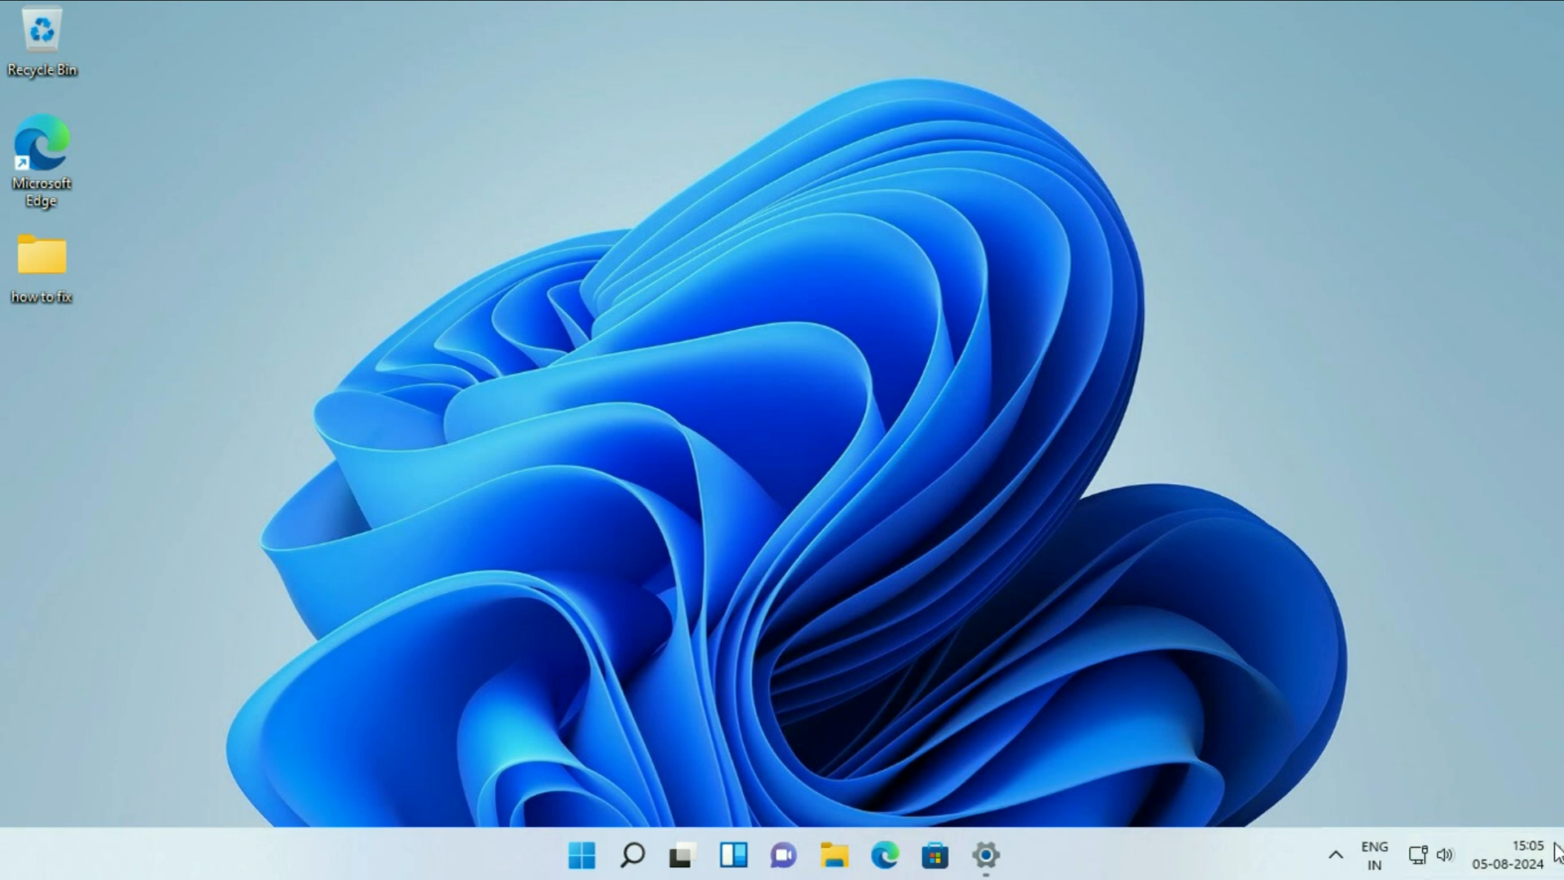
{"action": "mouse_move", "coordinate": [838, 826]}
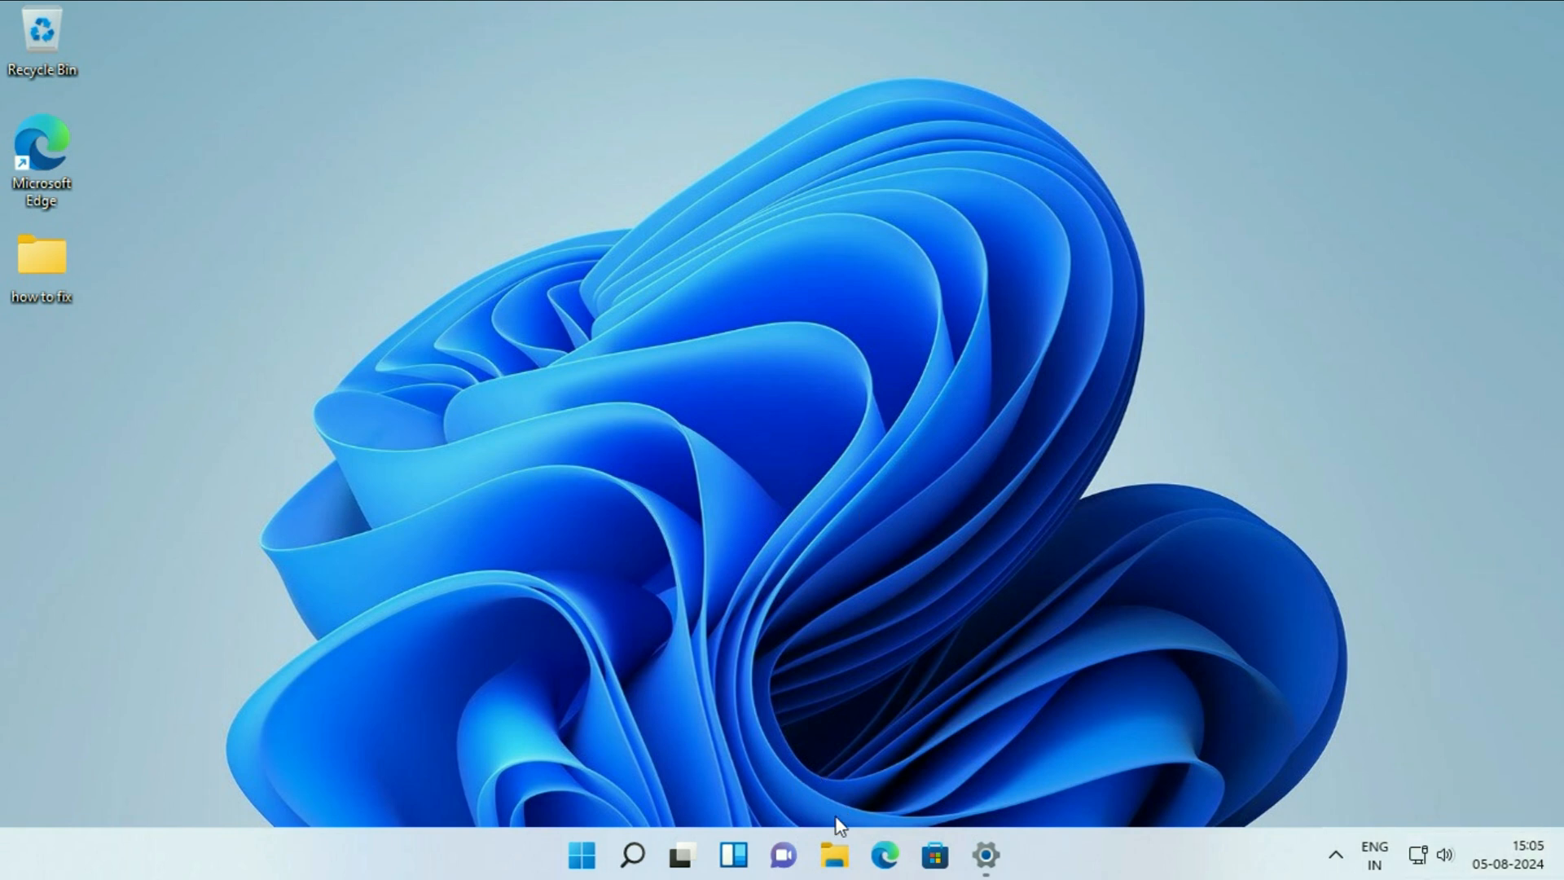
Show This PC's drives full-screen in File Explorer, including Local Disk (C:).
{"action": "left_click", "coordinate": [834, 856]}
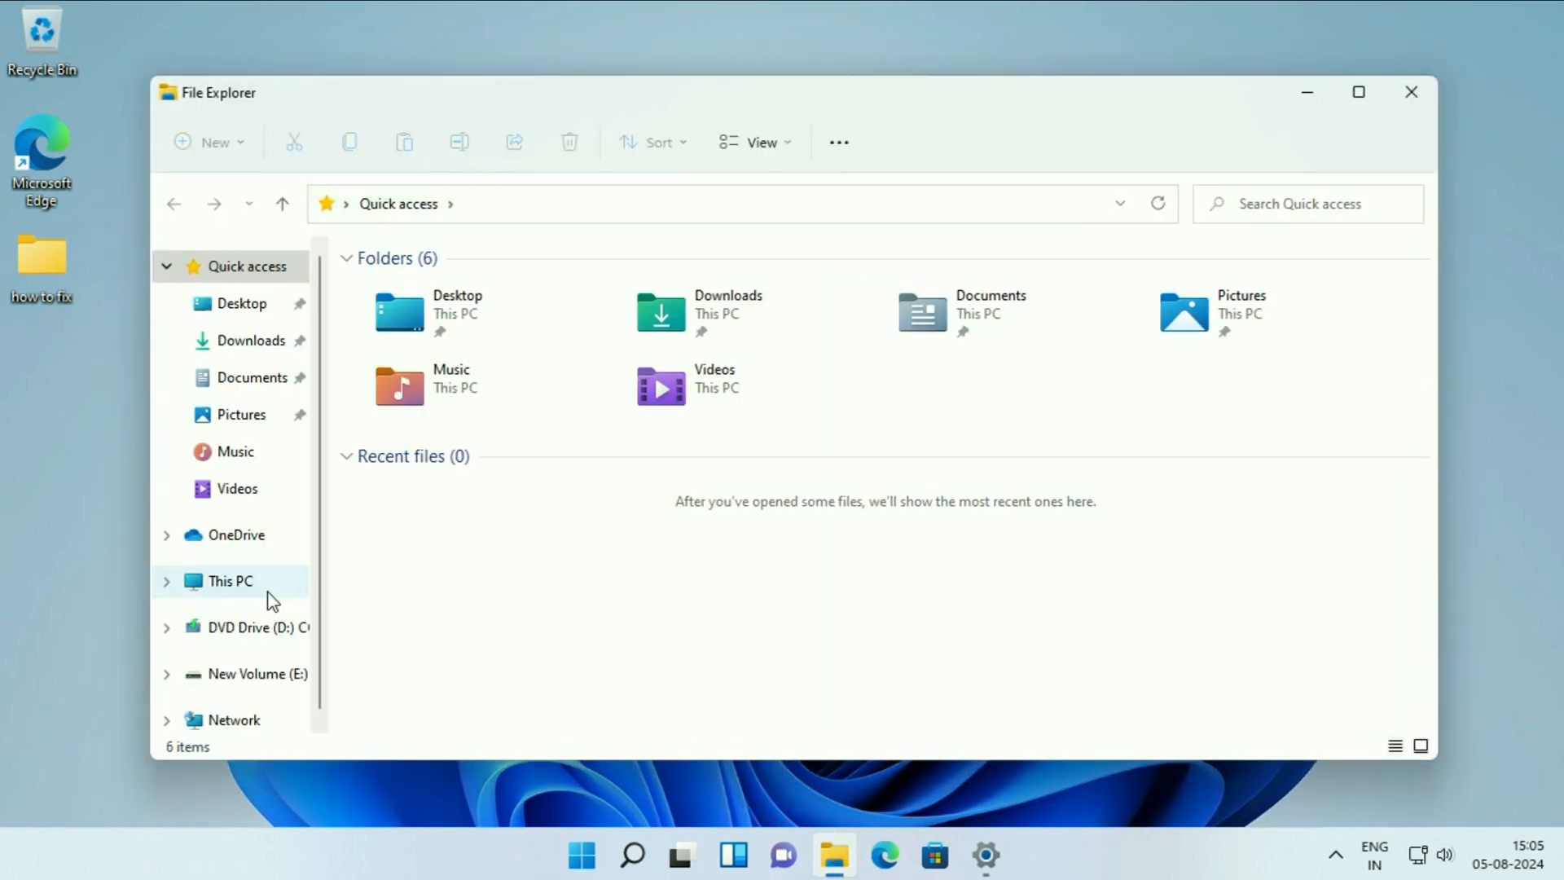
{"action": "left_click", "coordinate": [230, 580]}
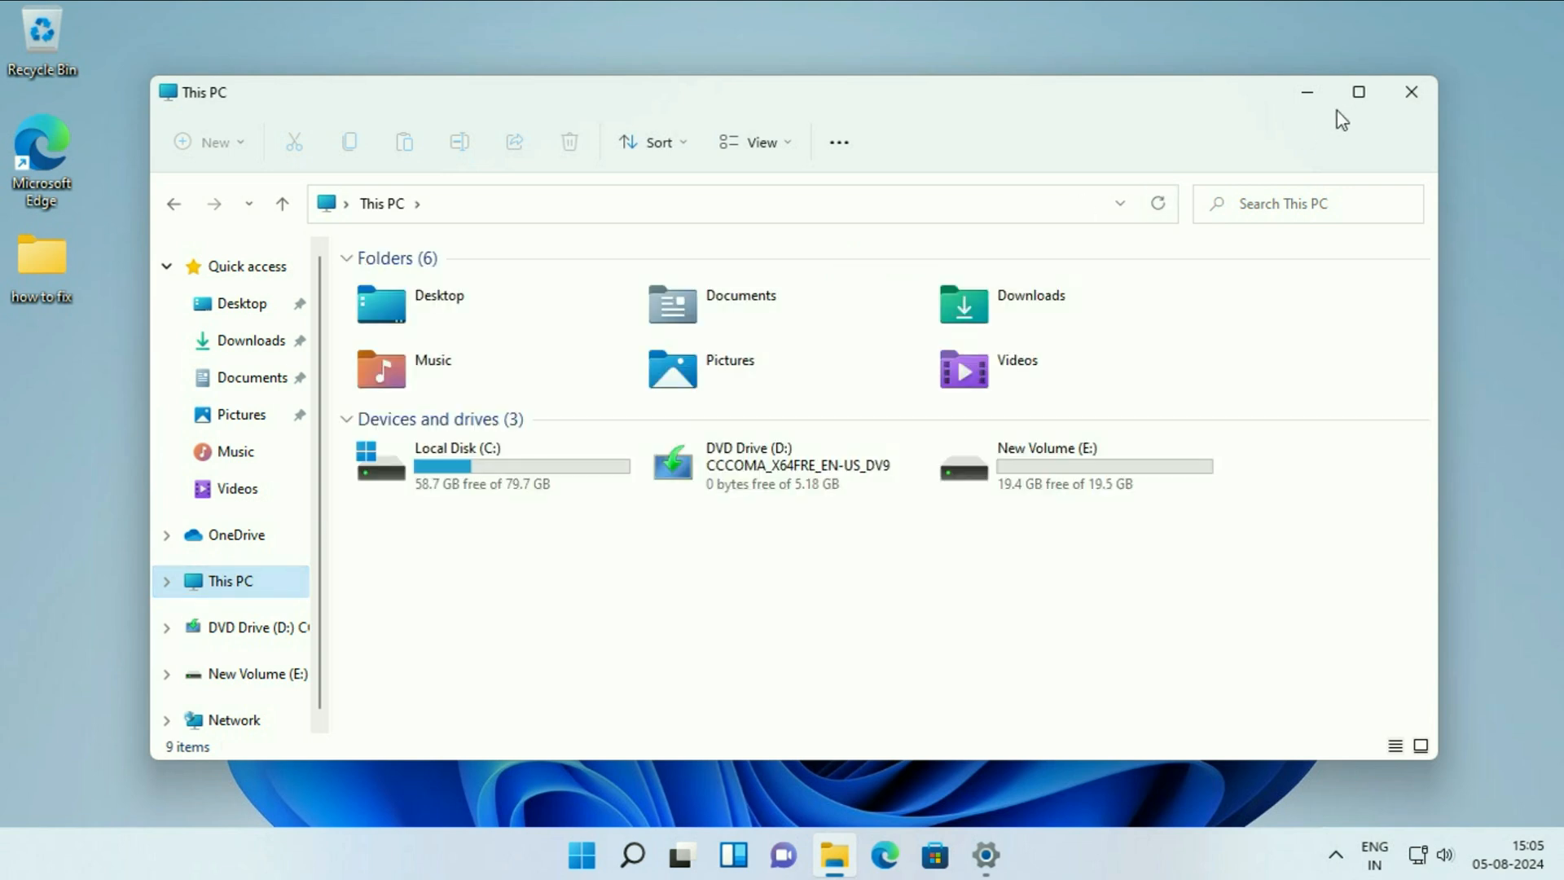
{"action": "left_click", "coordinate": [1357, 91]}
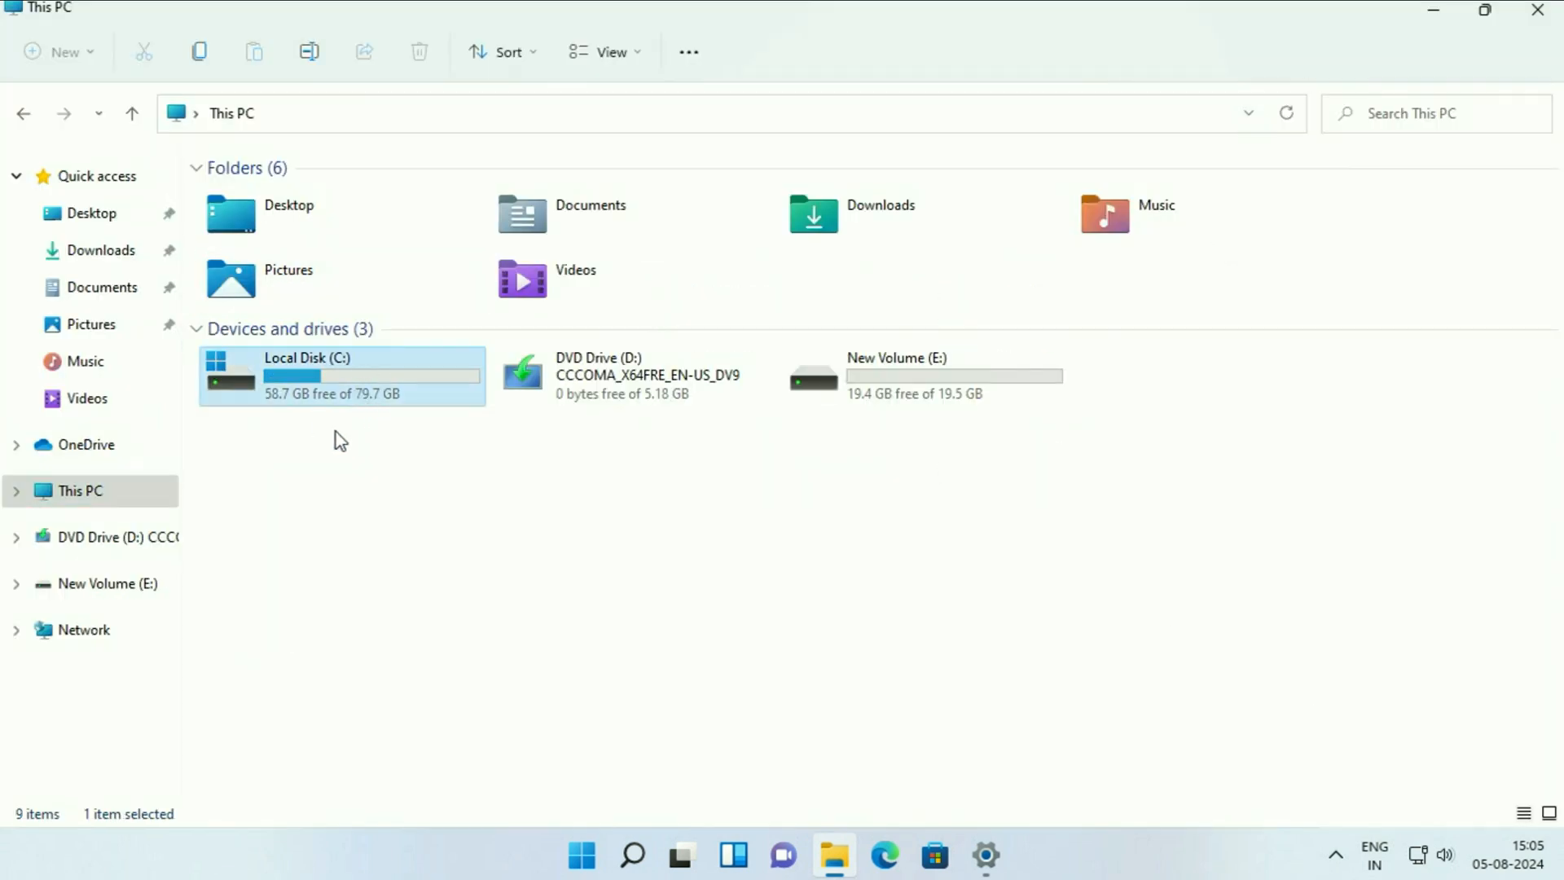
{"action": "mouse_move", "coordinate": [388, 398]}
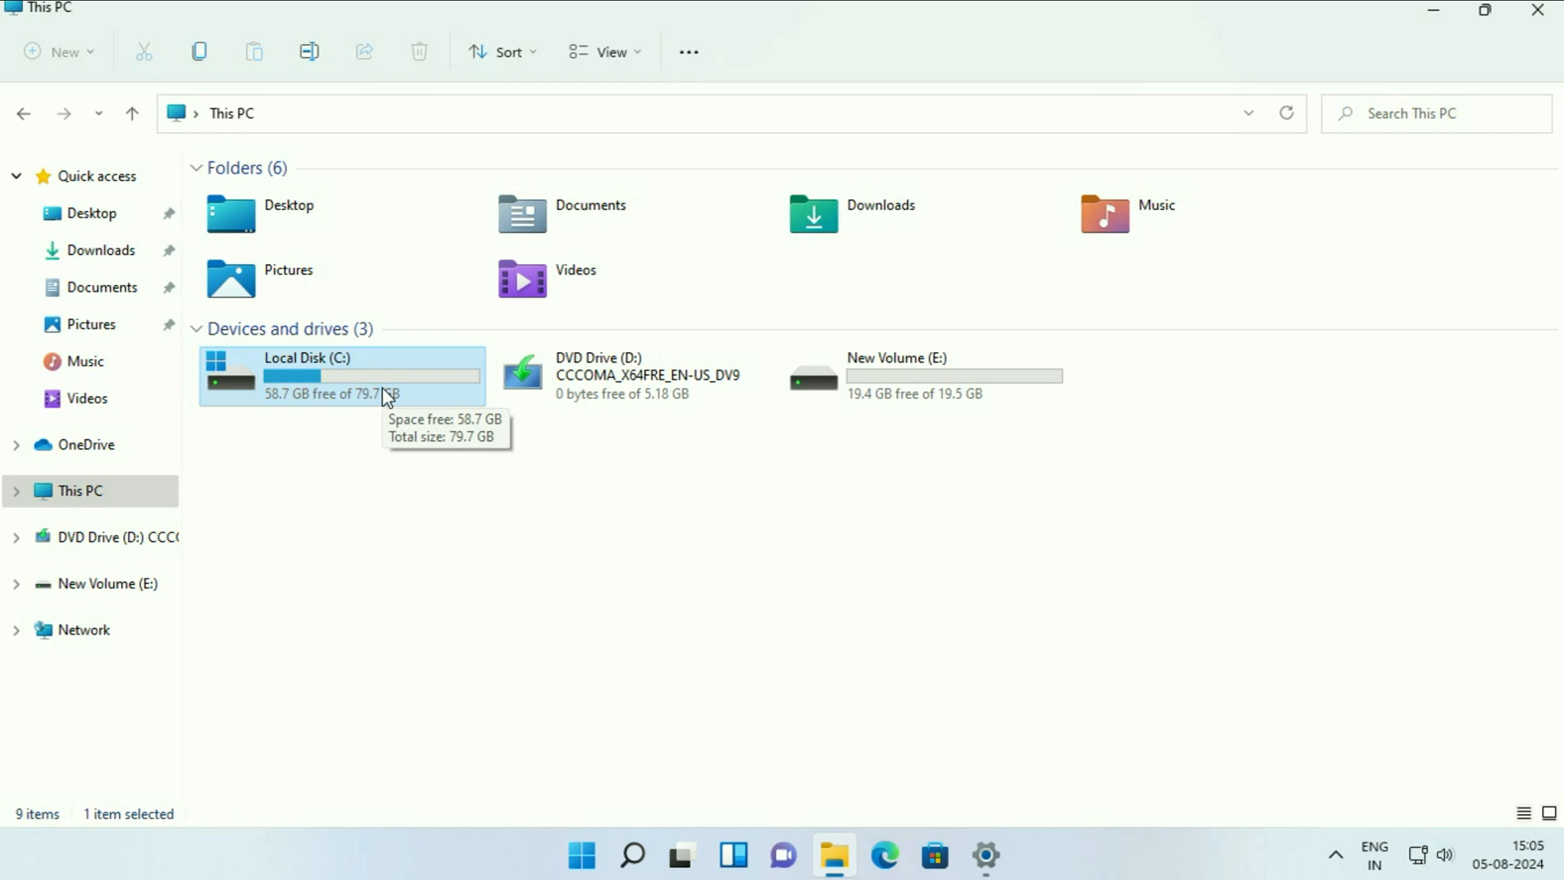
{"action": "mouse_move", "coordinate": [386, 419]}
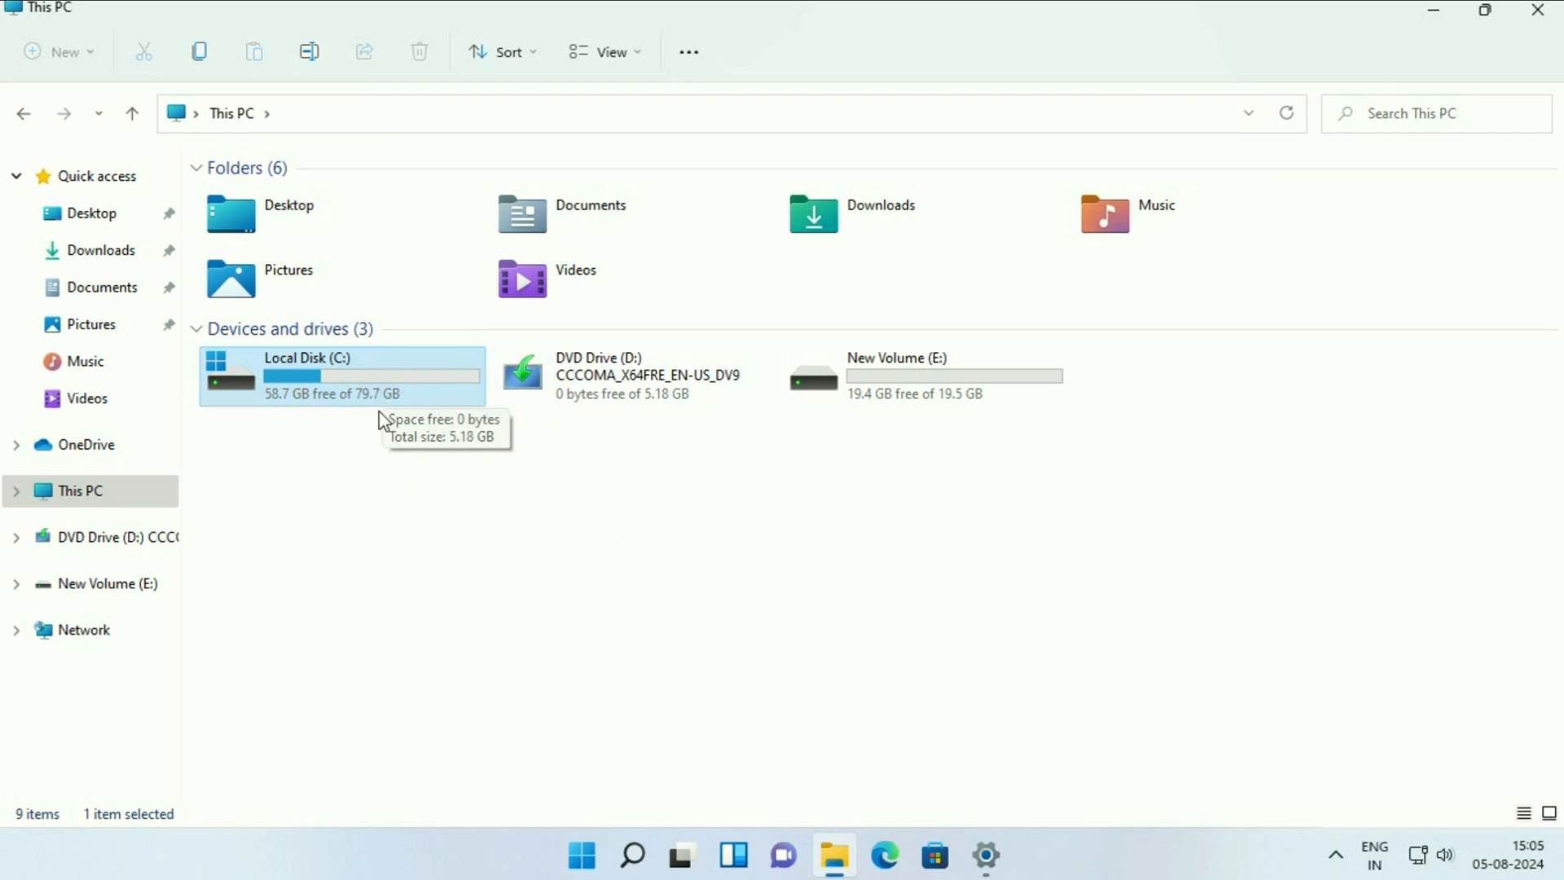
{"action": "mouse_move", "coordinate": [418, 400]}
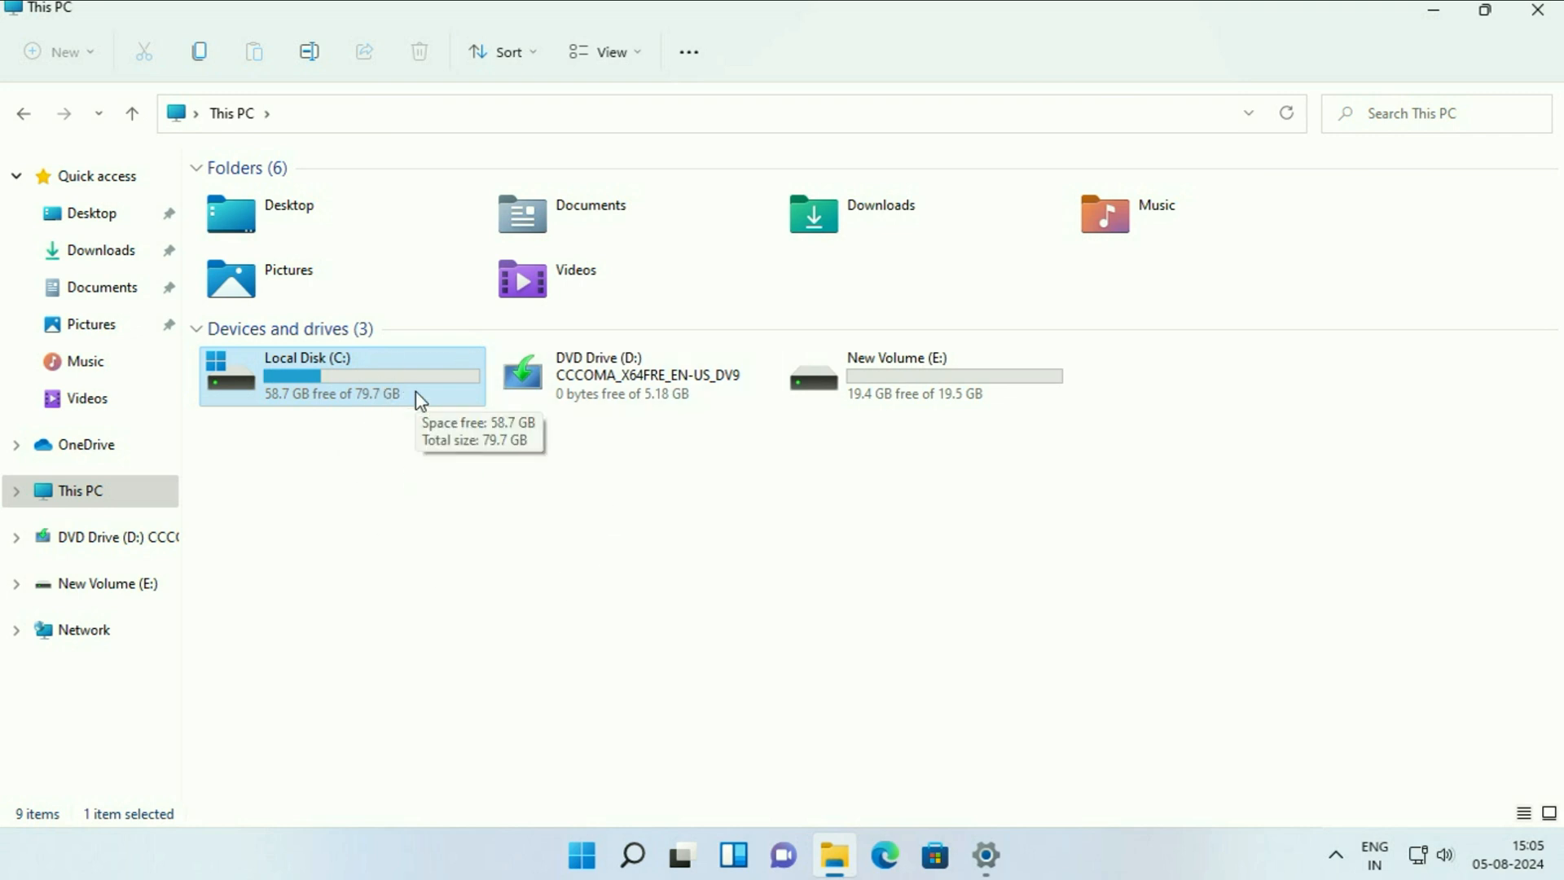
{"action": "mouse_move", "coordinate": [327, 376]}
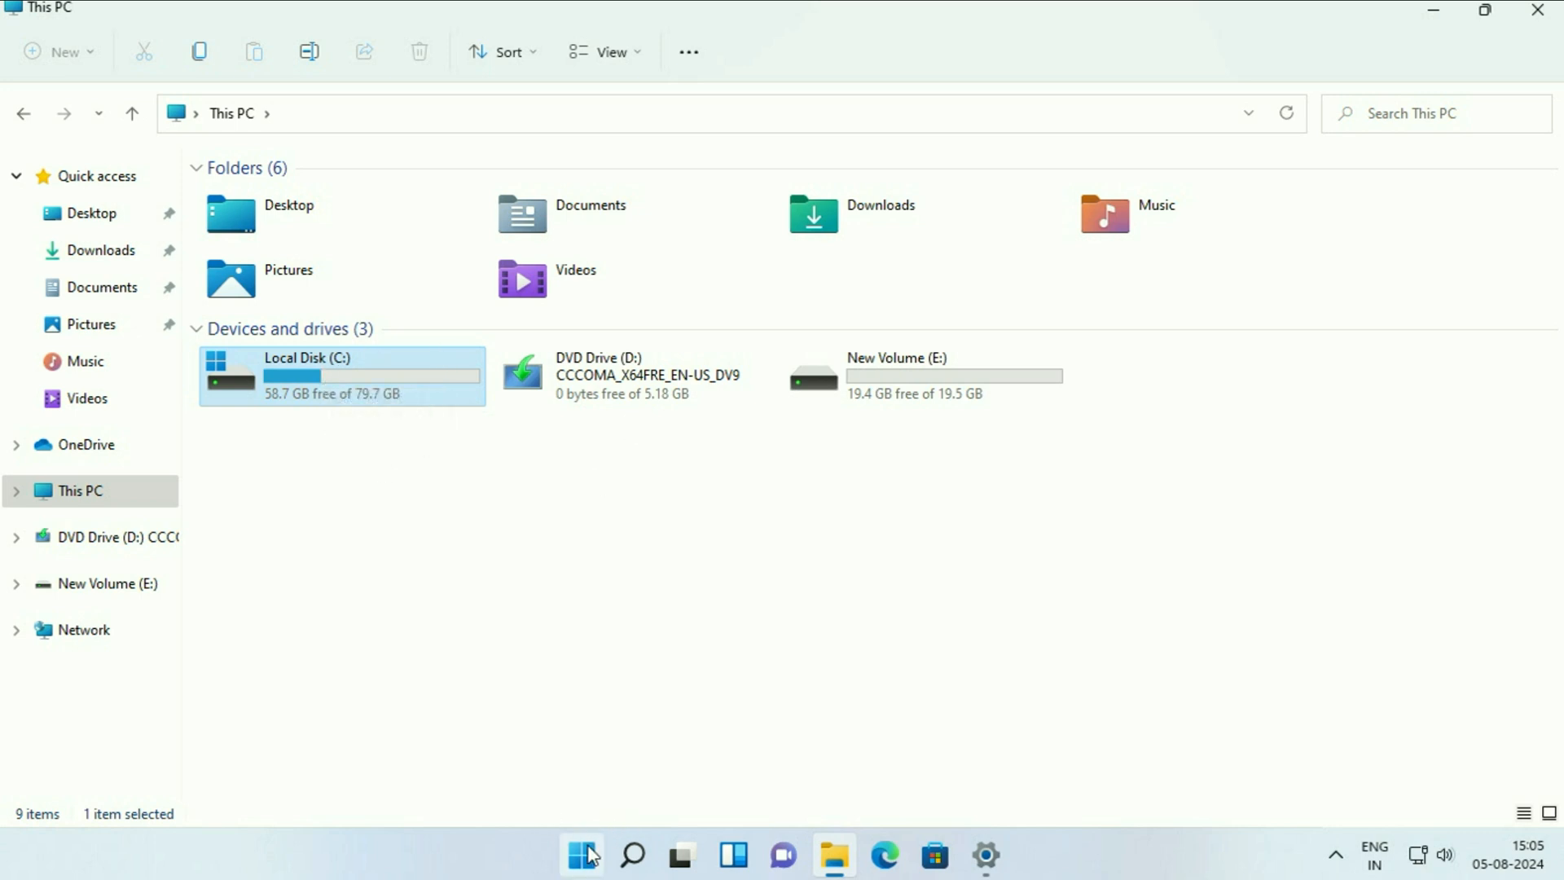
Search for 'disk Cleanup' and launch Disk Cleanup to its drive selection prompt.
{"action": "left_click", "coordinate": [580, 856]}
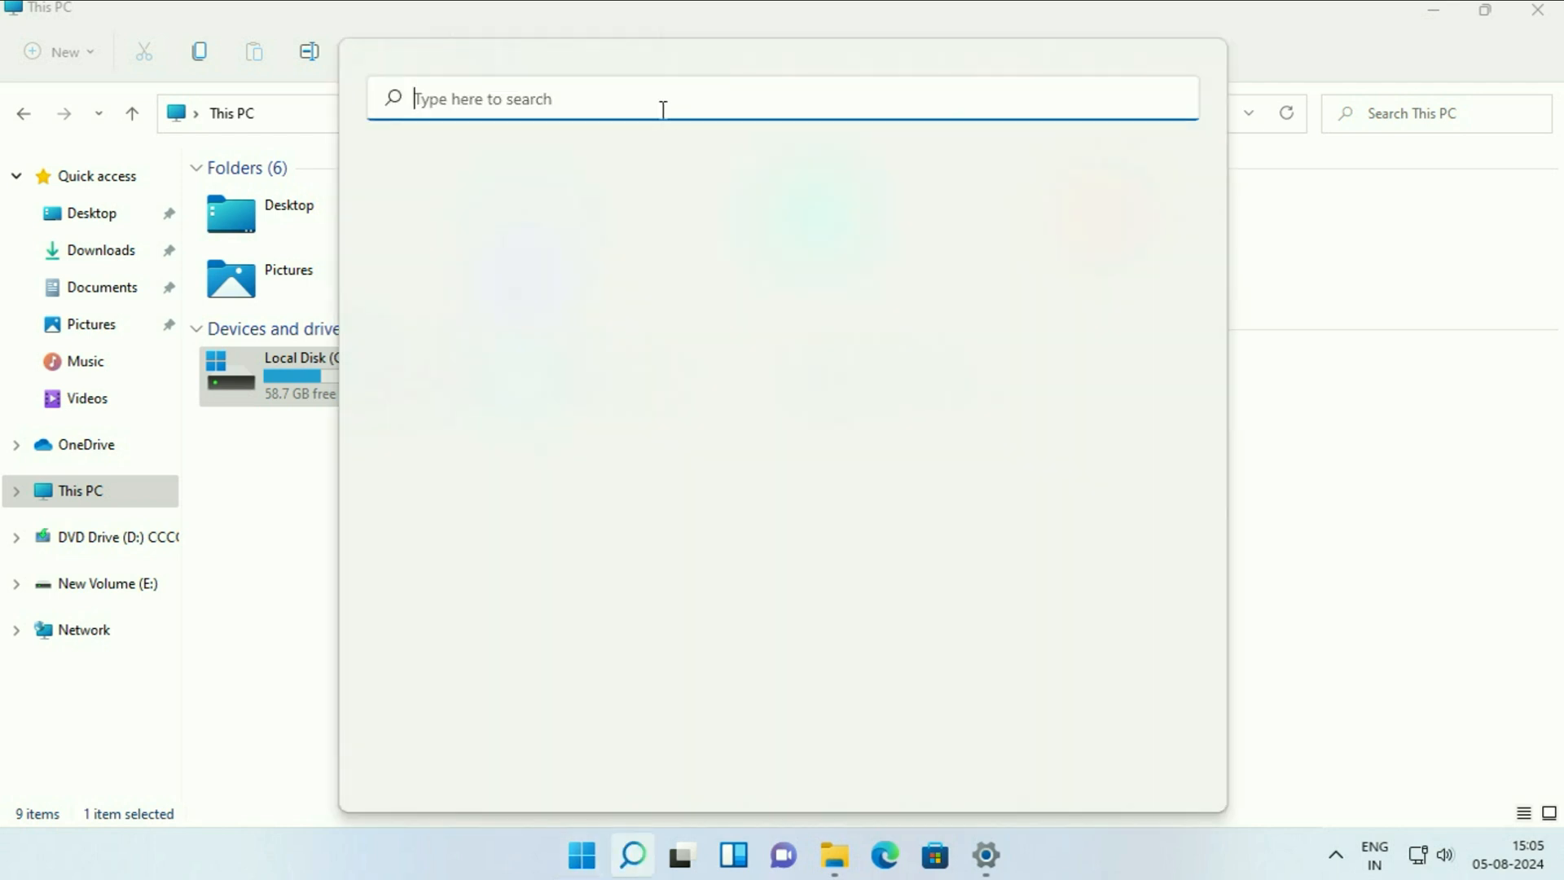
{"action": "type", "text": "di"}
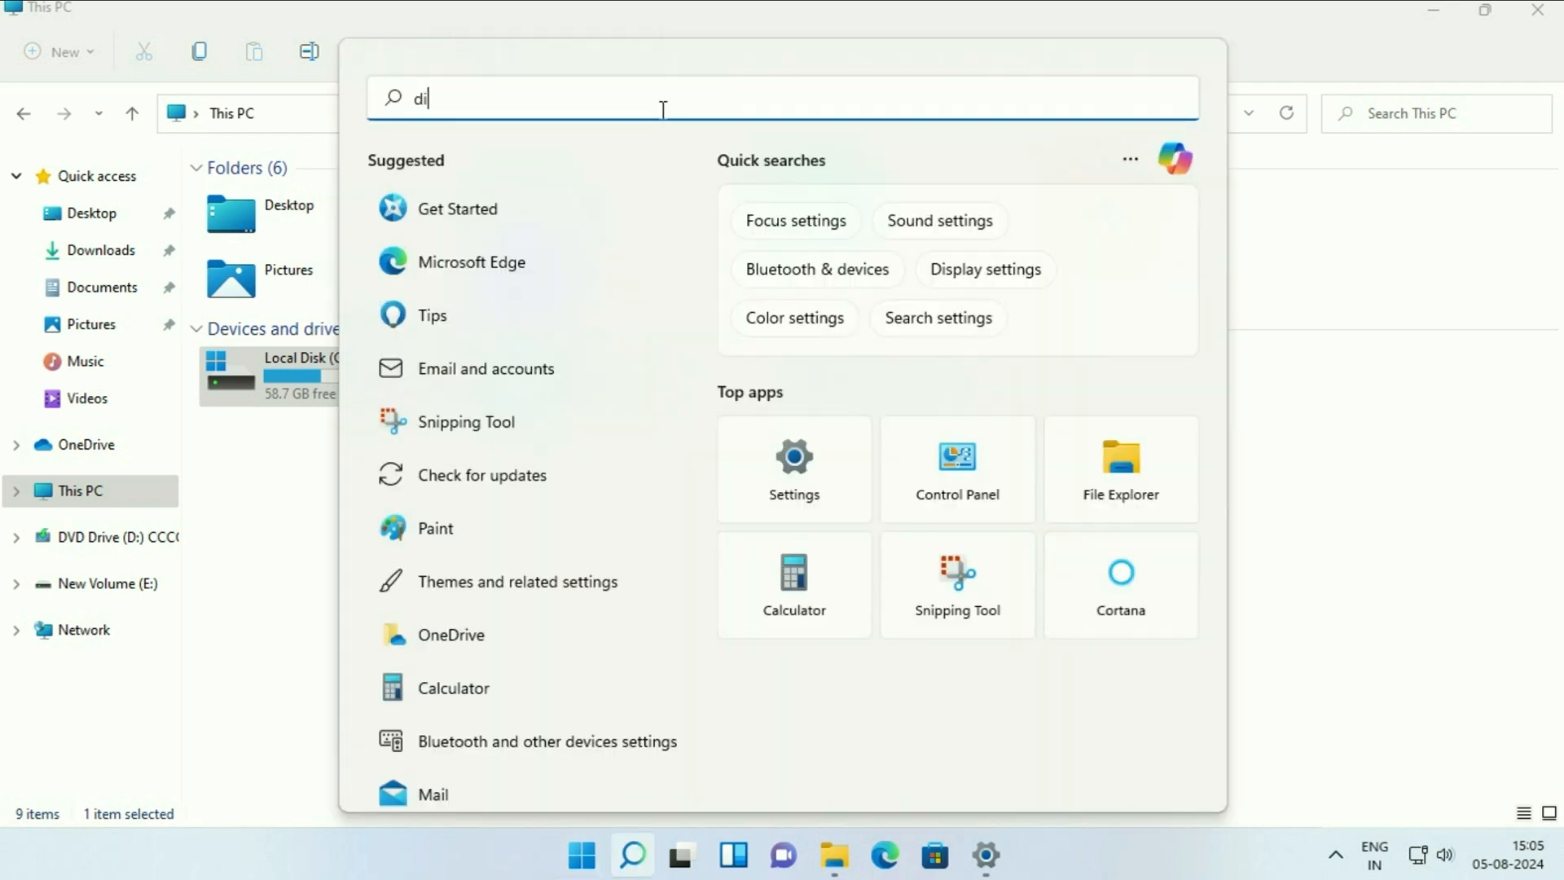
{"action": "type", "text": "sk Cleanup"}
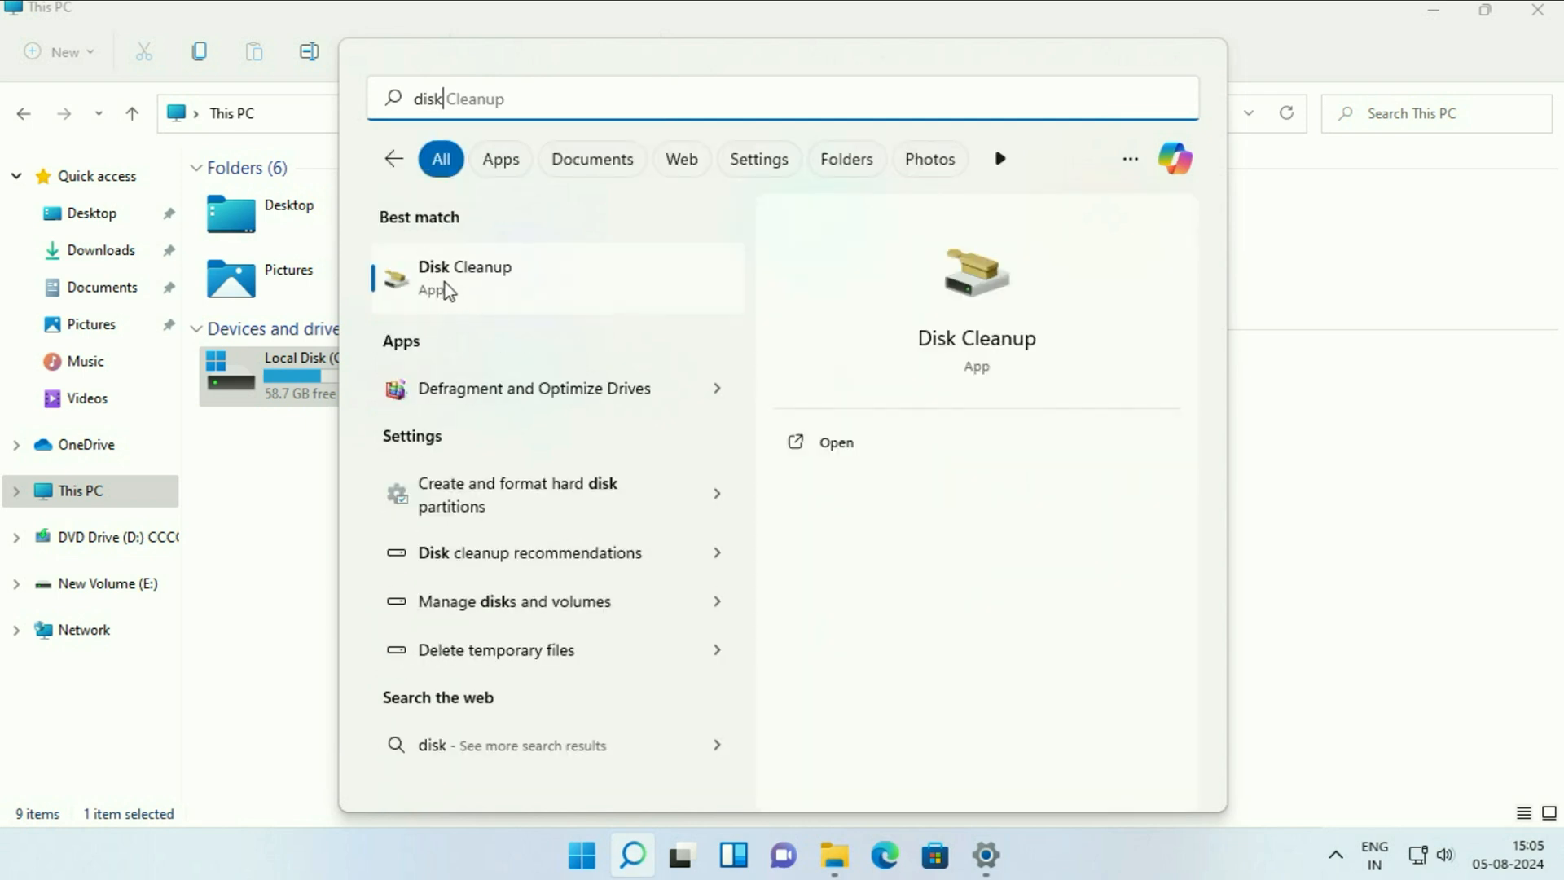
{"action": "left_click", "coordinate": [465, 277]}
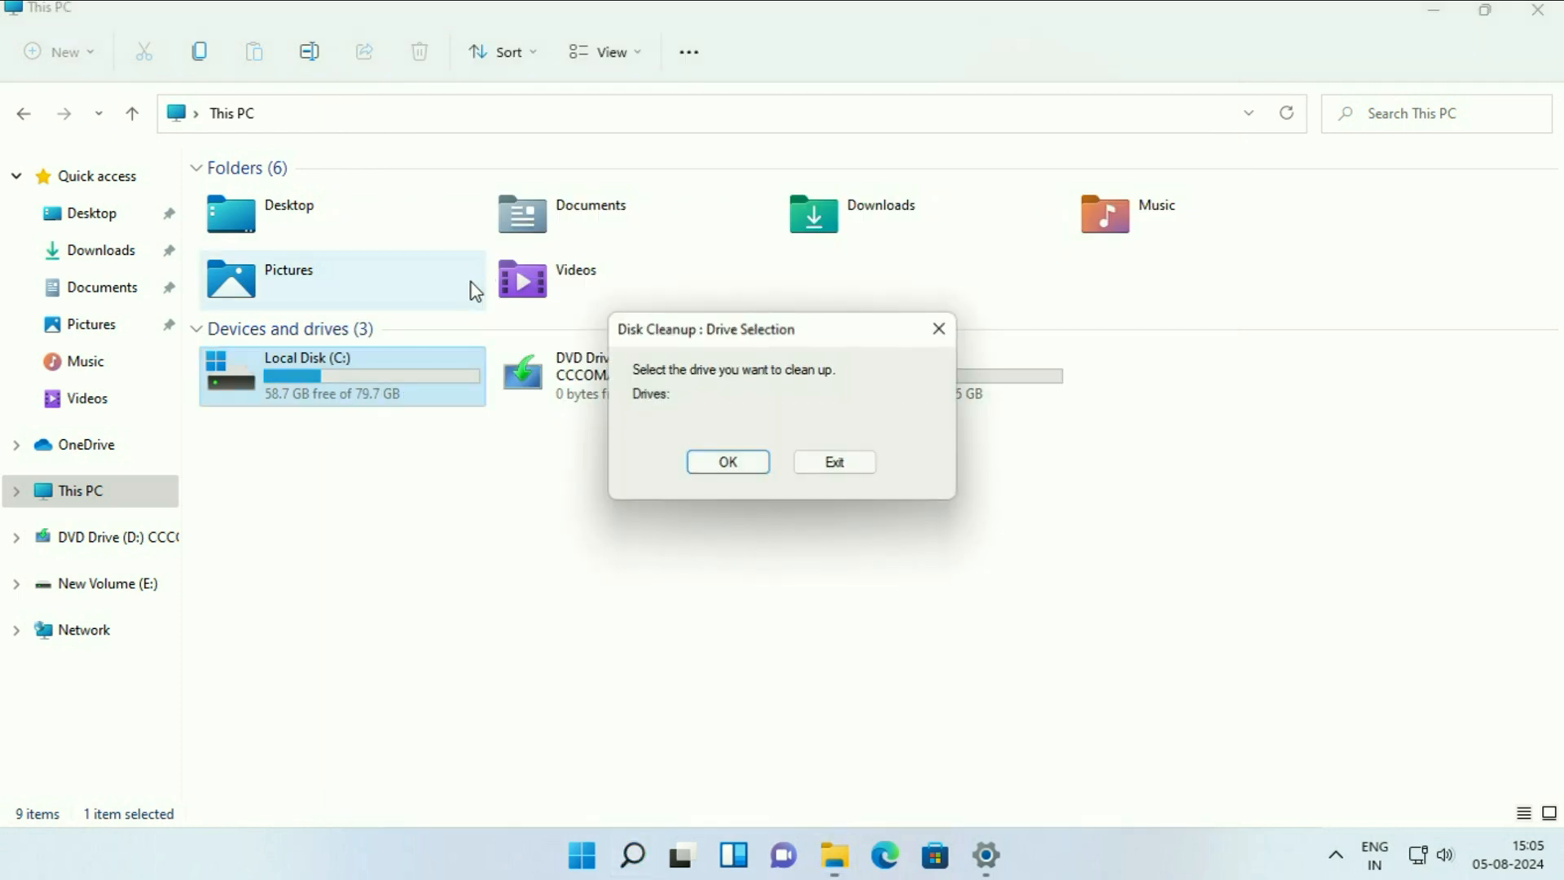
Choose drive C: for cleanup and tick additional file categories including error reports.
{"action": "left_click", "coordinate": [915, 418]}
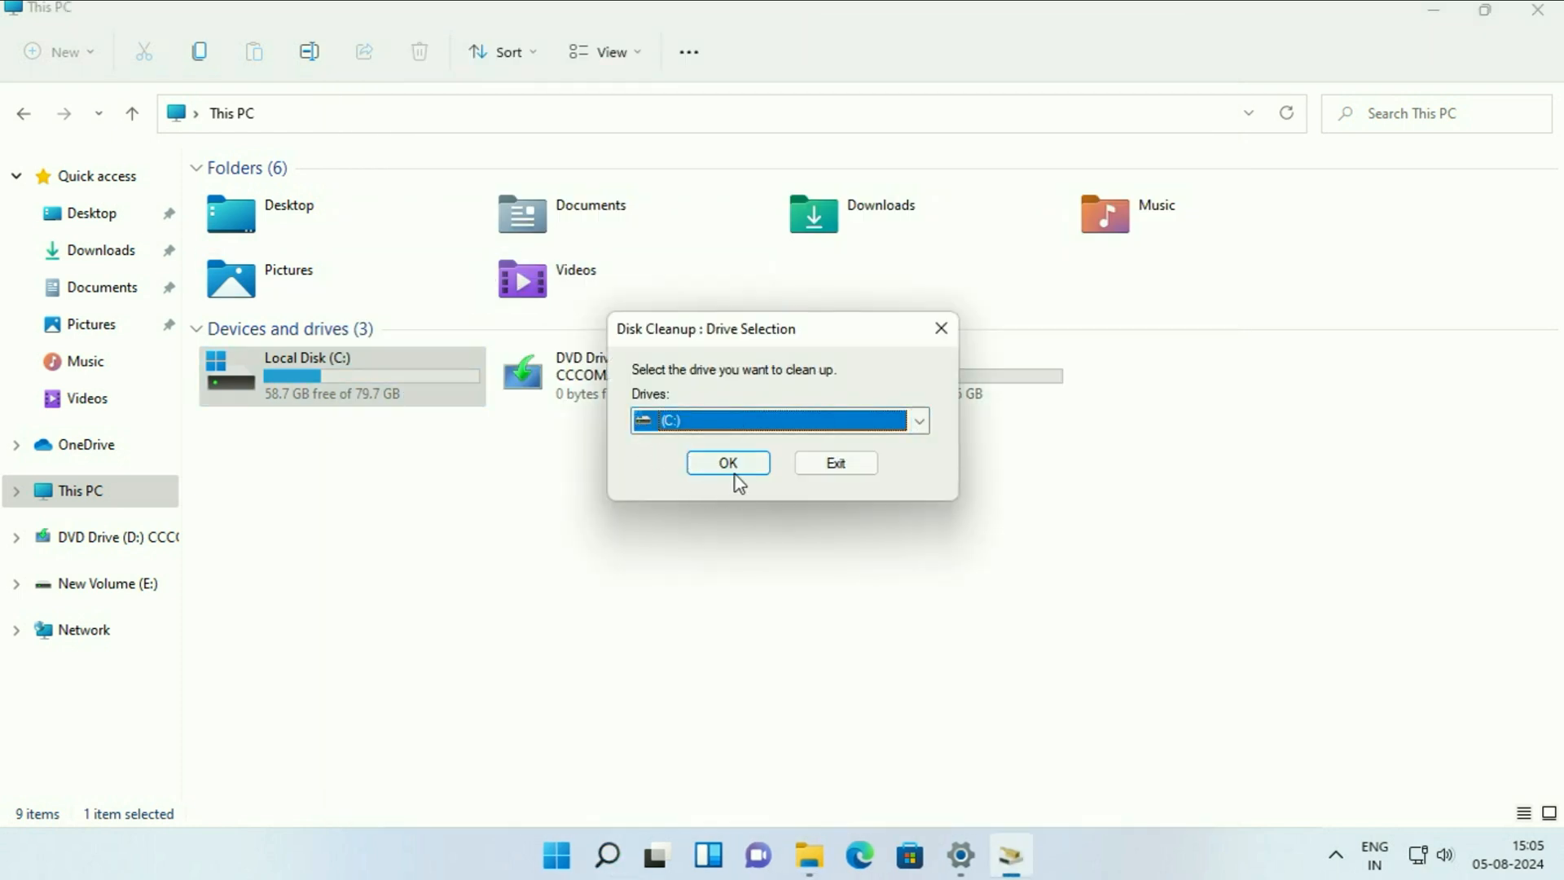
{"action": "left_click", "coordinate": [726, 461]}
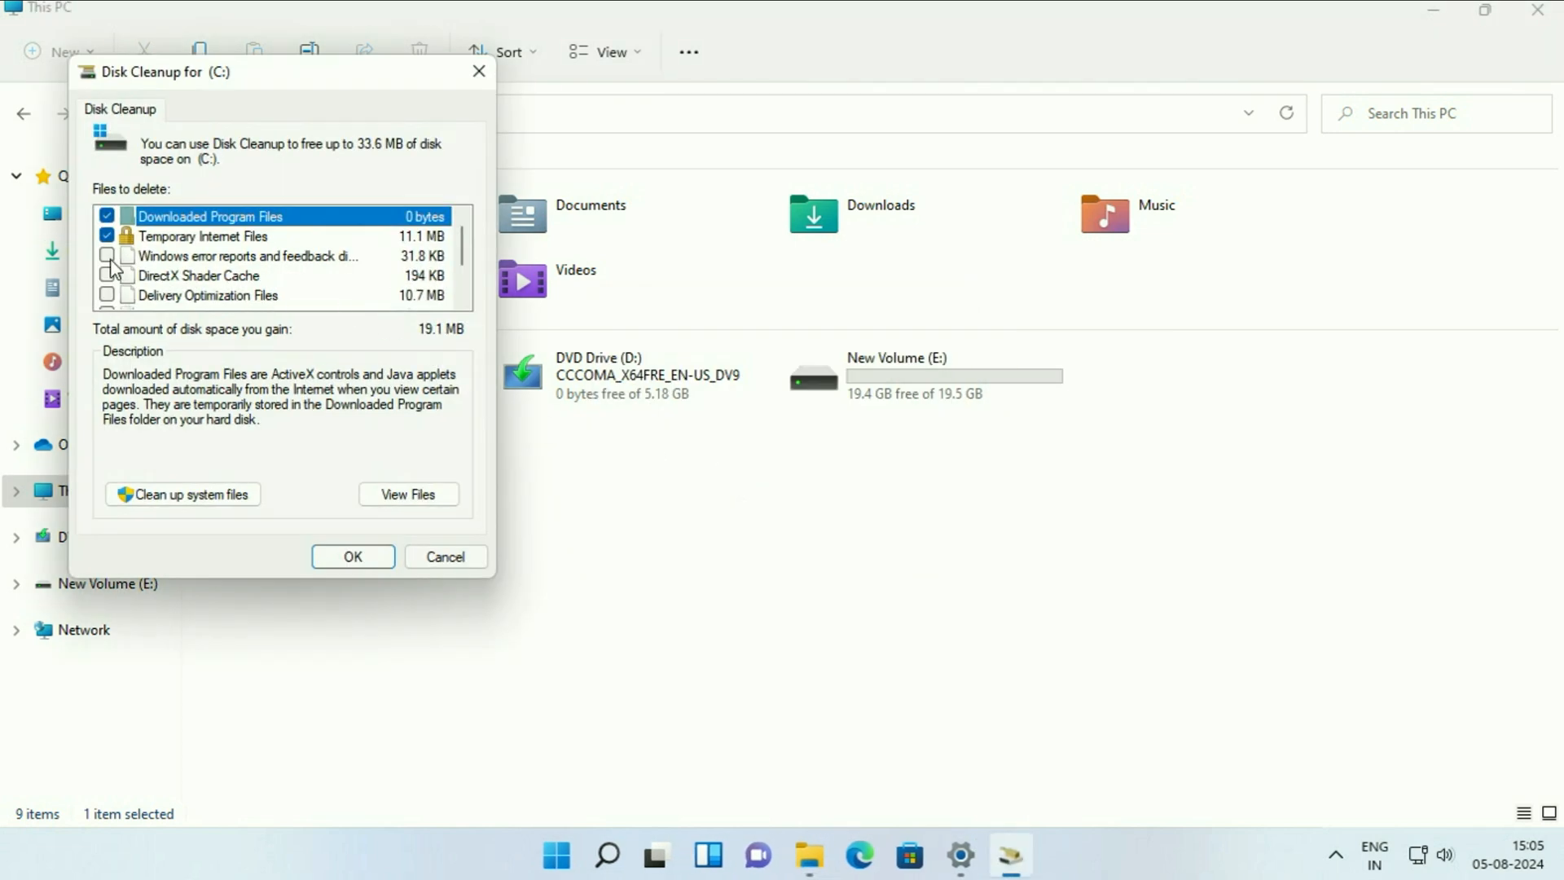
{"action": "left_click", "coordinate": [108, 275]}
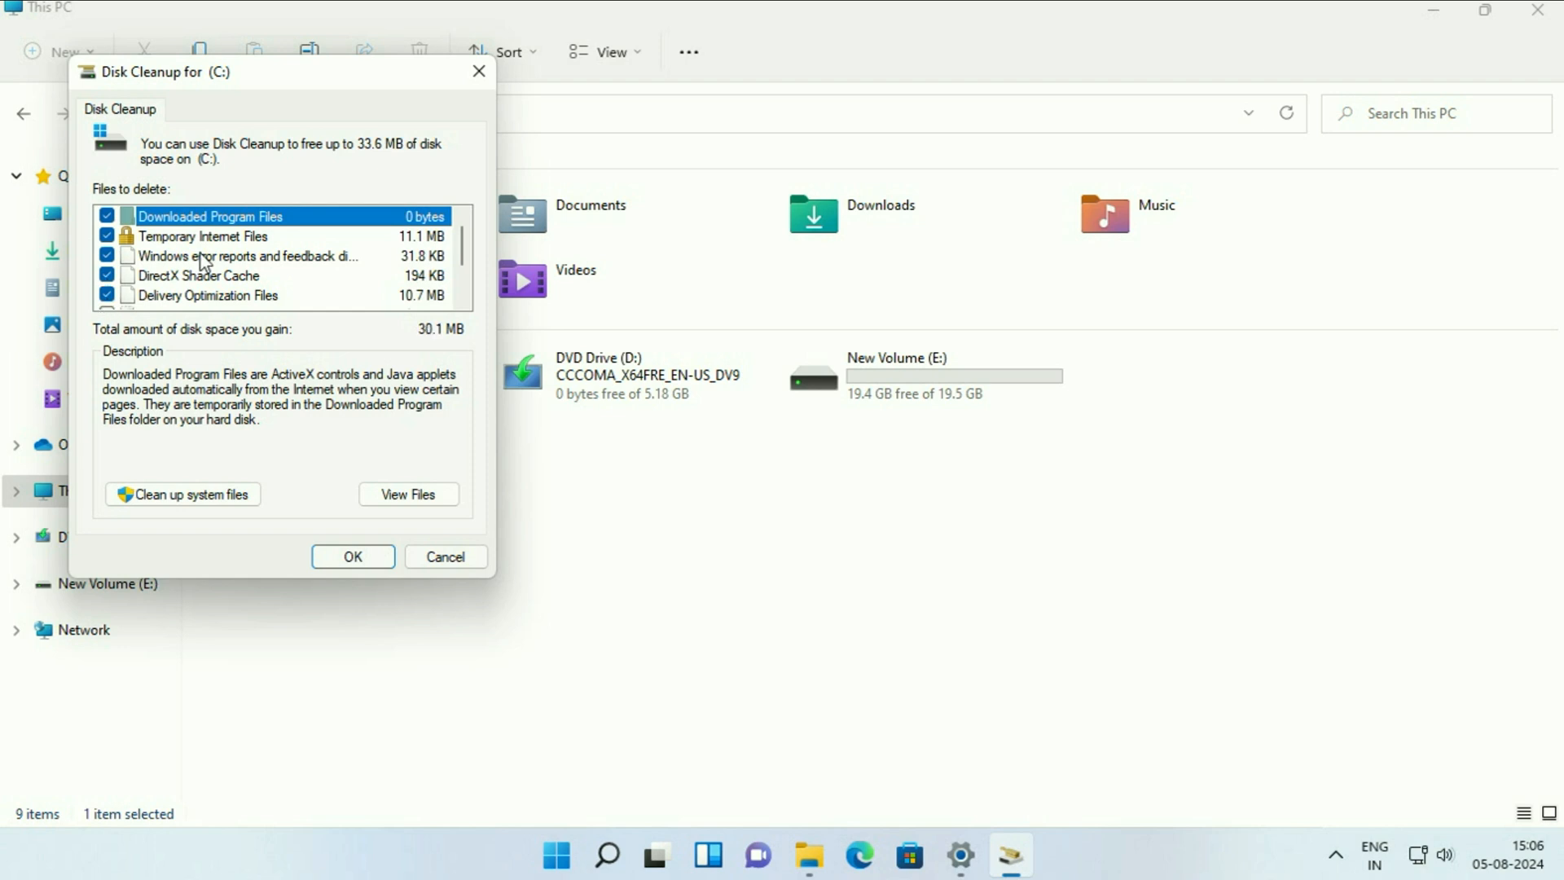
{"action": "left_click", "coordinate": [107, 277]}
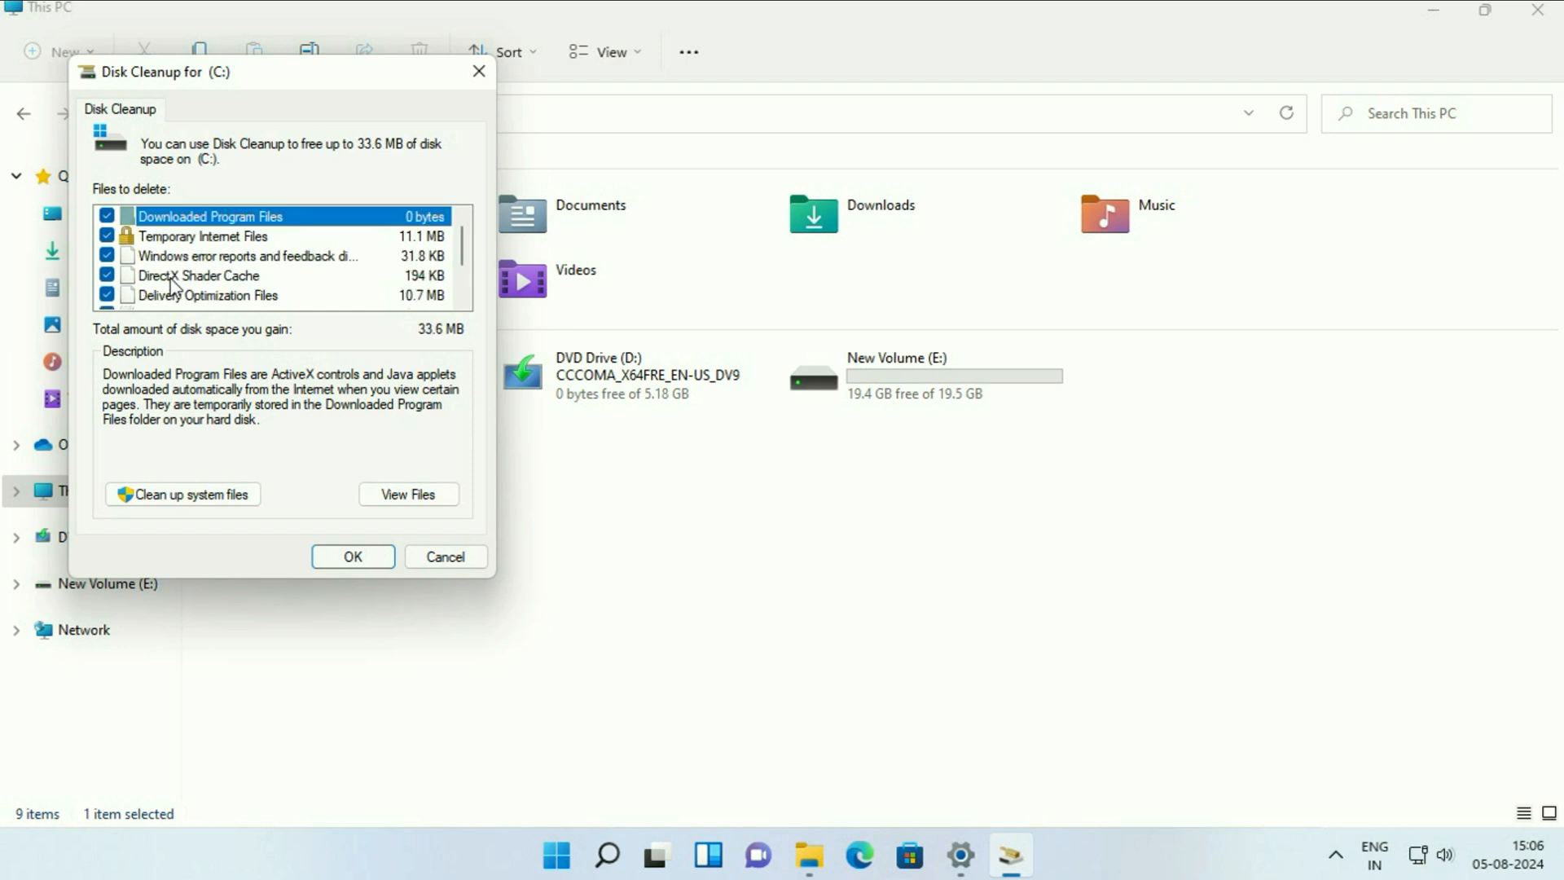
Confirm permanently deleting all checked junk file categories from C:.
{"action": "scroll", "scroll_direction": "down", "scroll_amount": 3}
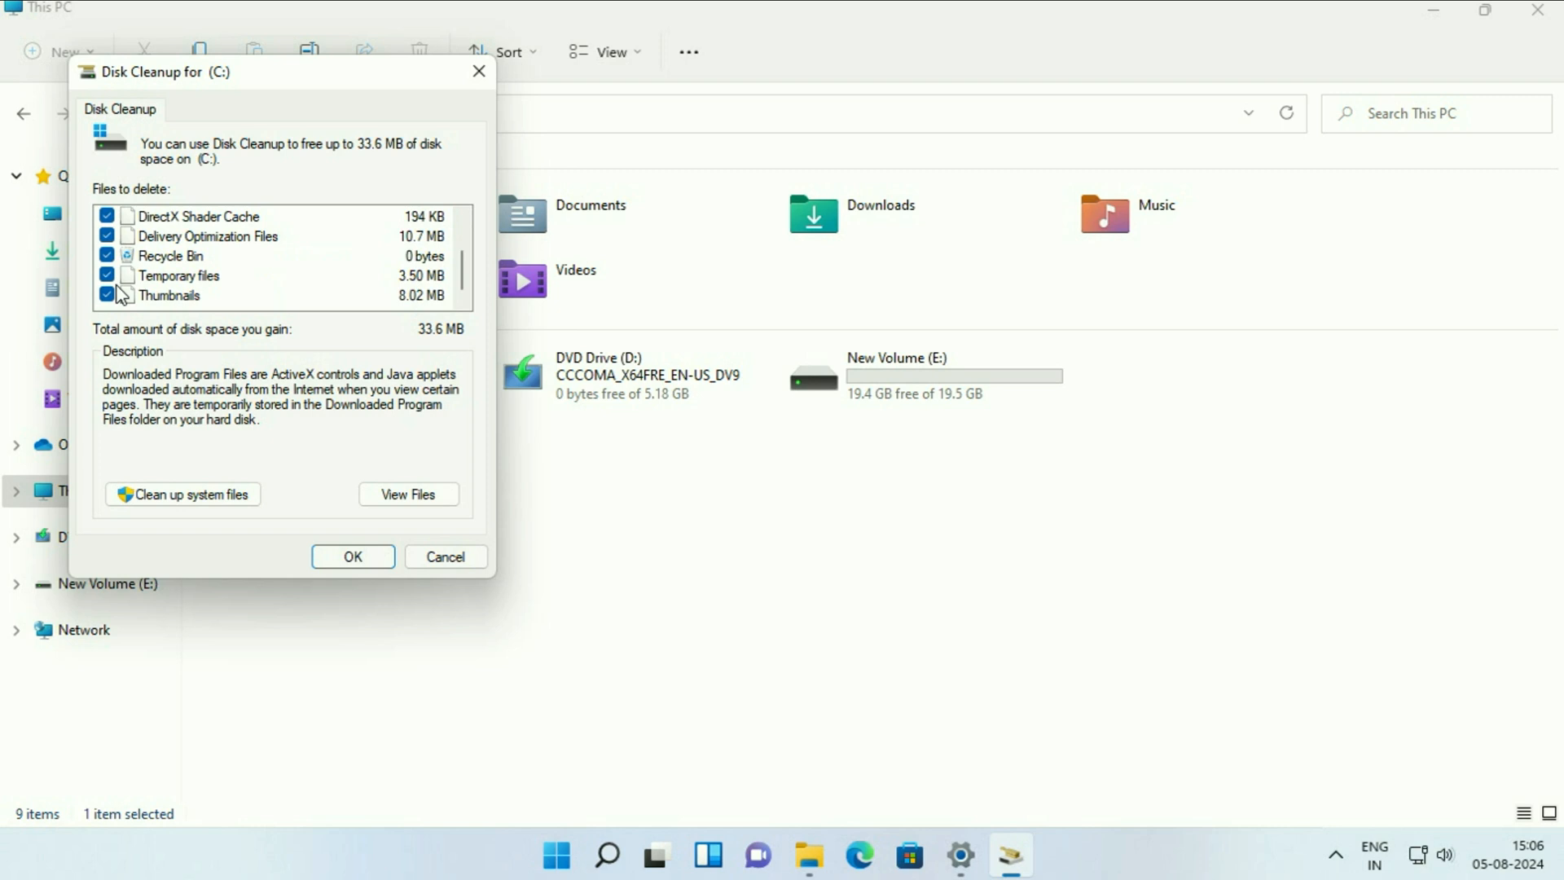
{"action": "left_click", "coordinate": [352, 557]}
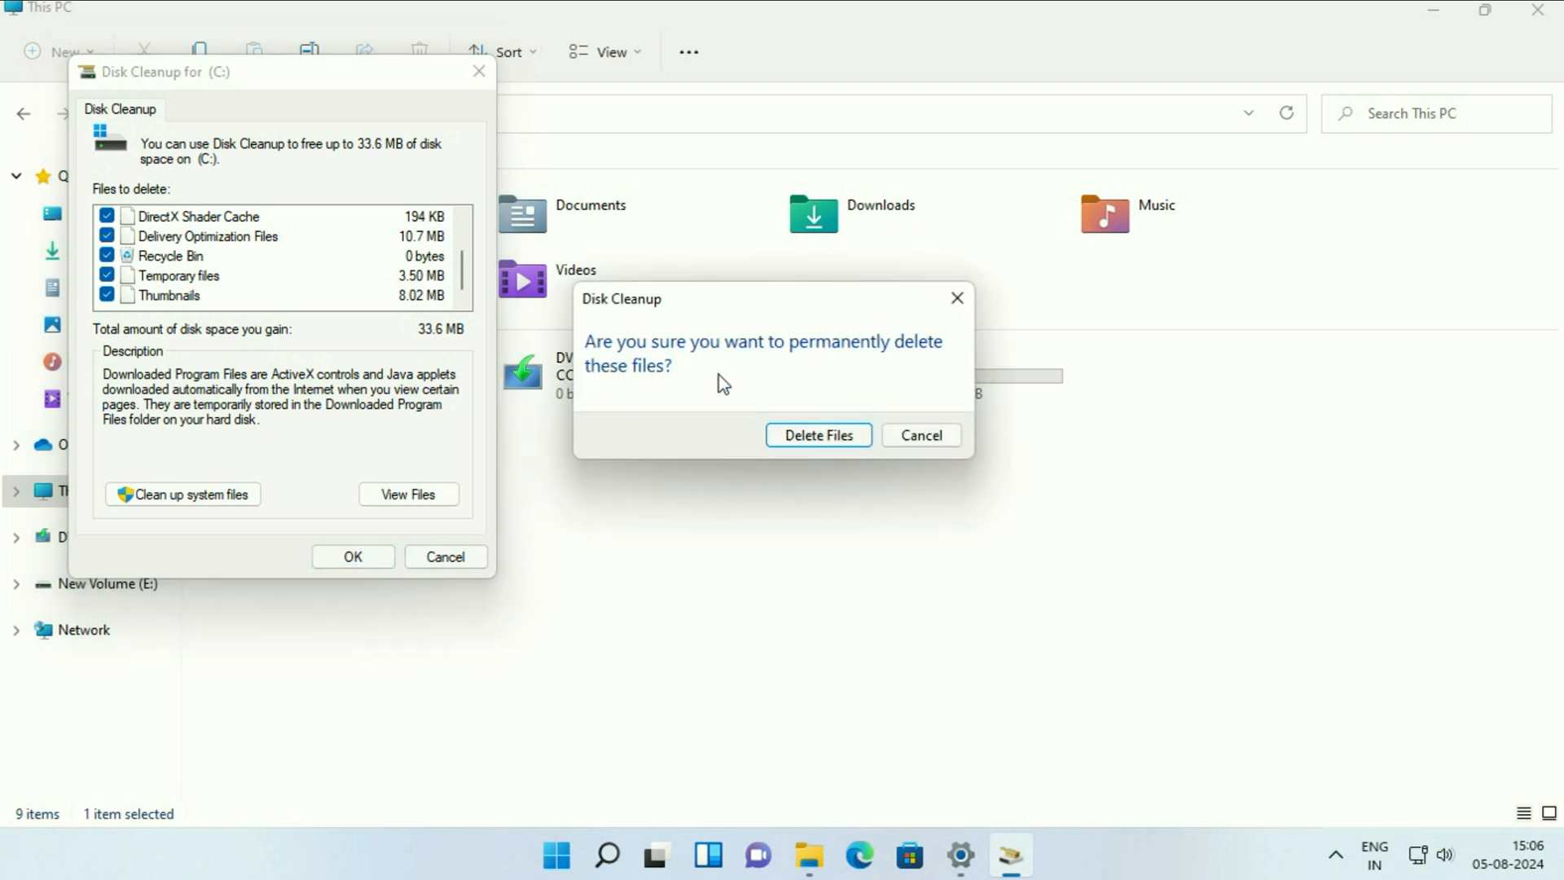
{"action": "mouse_move", "coordinate": [831, 381]}
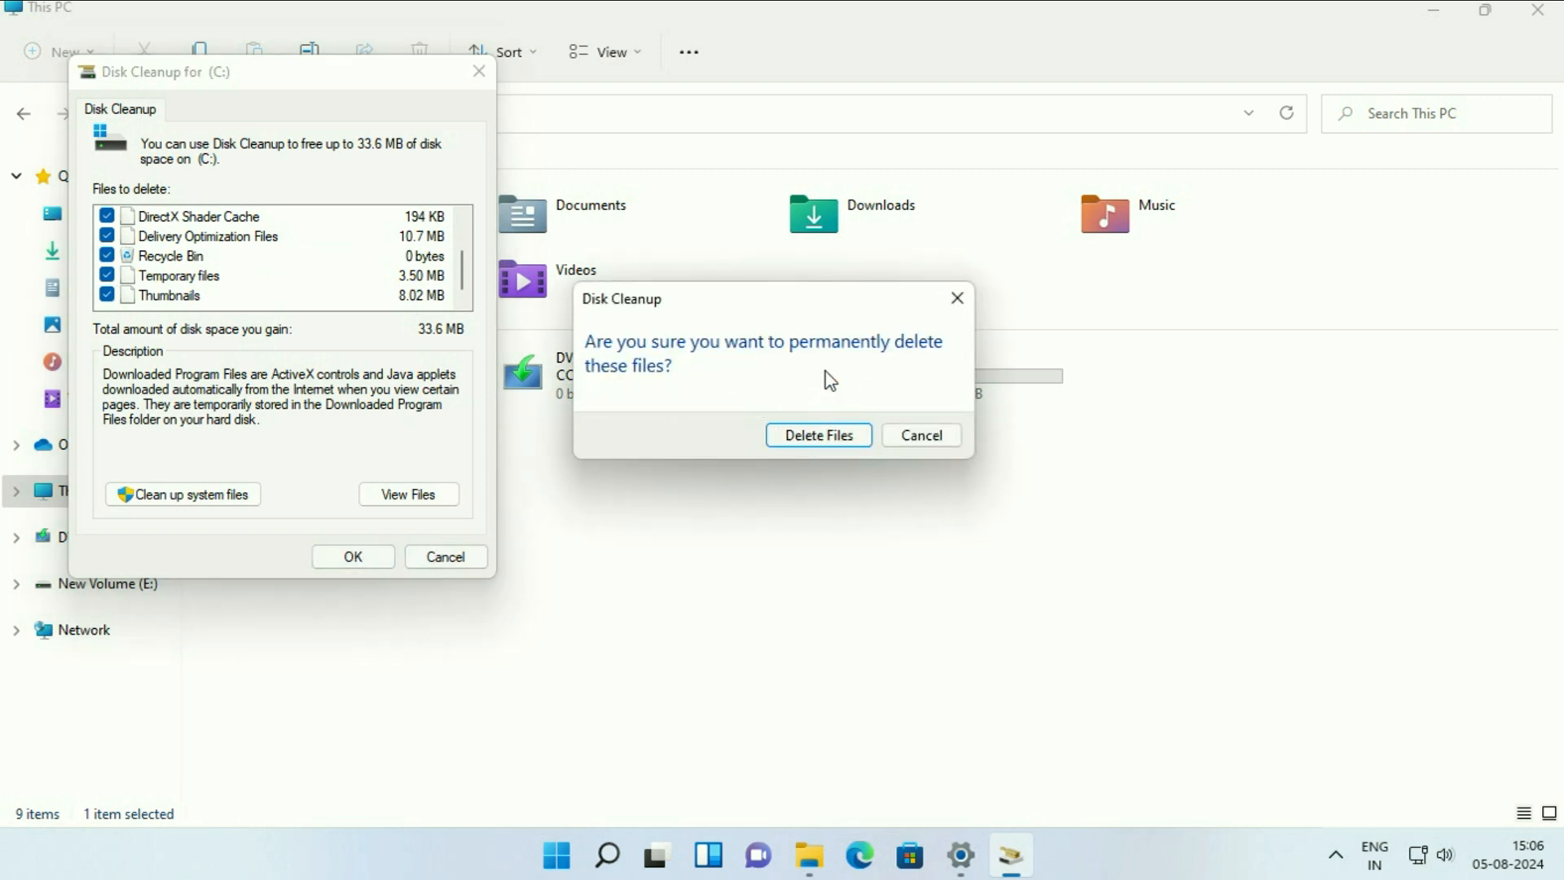
{"action": "left_click", "coordinate": [817, 435]}
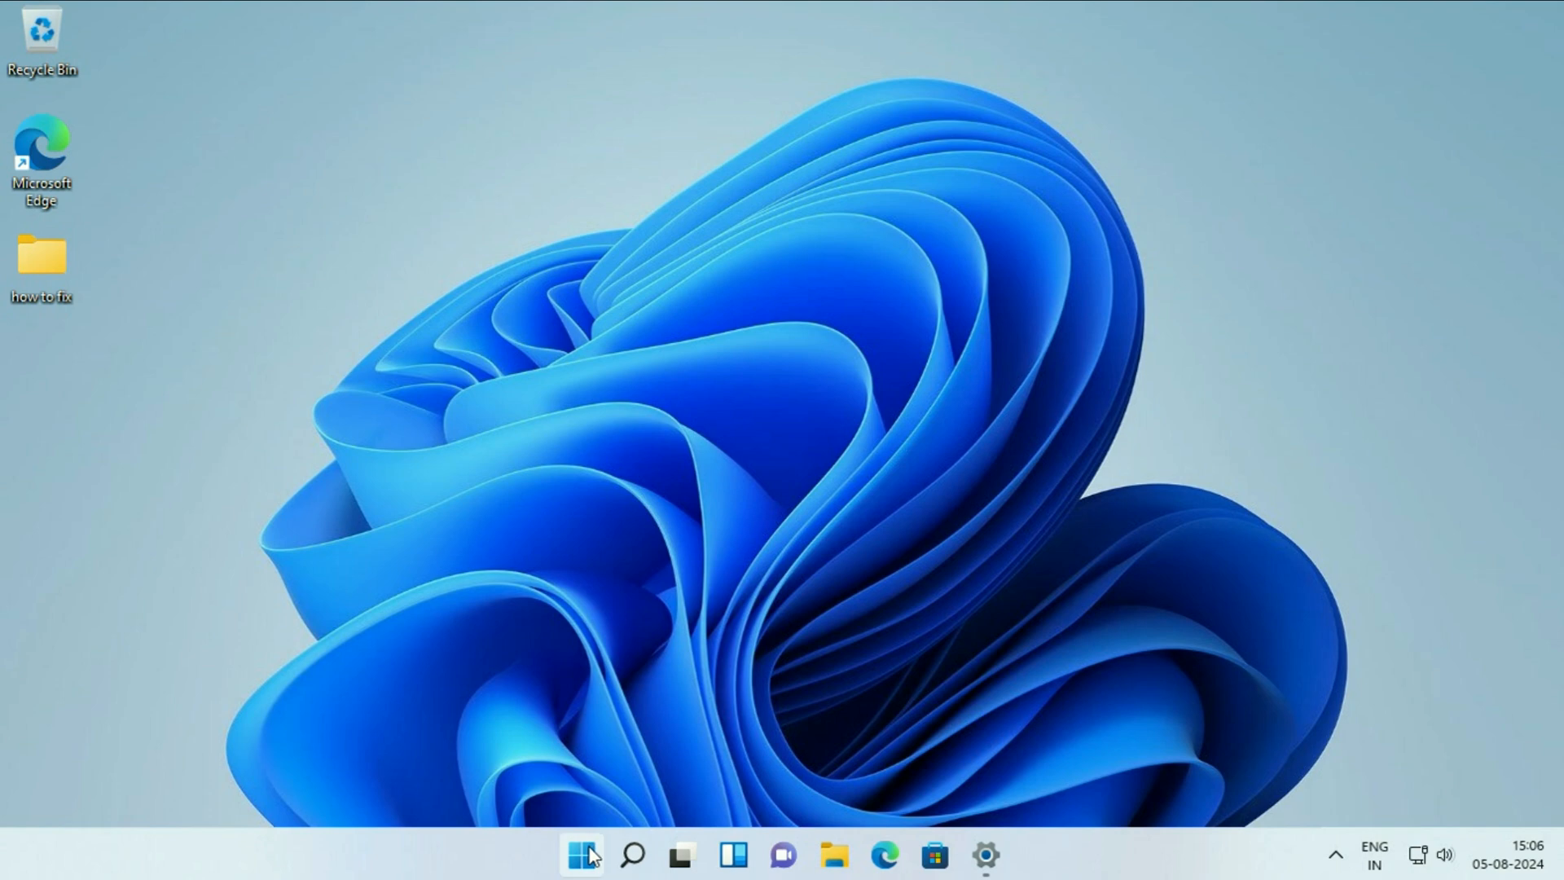
{"action": "mouse_move", "coordinate": [689, 113]}
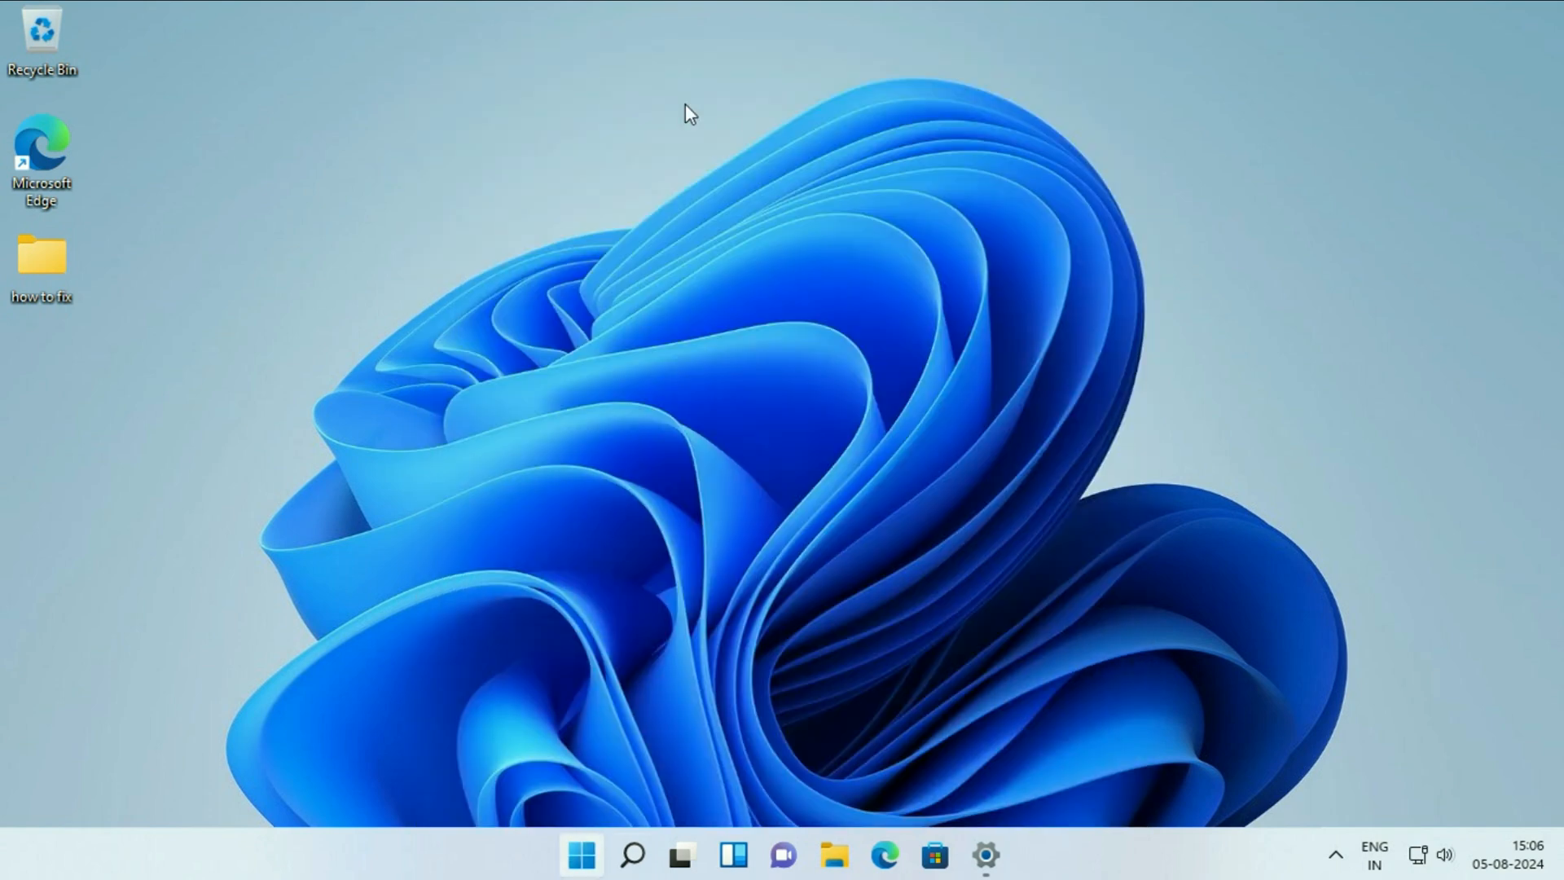
Start a search for the Troubleshoot settings.
{"action": "left_click", "coordinate": [632, 855]}
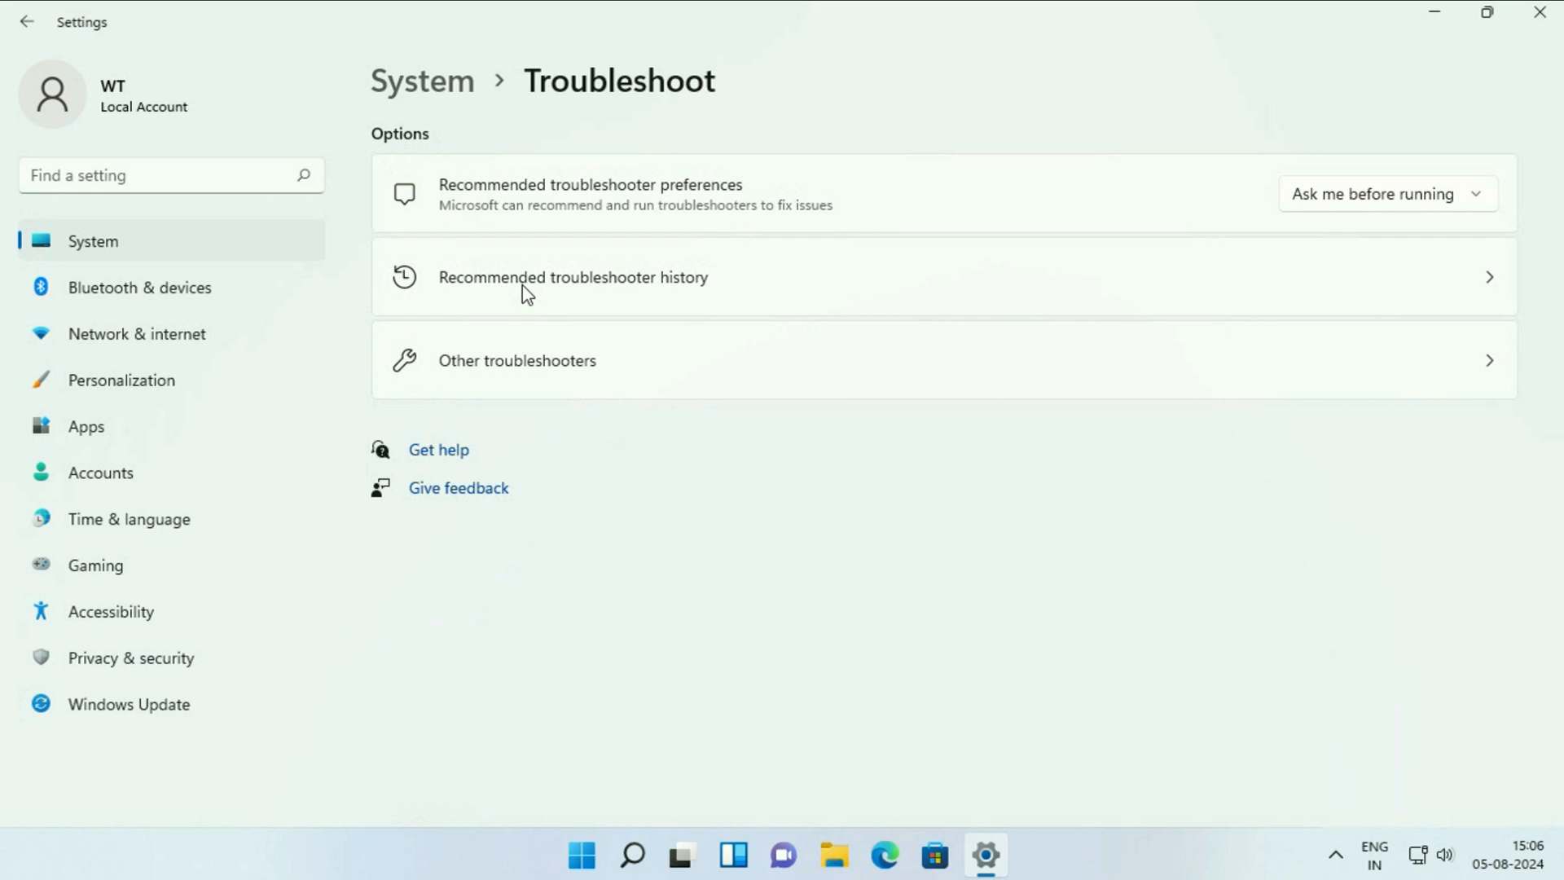
{"action": "mouse_move", "coordinate": [503, 376]}
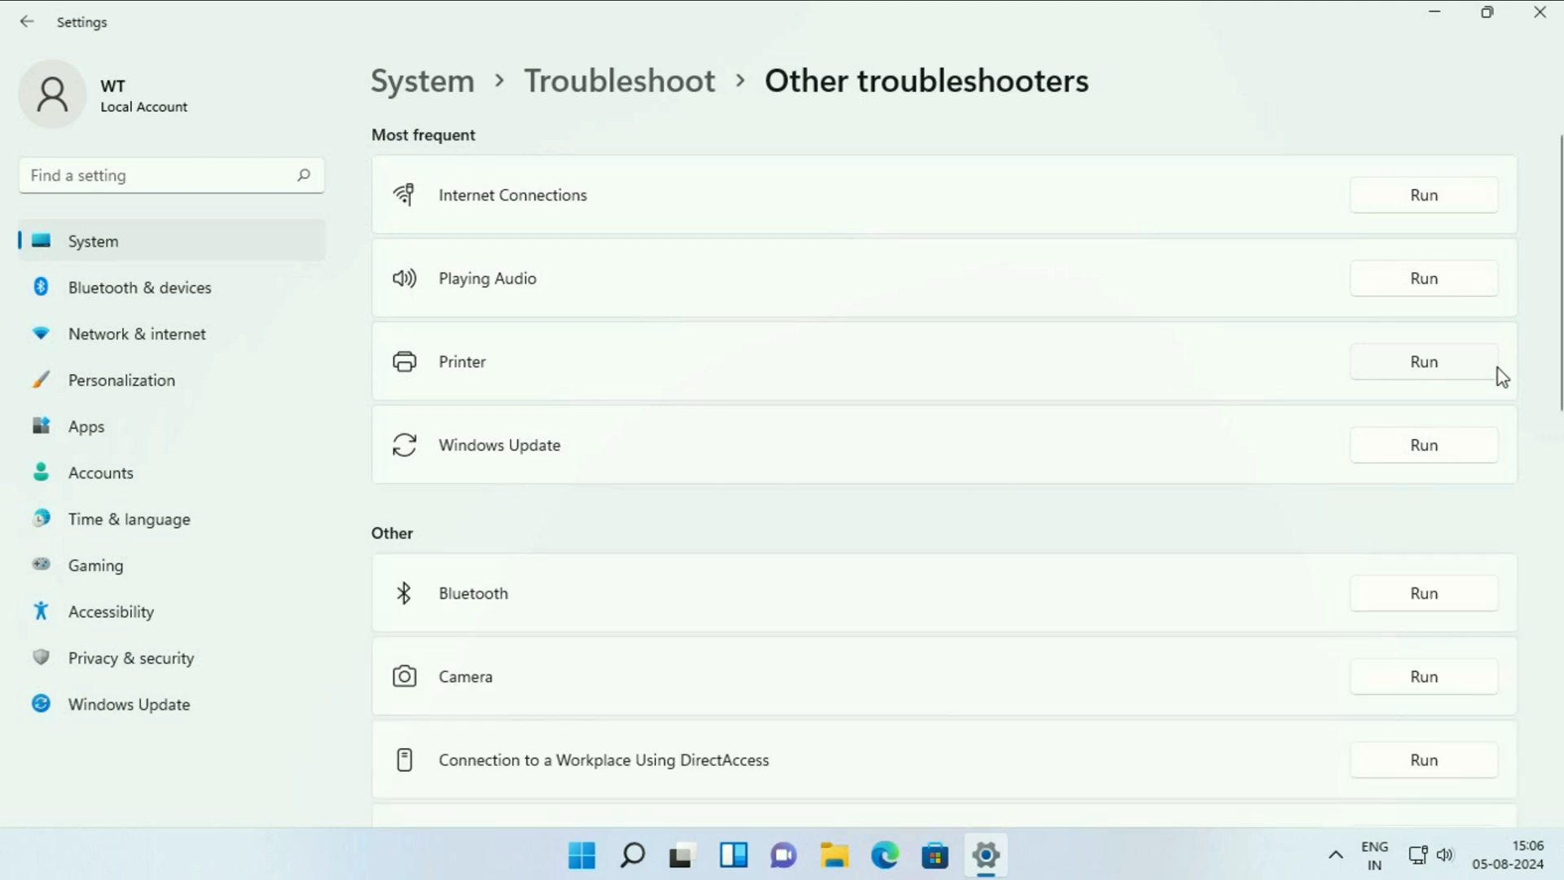
{"action": "mouse_move", "coordinate": [548, 461]}
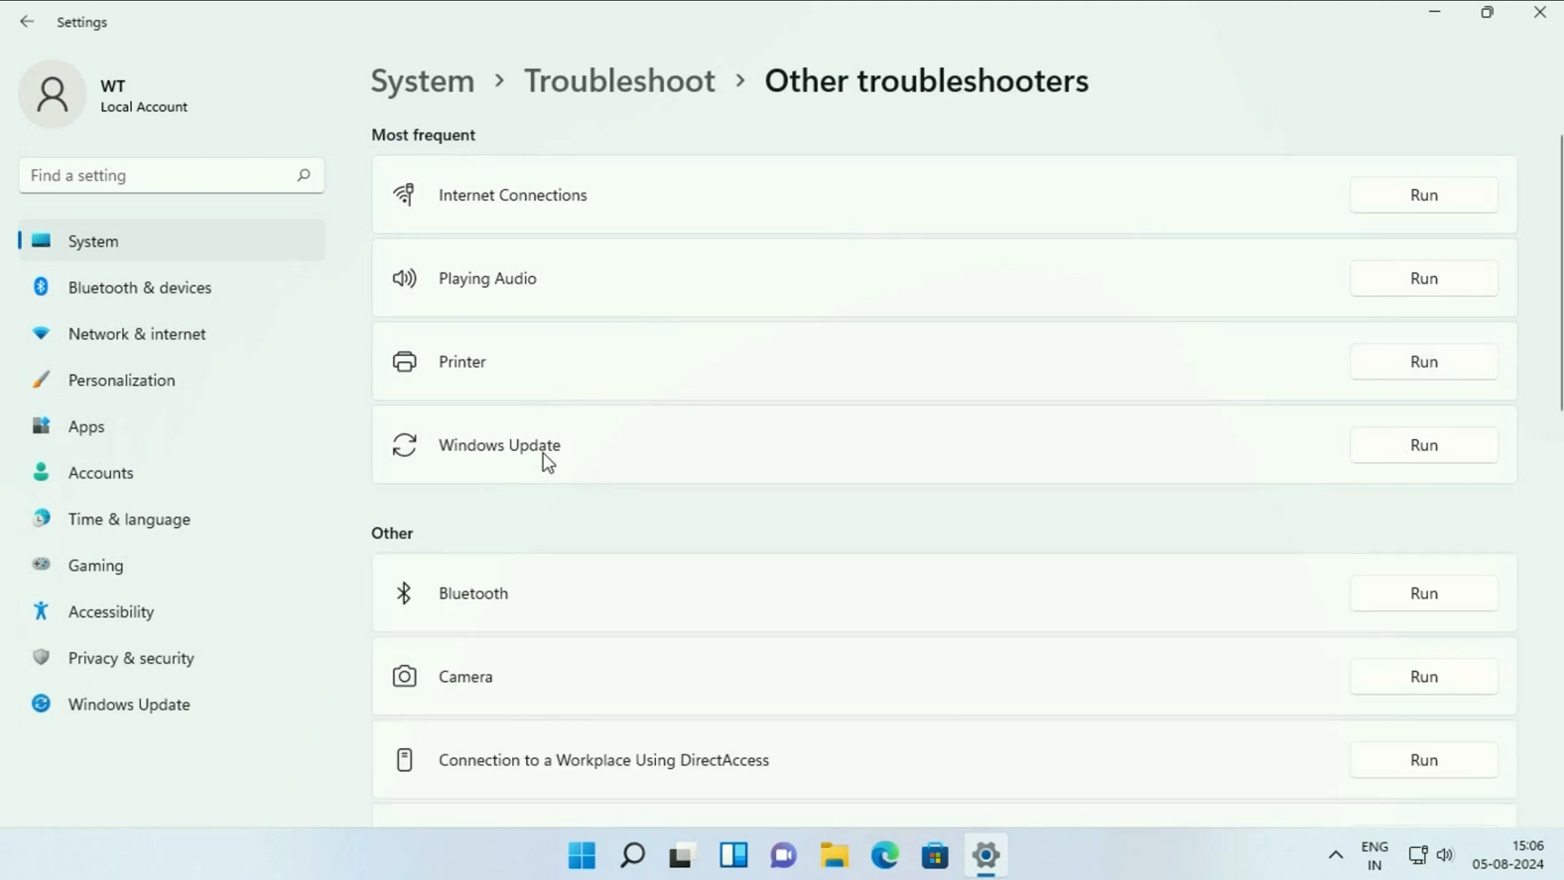
{"action": "mouse_move", "coordinate": [598, 464]}
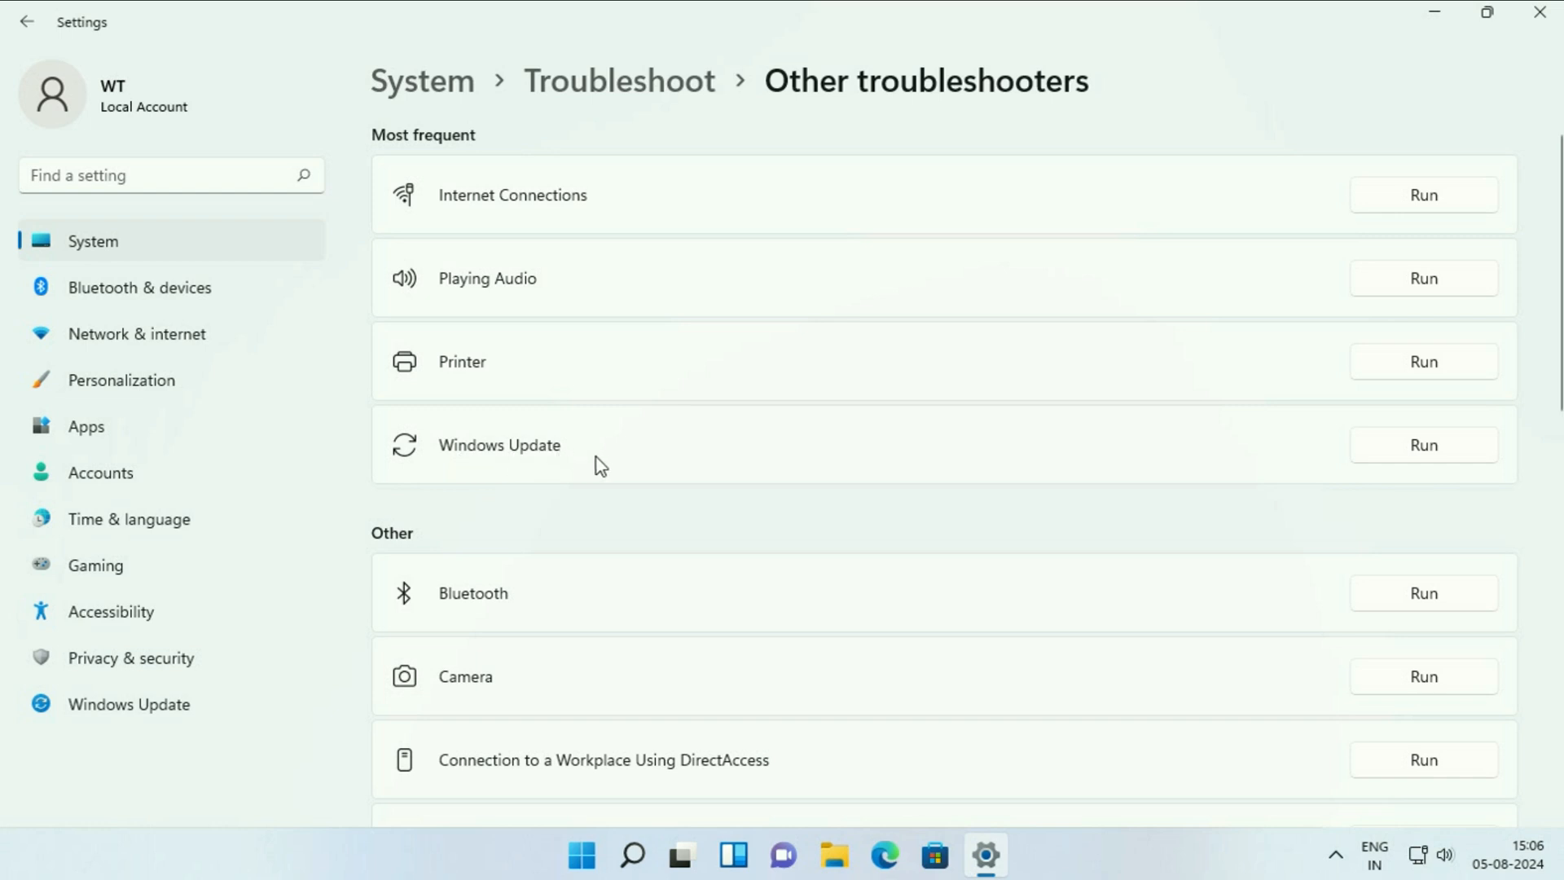
Run the Windows Update troubleshooter to detect problems, then dismiss its window.
{"action": "left_click", "coordinate": [1422, 445]}
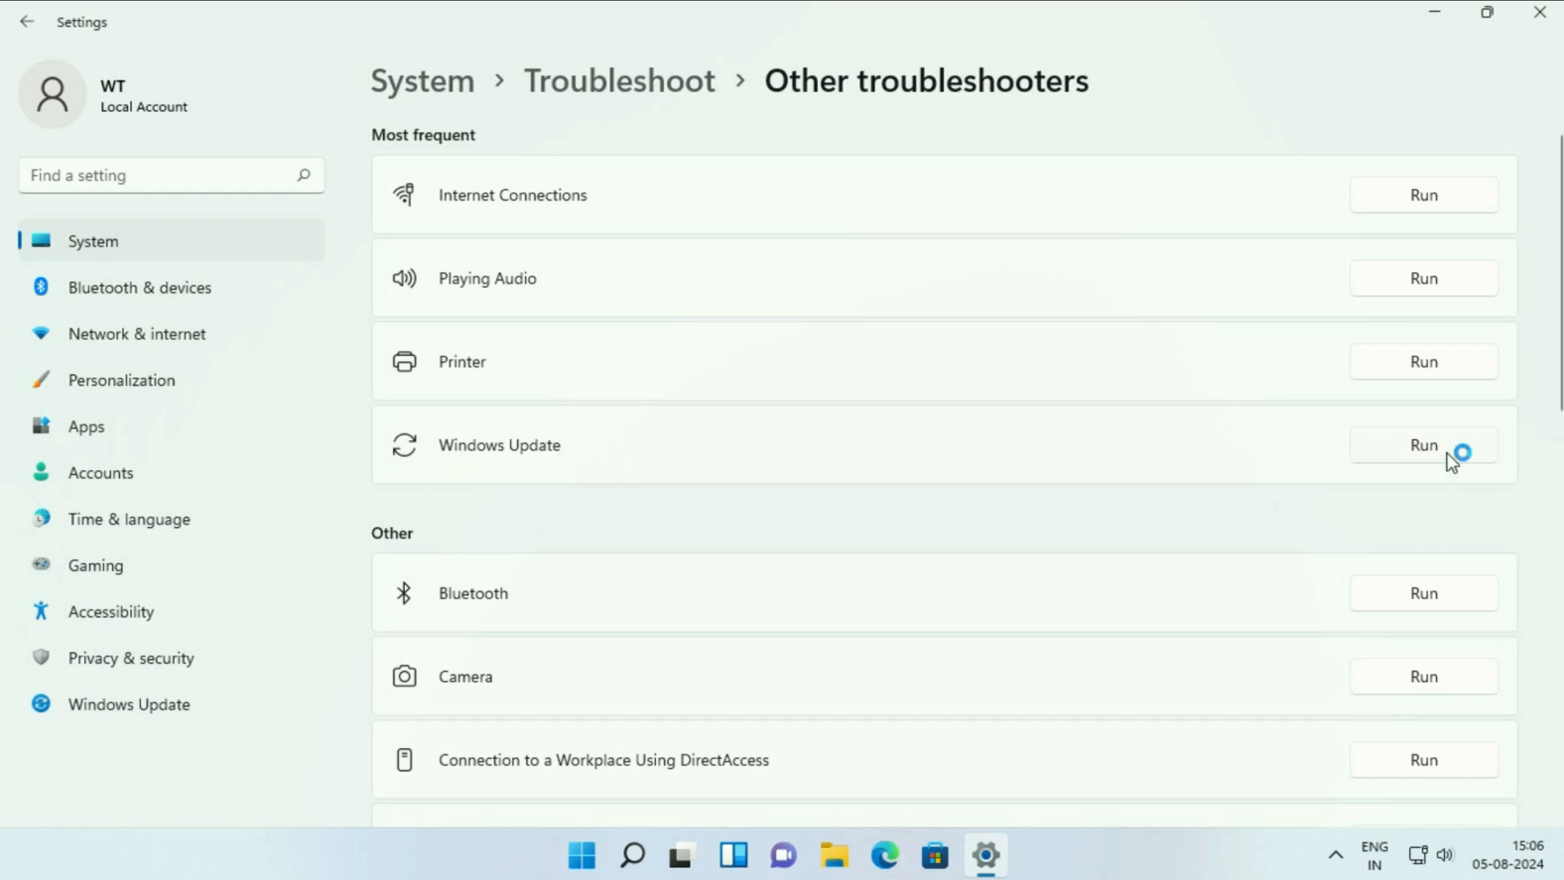
{"action": "left_click", "coordinate": [1422, 445]}
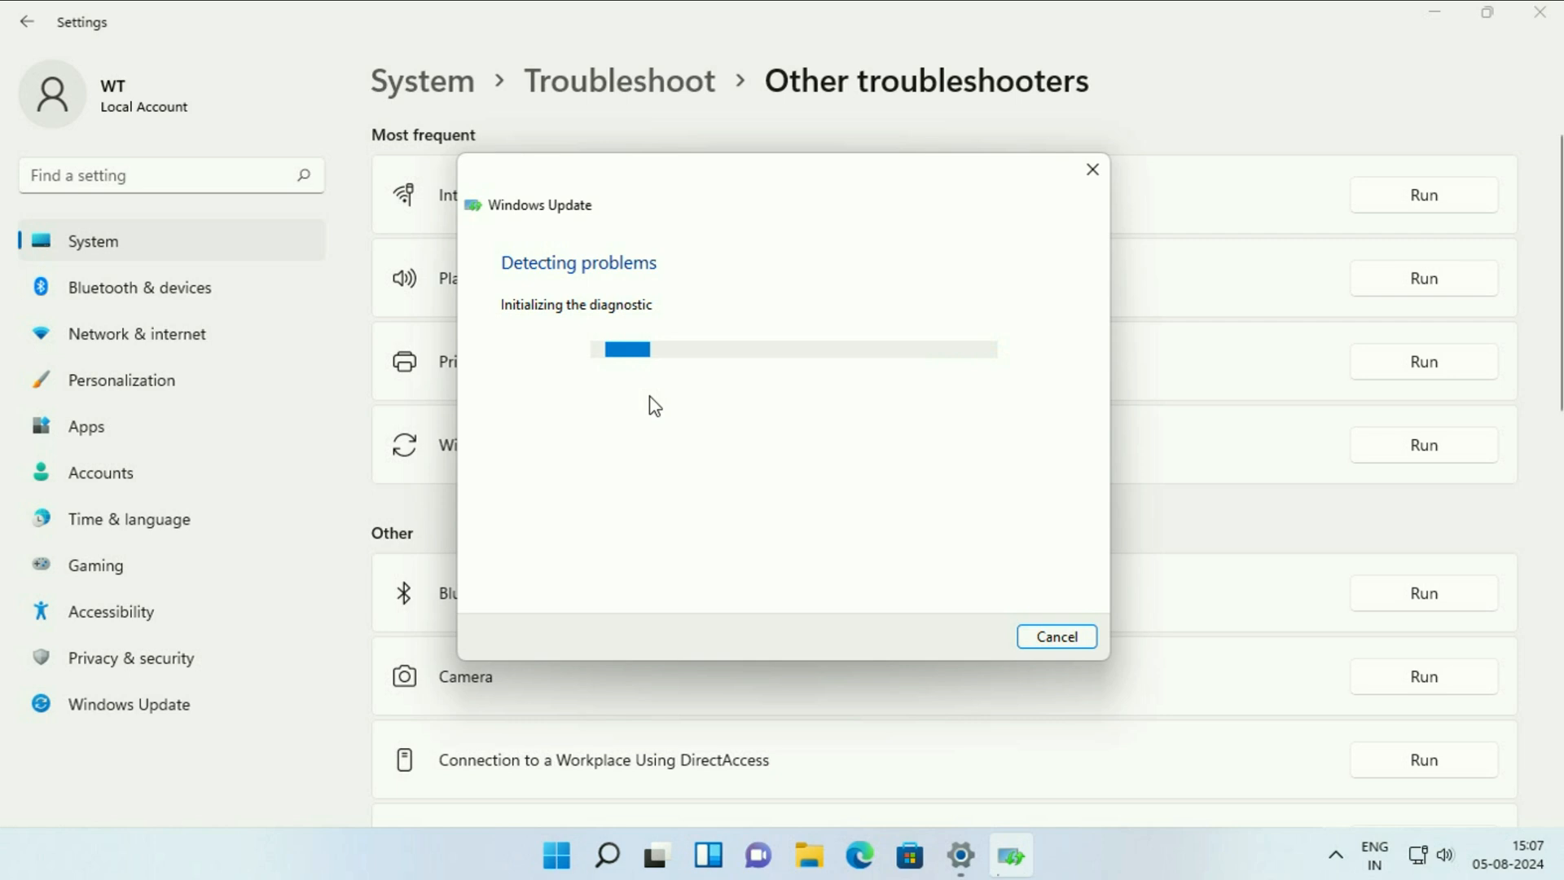
{"action": "left_click", "coordinate": [1056, 637]}
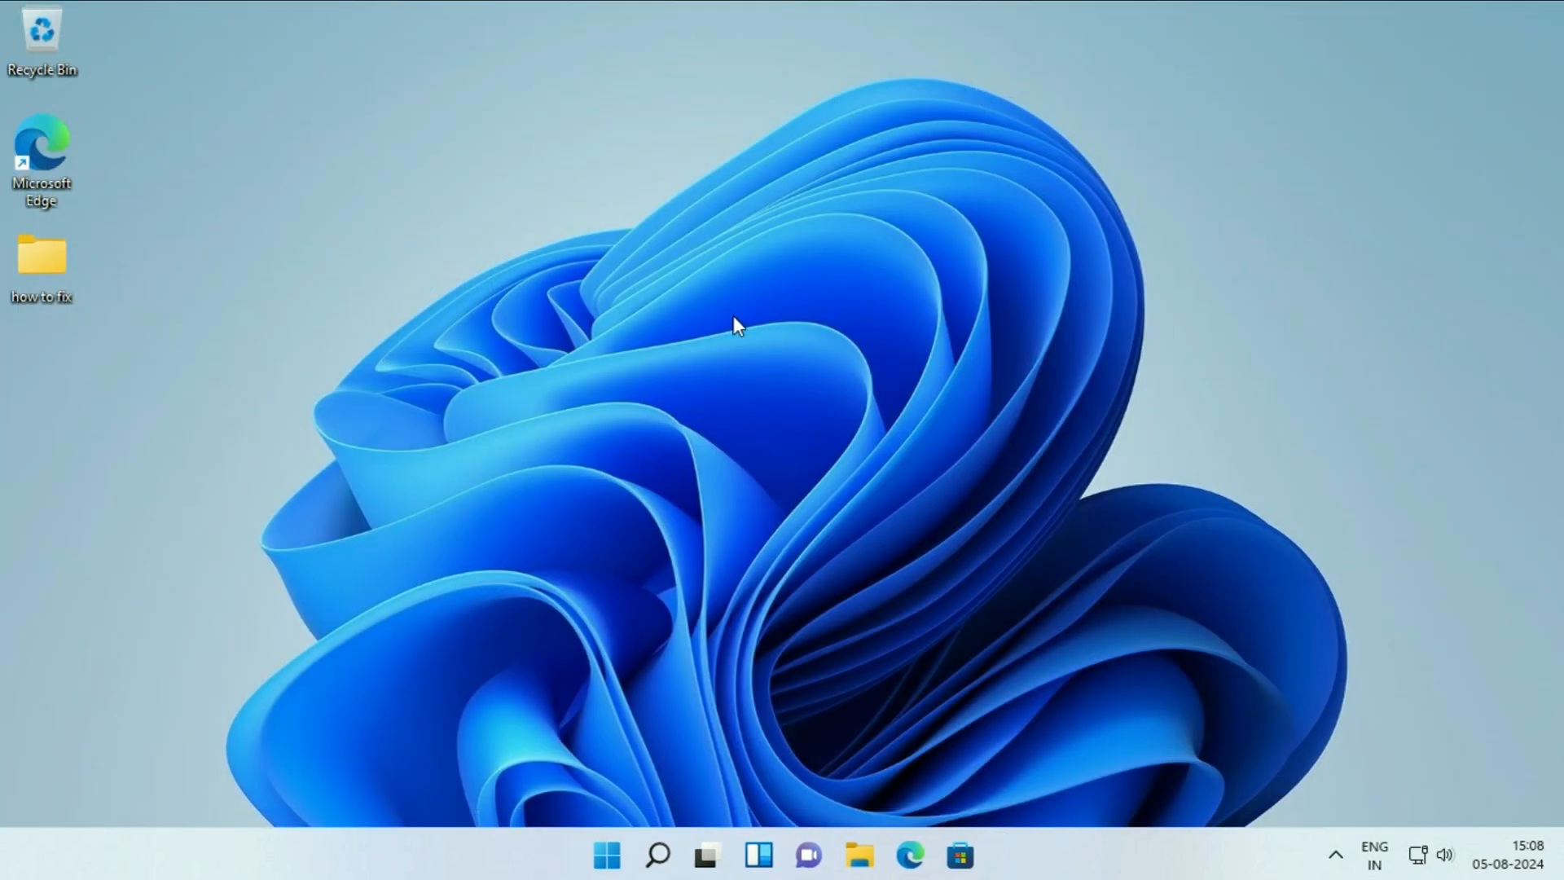
{"action": "mouse_move", "coordinate": [352, 307]}
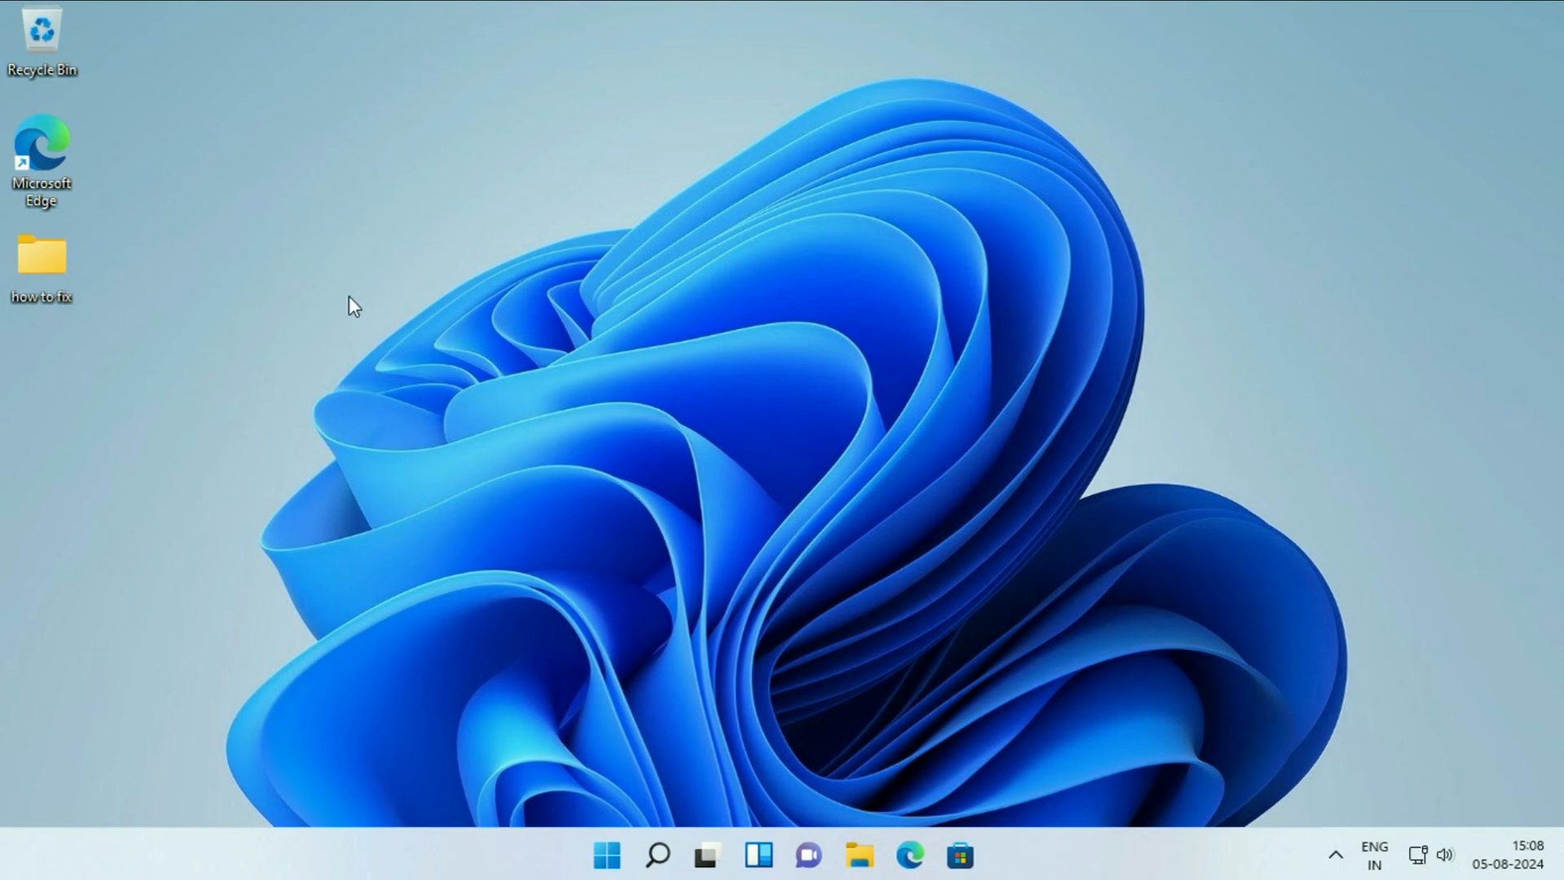
{"action": "mouse_move", "coordinate": [601, 815]}
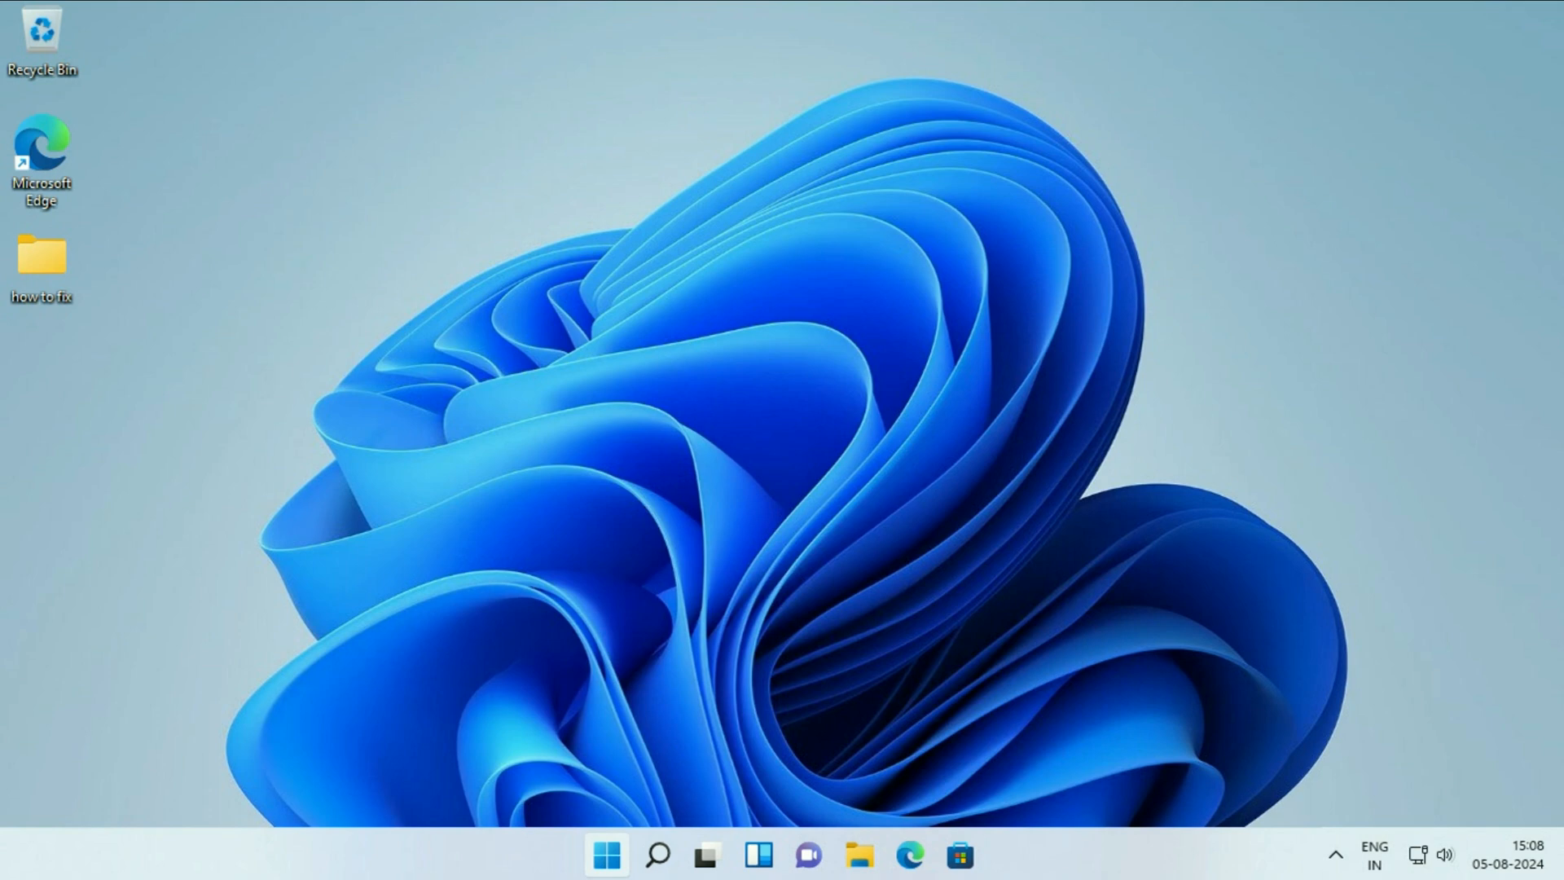
Search 'serv' and launch the Services console.
{"action": "left_click", "coordinate": [656, 856]}
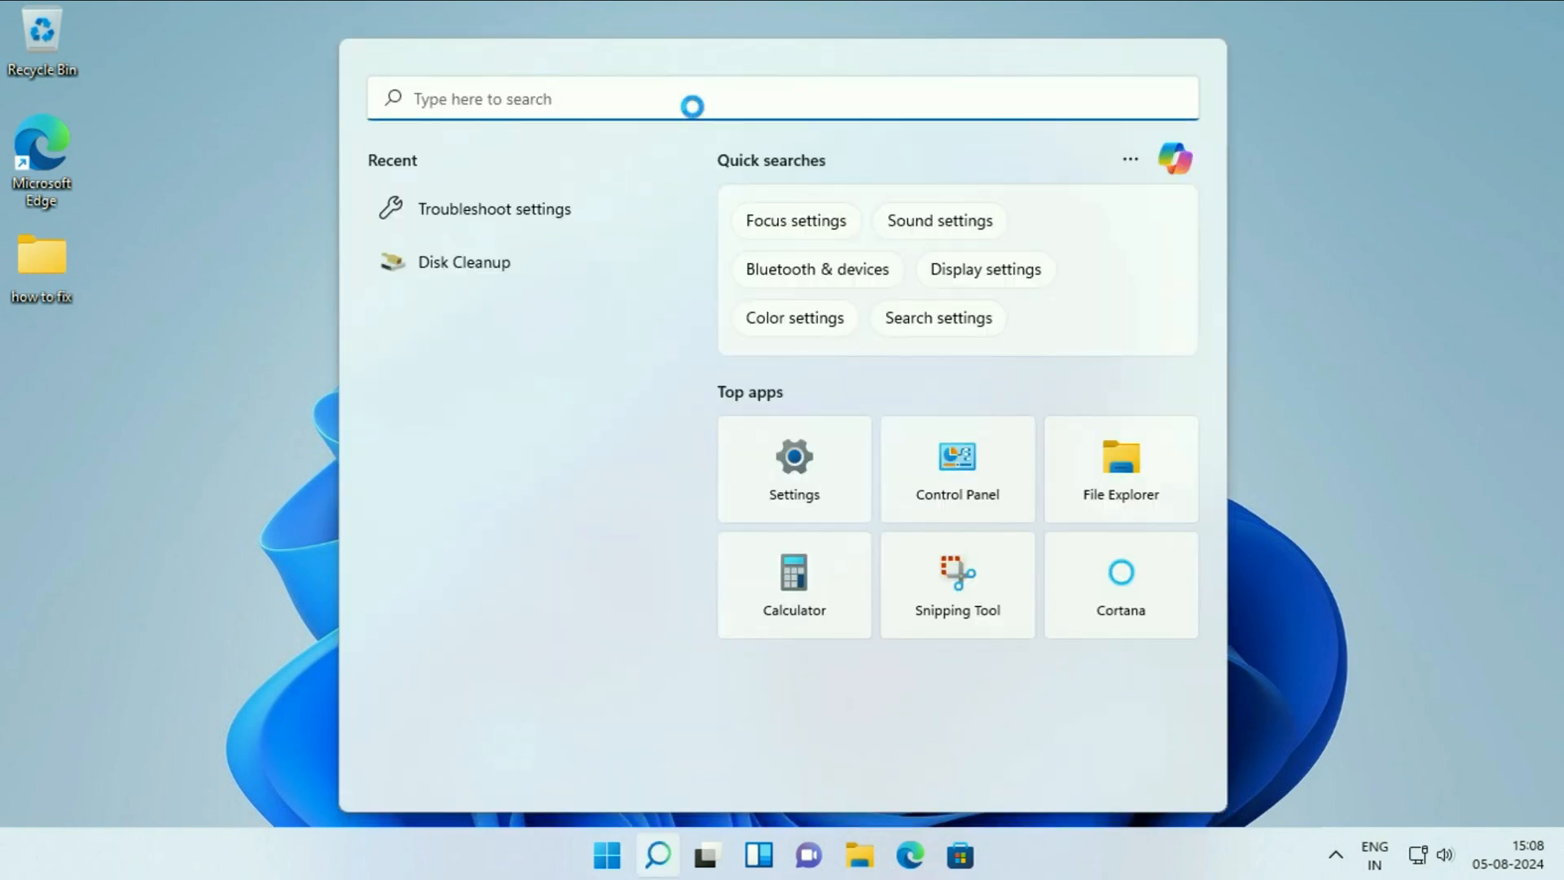
{"action": "type", "text": "serv"}
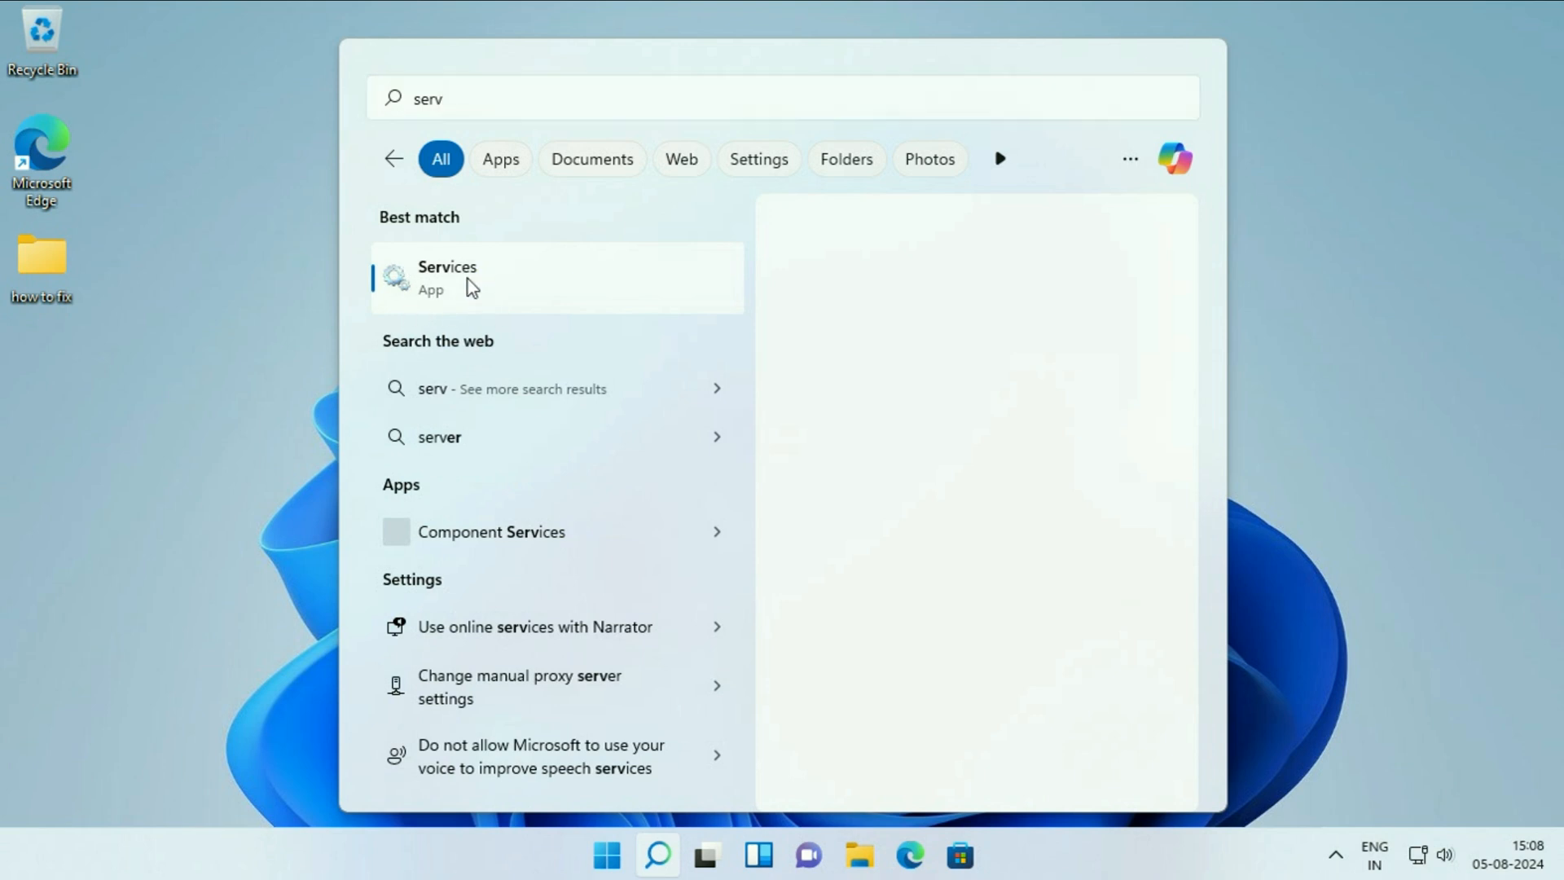
{"action": "left_click", "coordinate": [446, 277]}
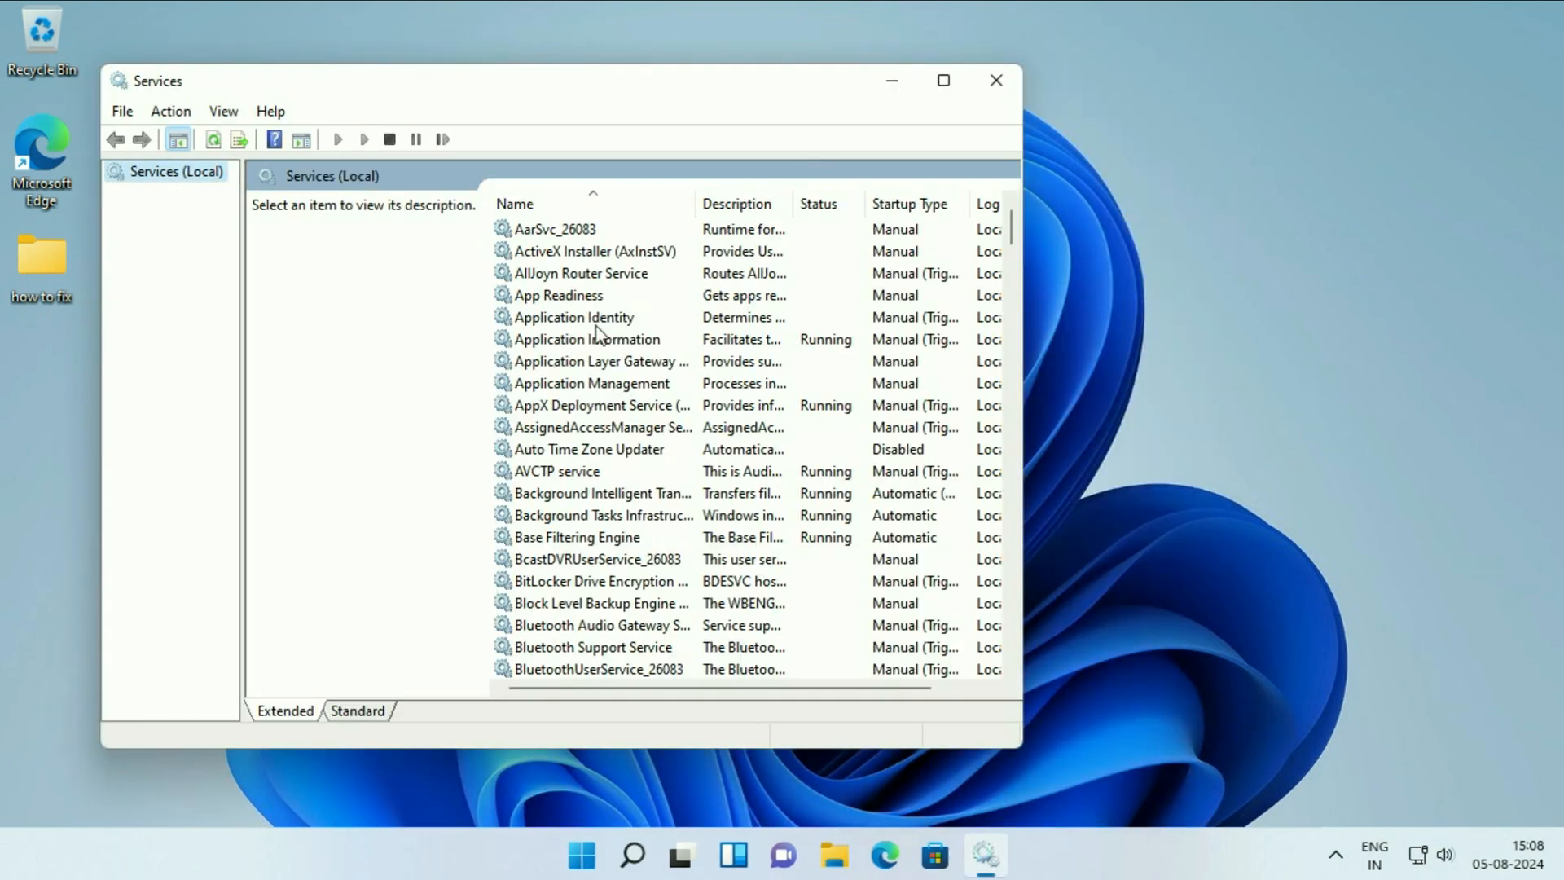
Locate the Windows Update service in maximized Services and bring up its action menu.
{"action": "left_click", "coordinate": [942, 80]}
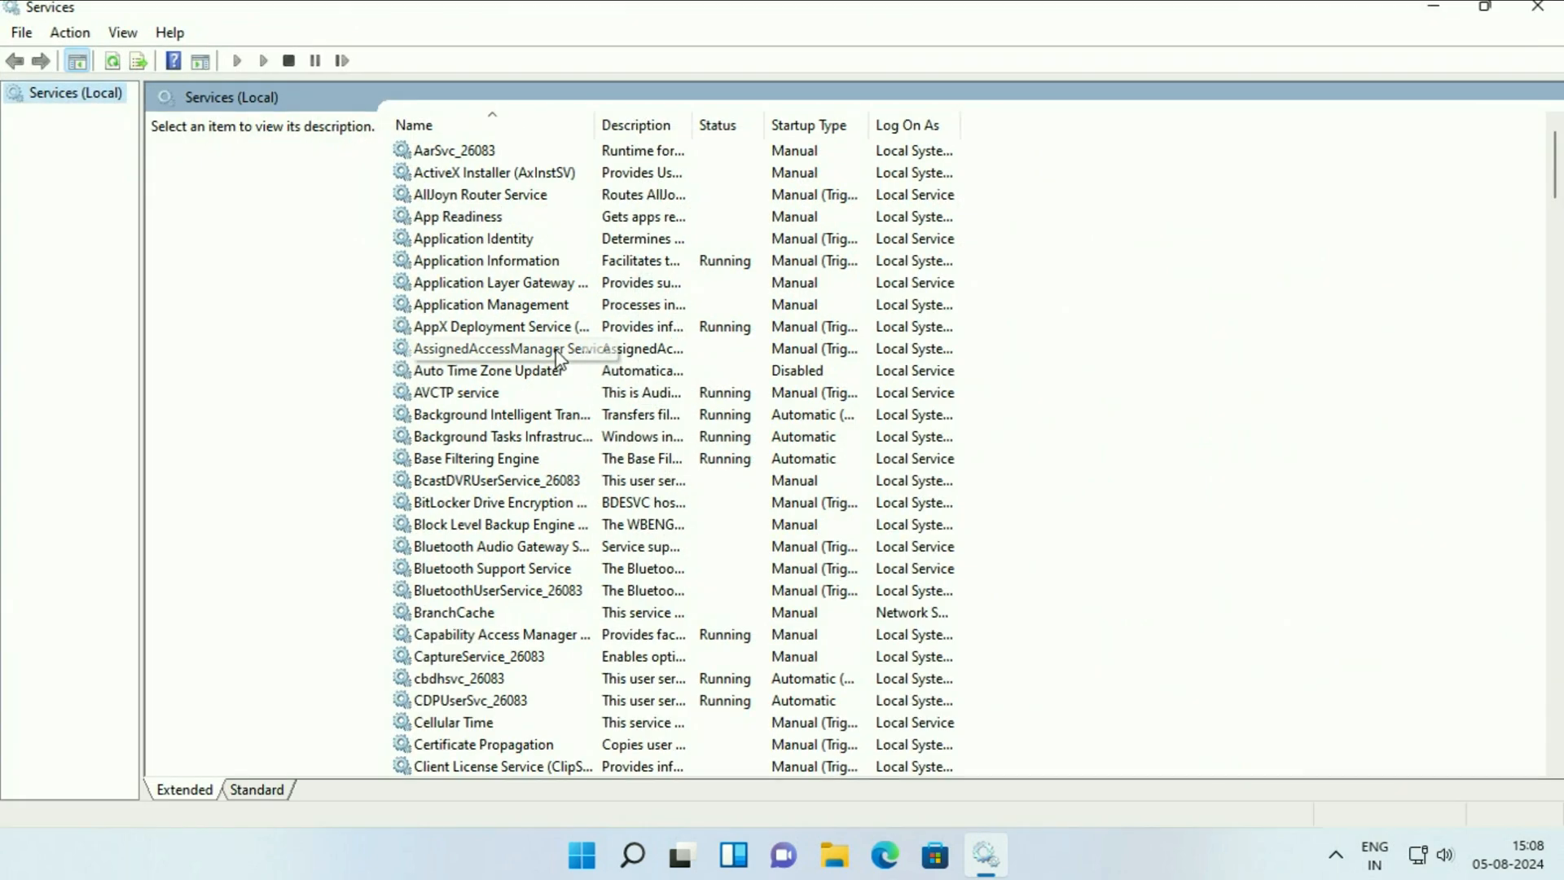
{"action": "scroll", "scroll_direction": "down", "scroll_amount": 3}
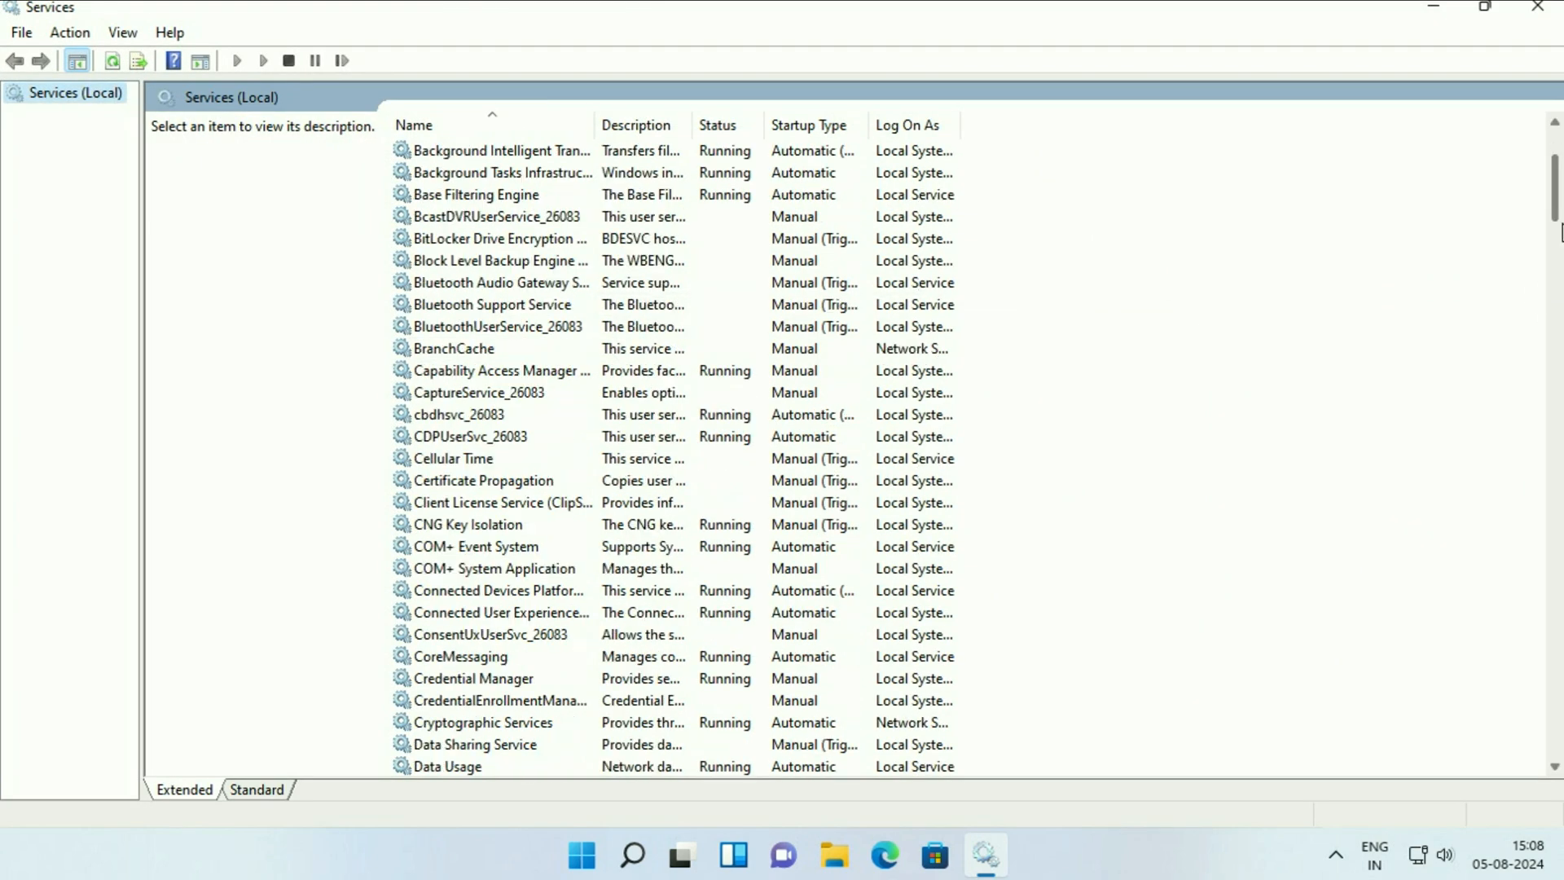
{"action": "scroll", "scroll_direction": "down", "scroll_amount": 3}
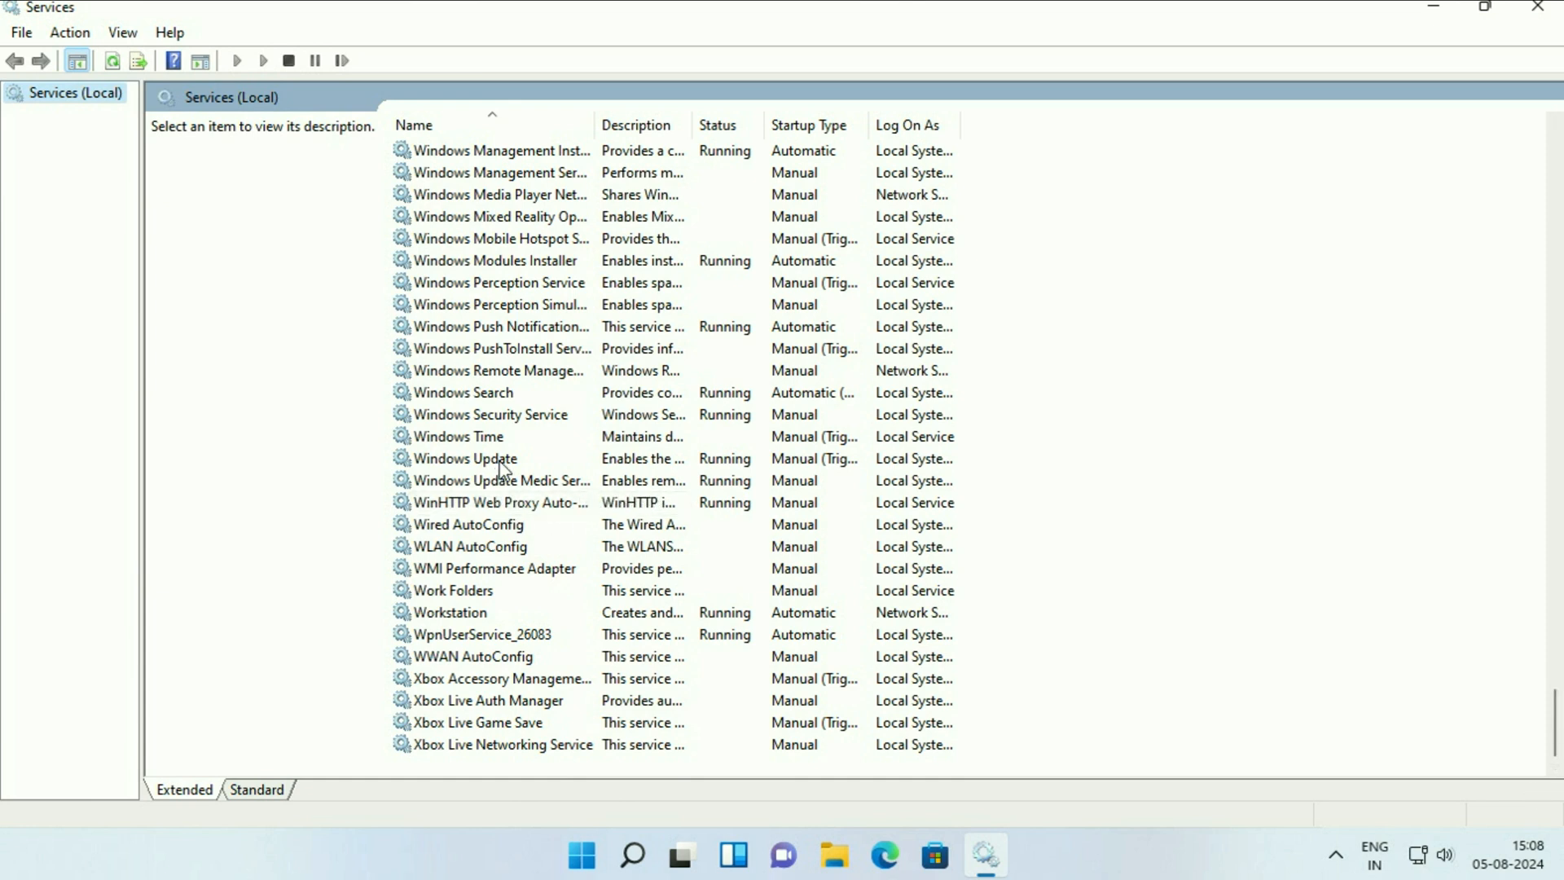
{"action": "left_click", "coordinate": [464, 458]}
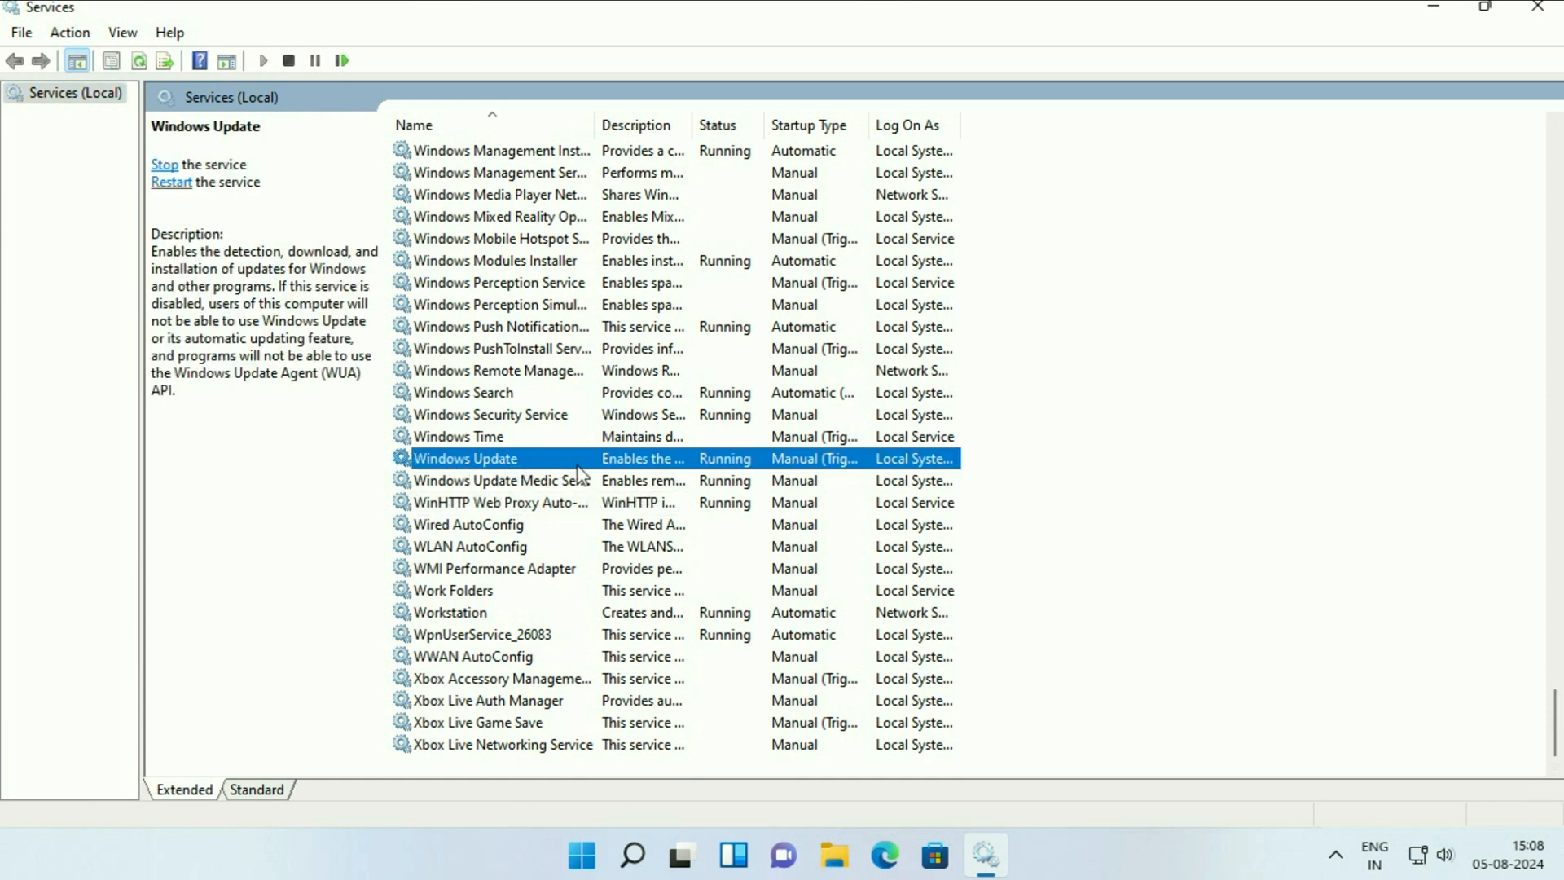
{"action": "right_click", "coordinate": [464, 458]}
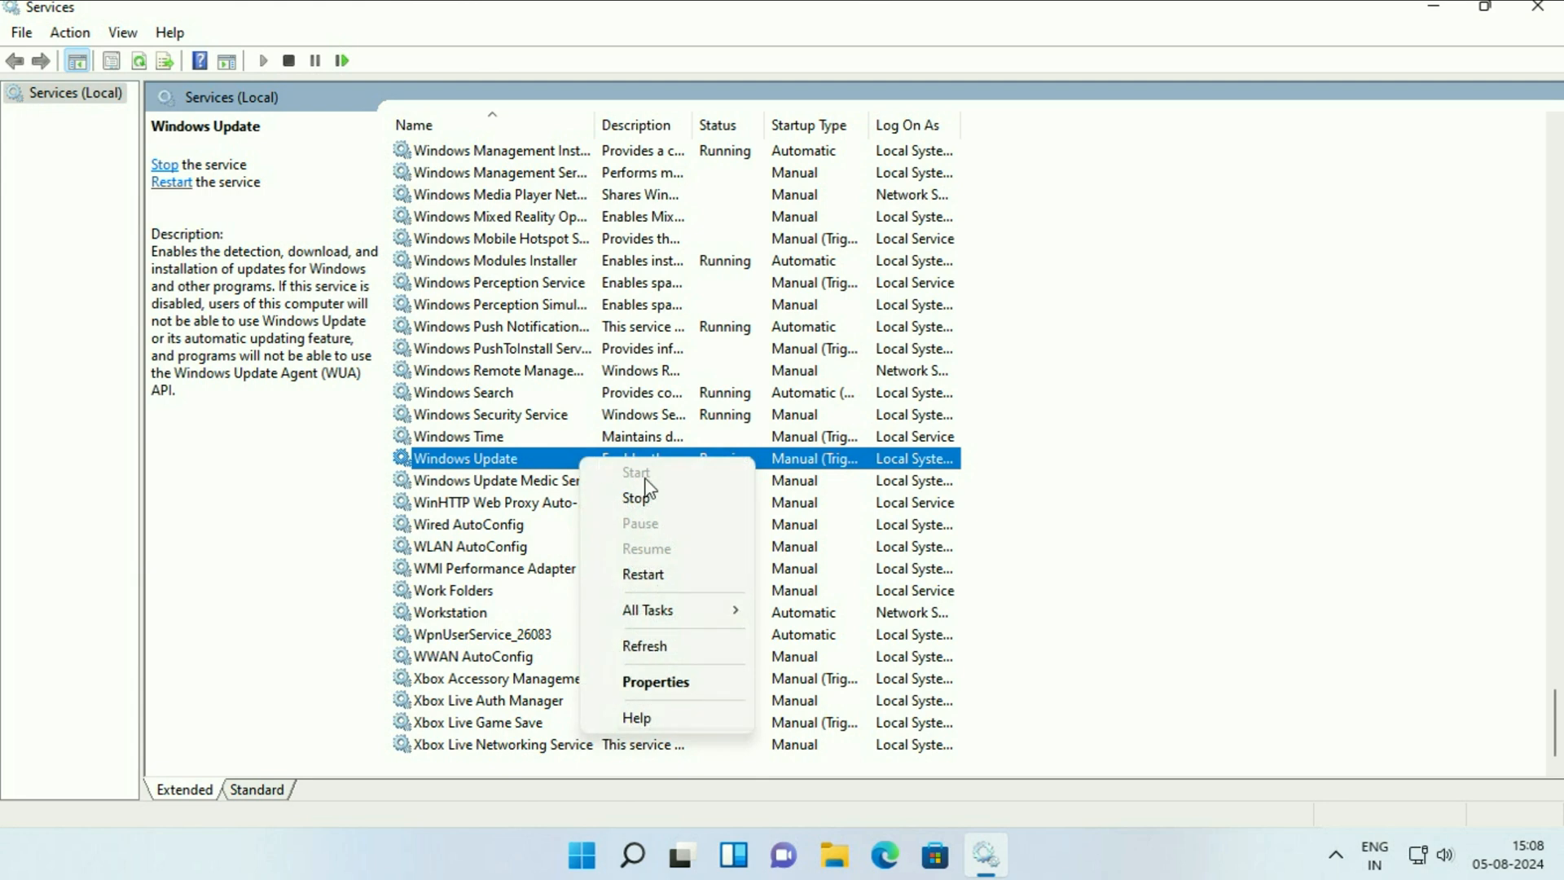
Set Windows Update's startup type to Automatic and stop the service in its Properties.
{"action": "left_click", "coordinate": [655, 681]}
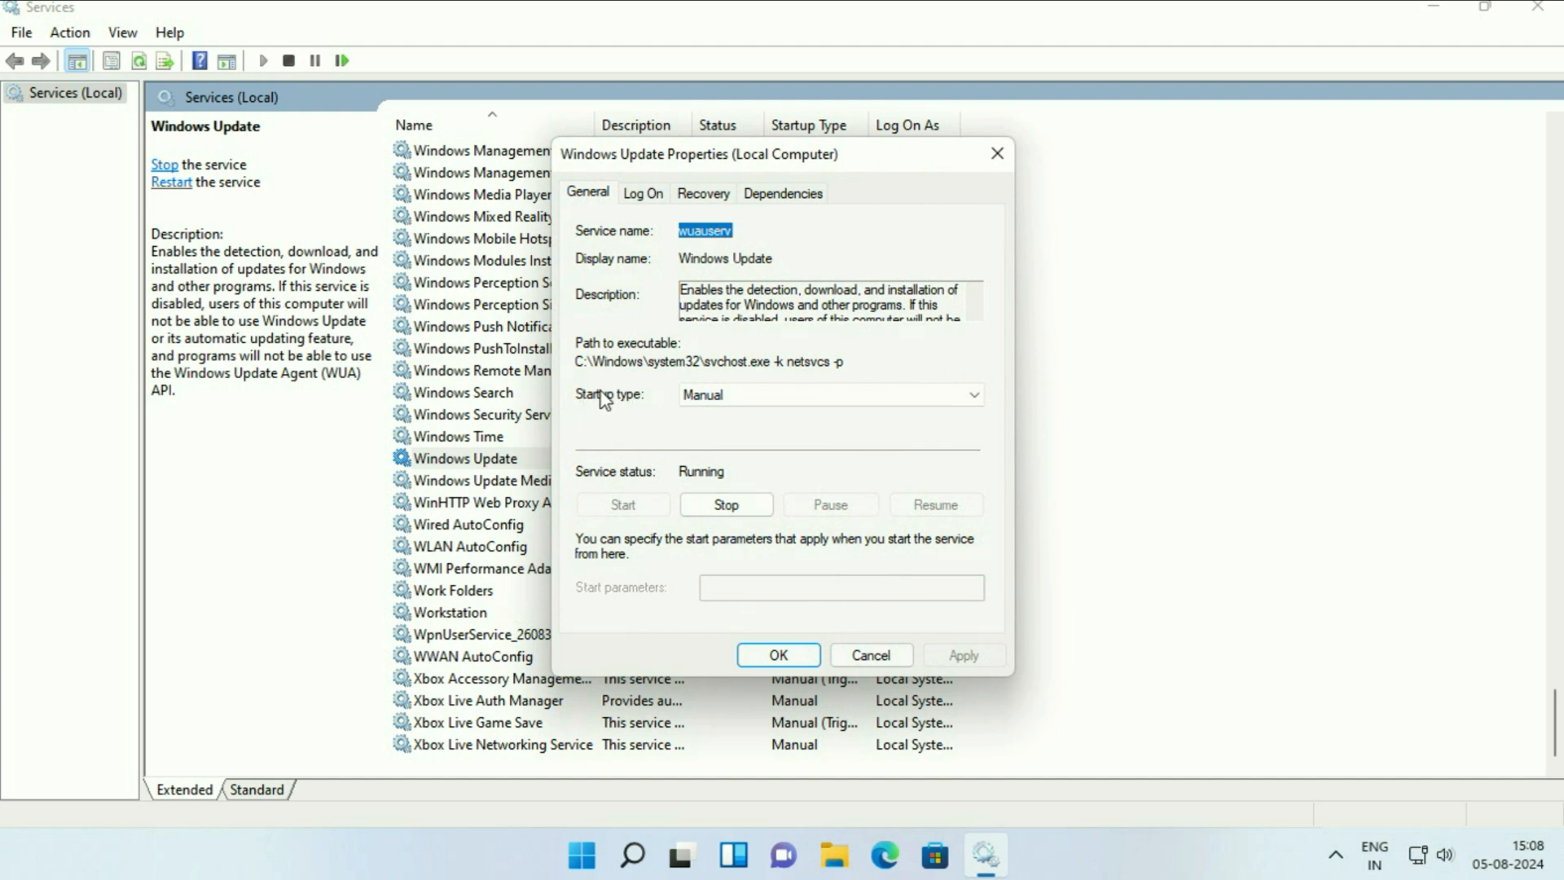
{"action": "left_click", "coordinate": [973, 394]}
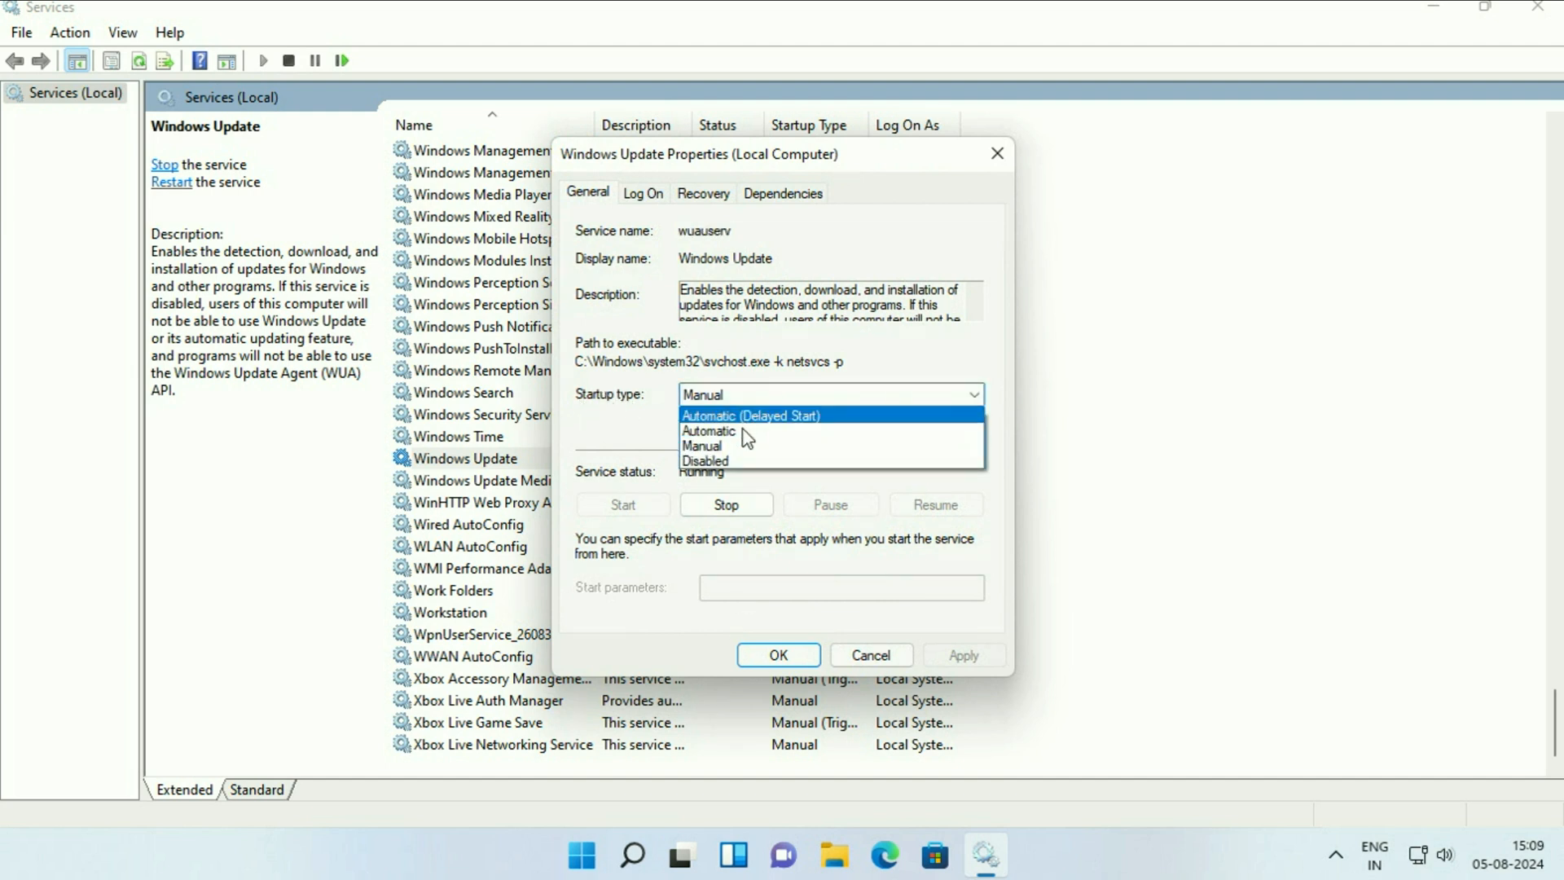
{"action": "left_click", "coordinate": [709, 430]}
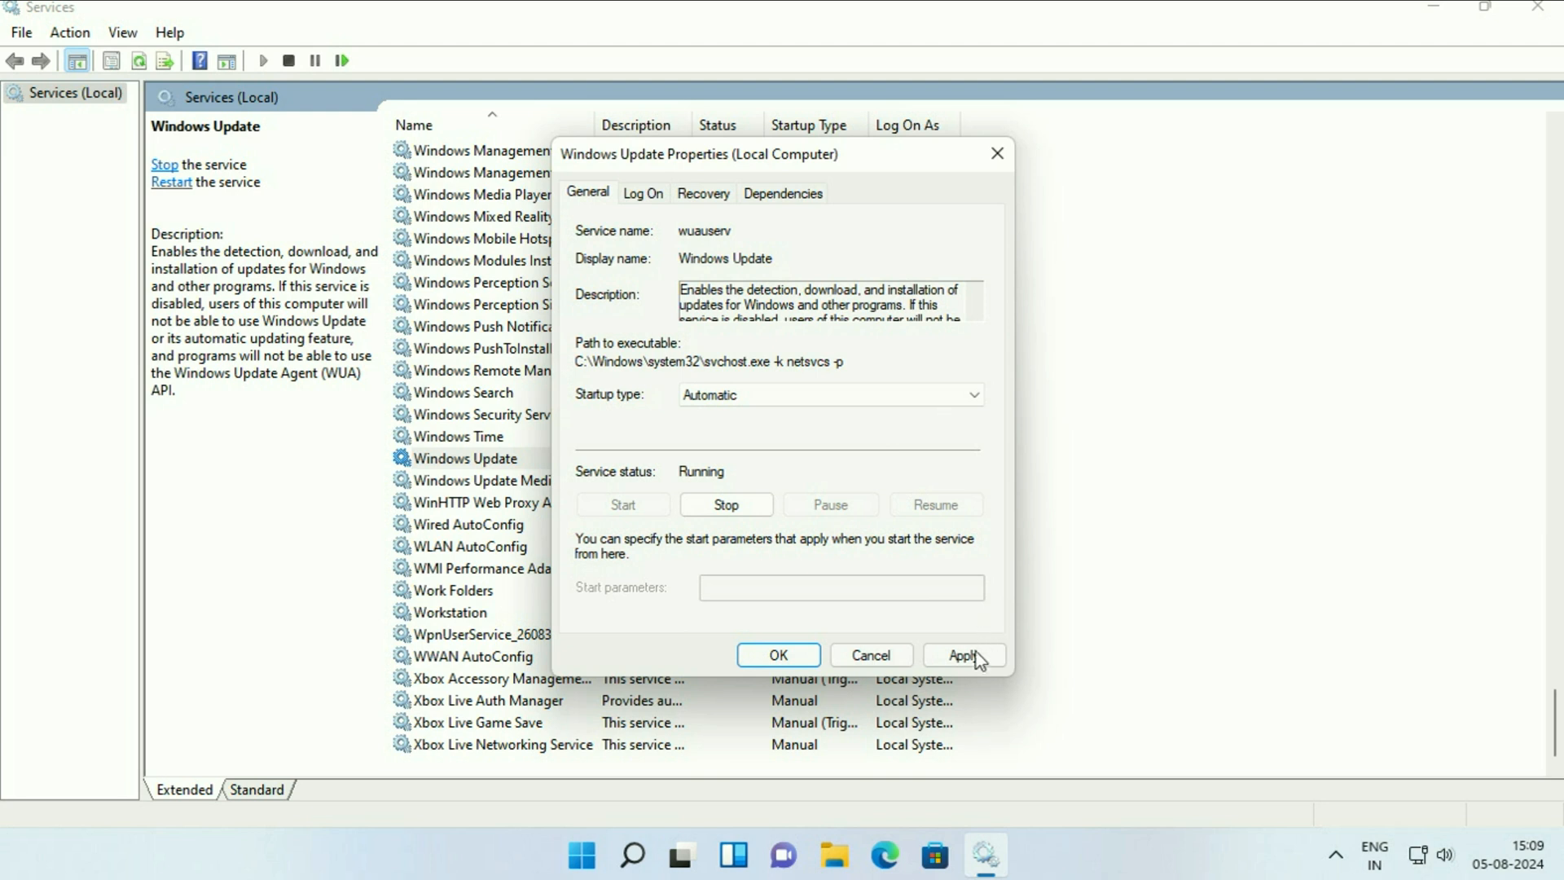
{"action": "left_click", "coordinate": [961, 655]}
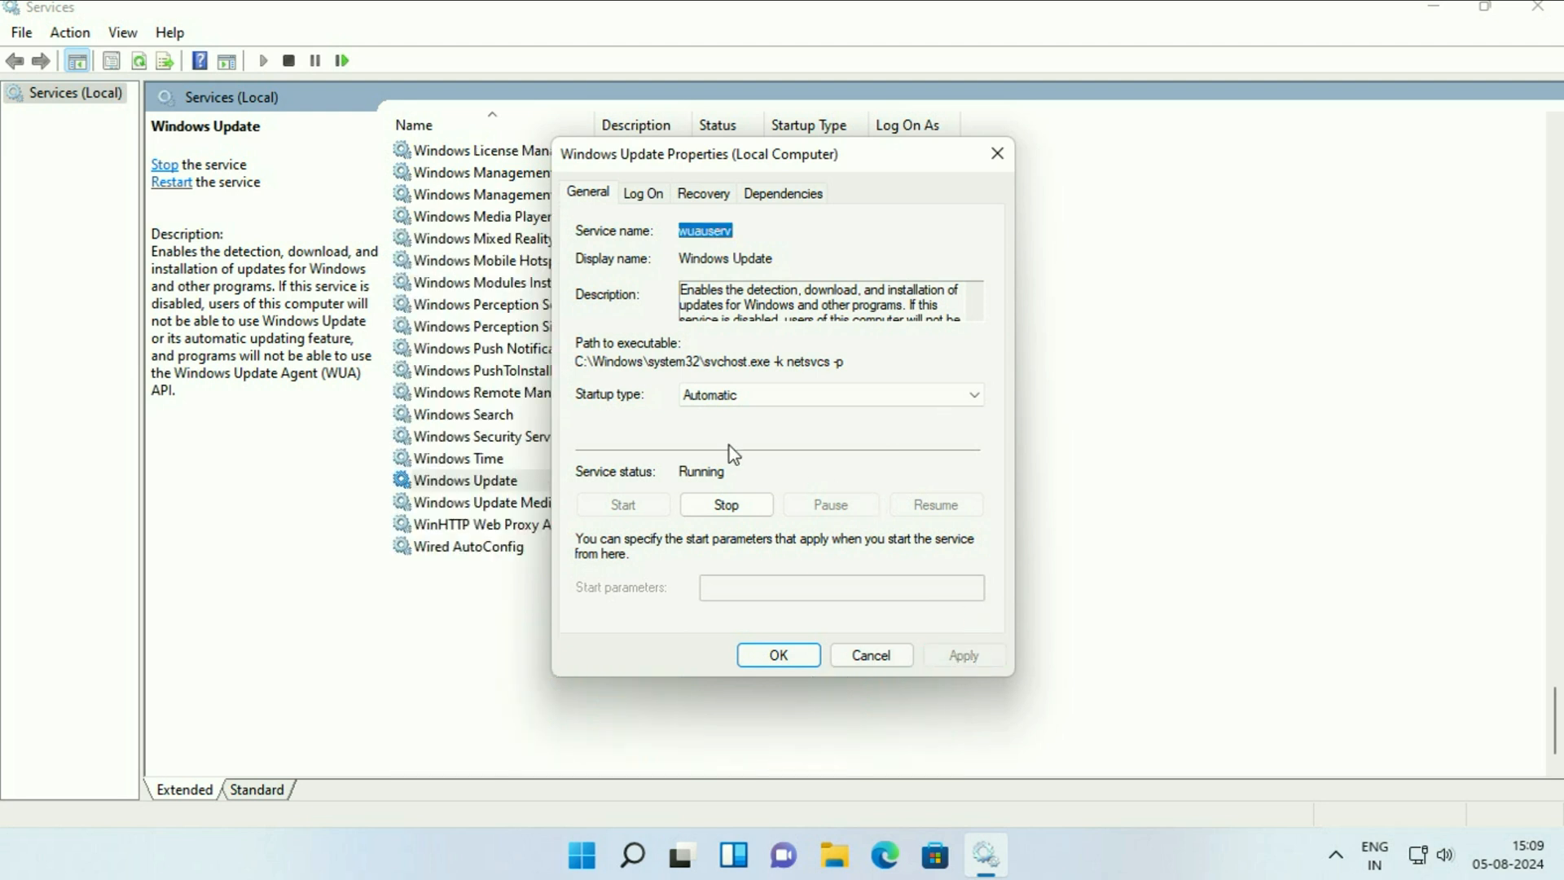
{"action": "left_click", "coordinate": [725, 503]}
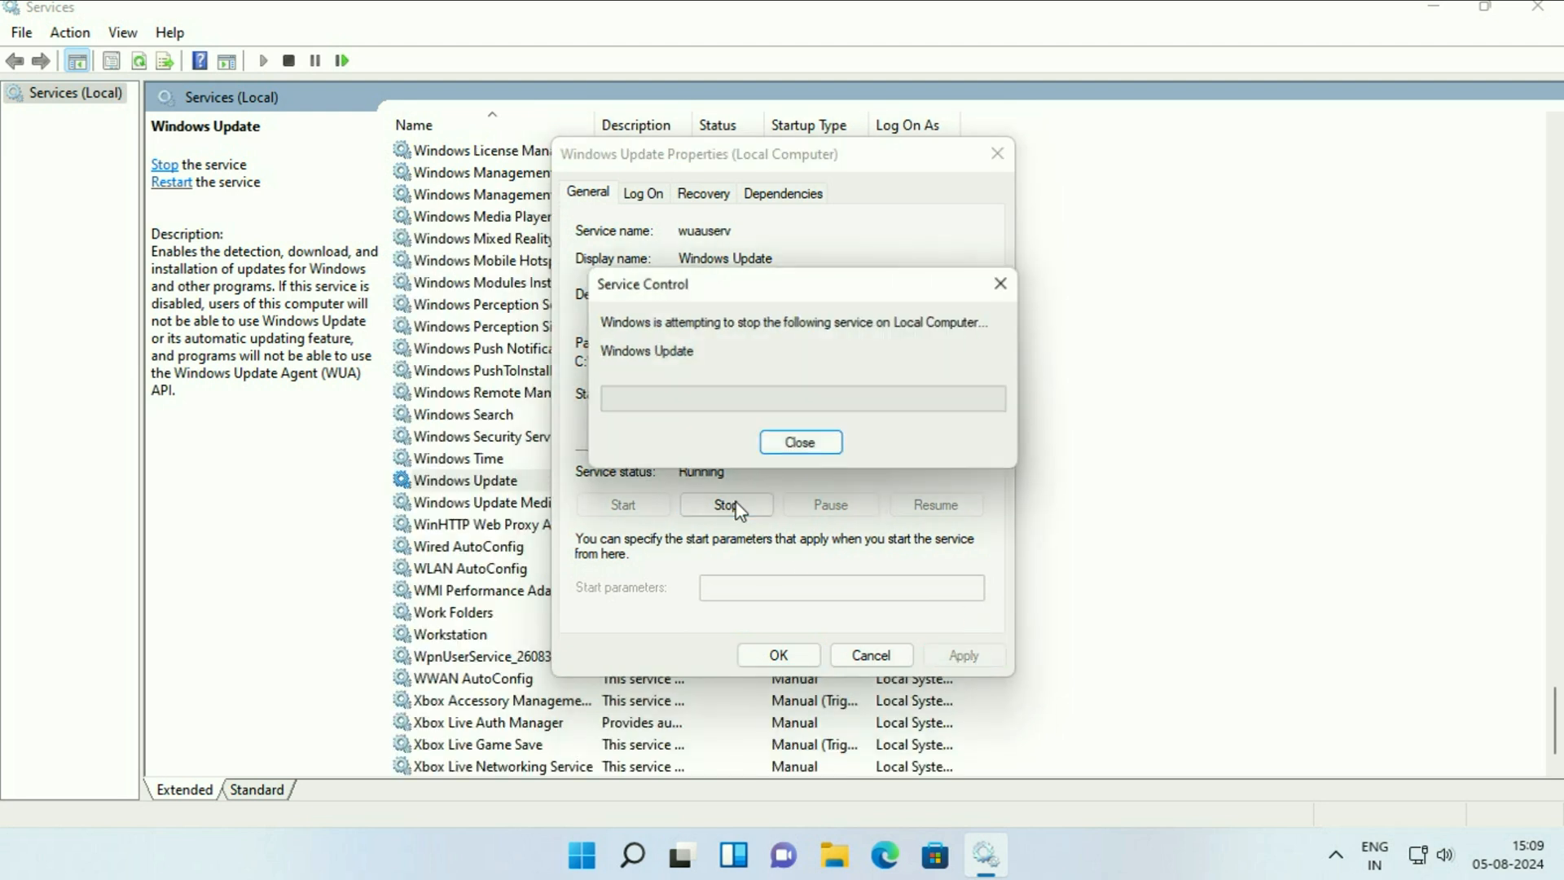
{"action": "left_click", "coordinate": [799, 441]}
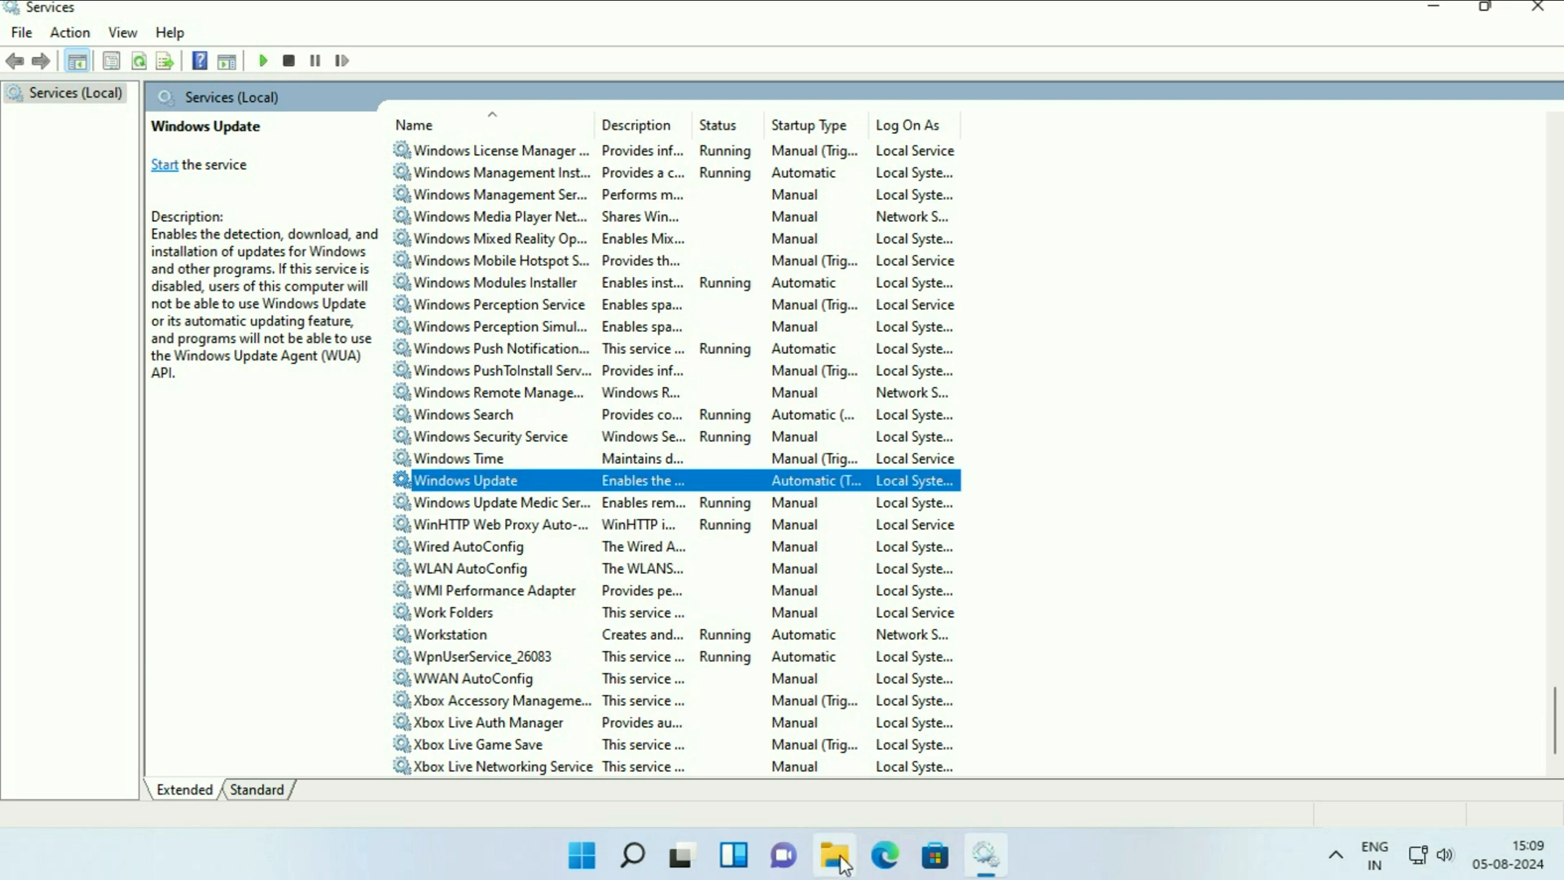
Browse from This PC into Local Disk (C:) and the Windows folder.
{"action": "left_click", "coordinate": [835, 855]}
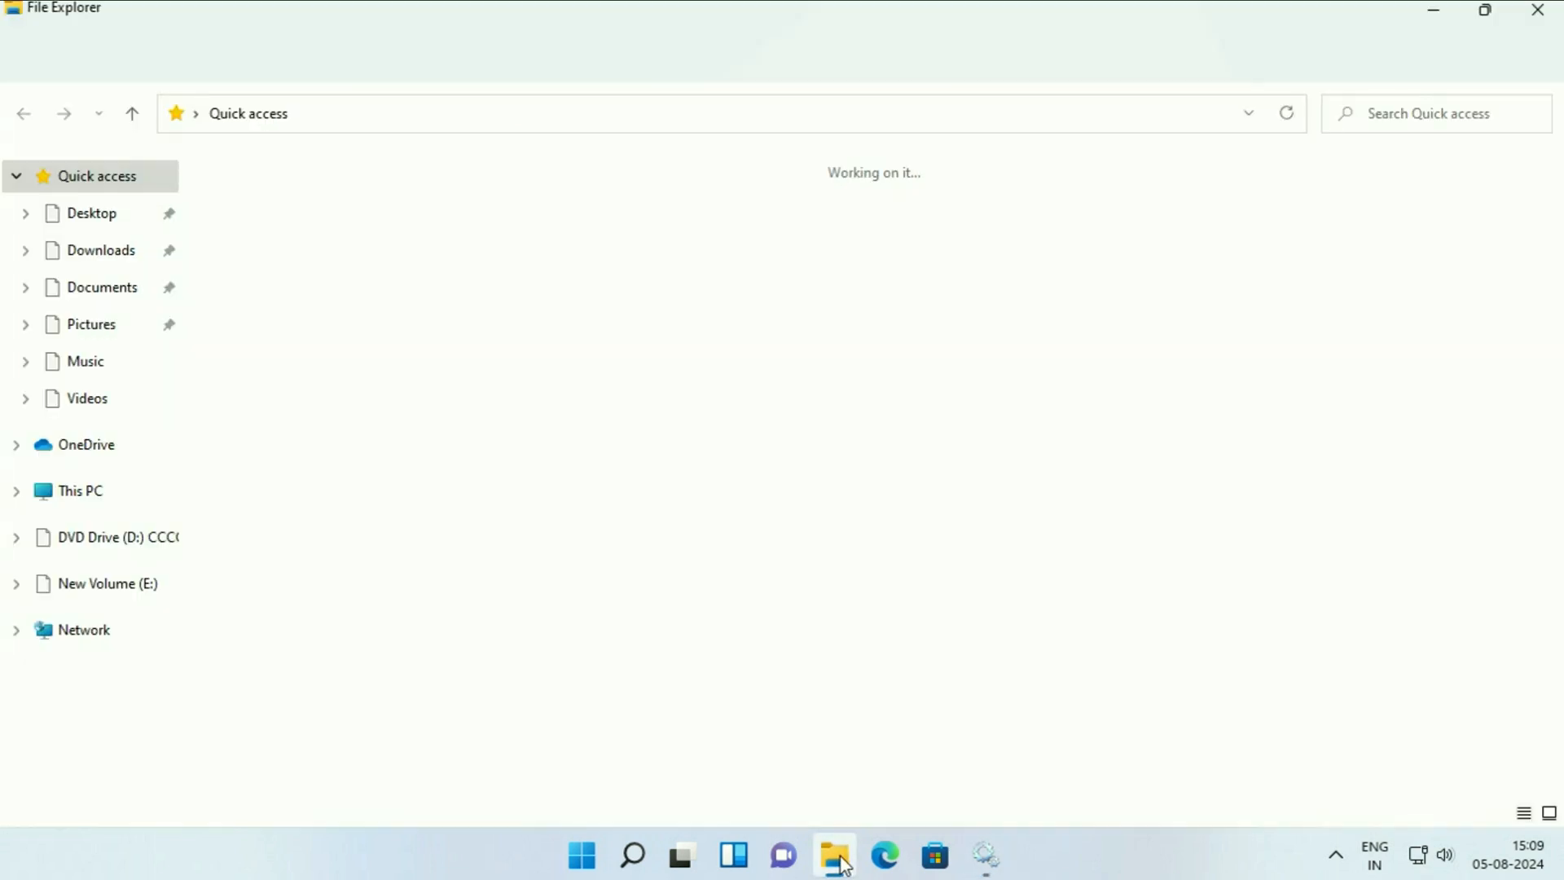
{"action": "left_click", "coordinate": [79, 491]}
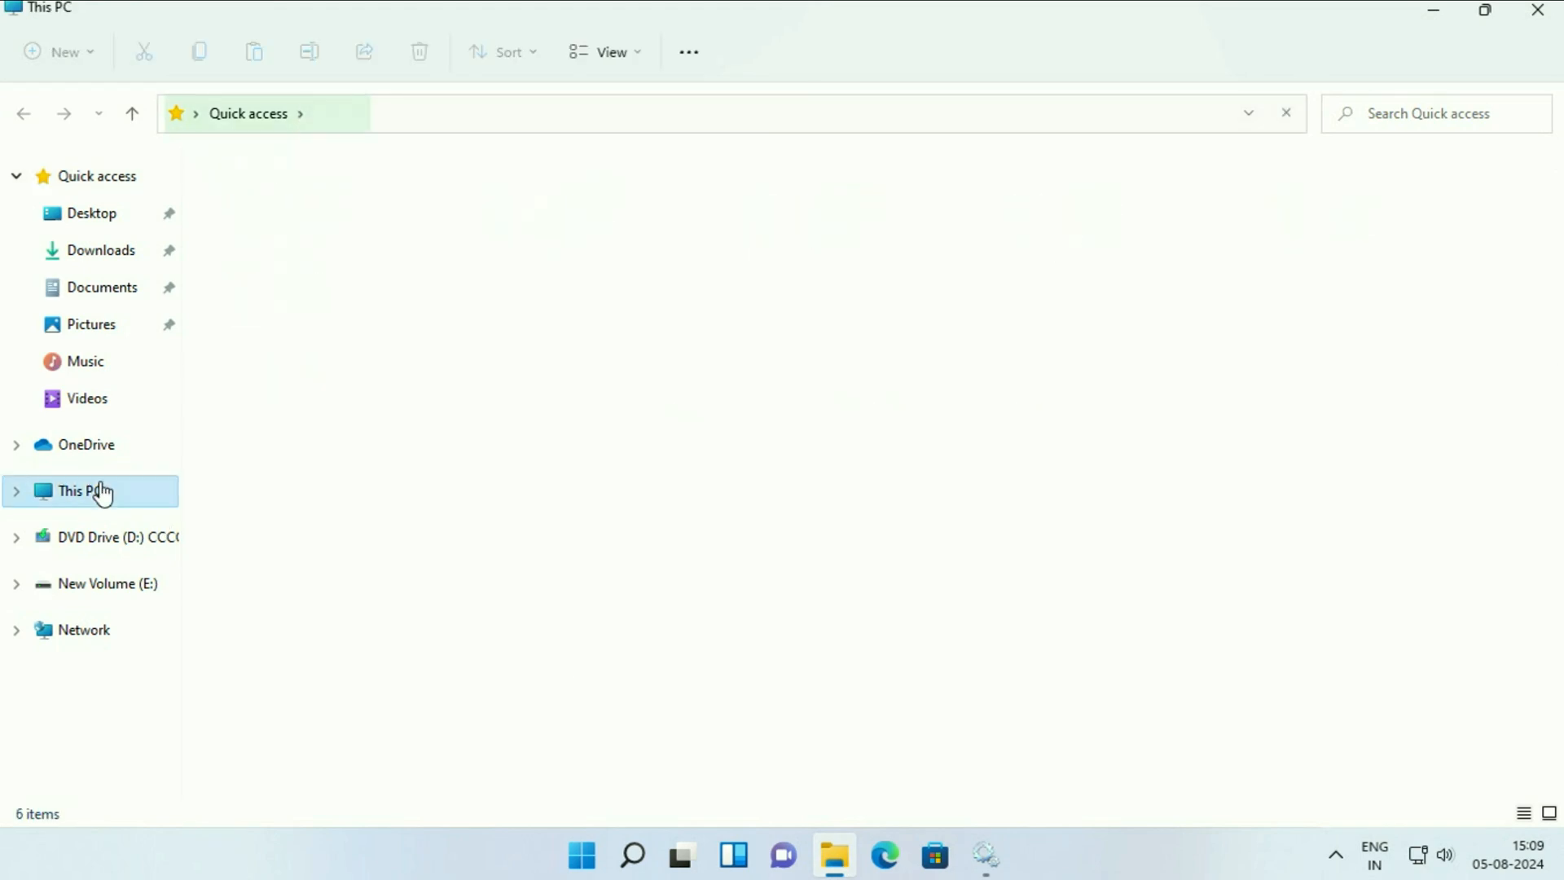
{"action": "left_click", "coordinate": [80, 490]}
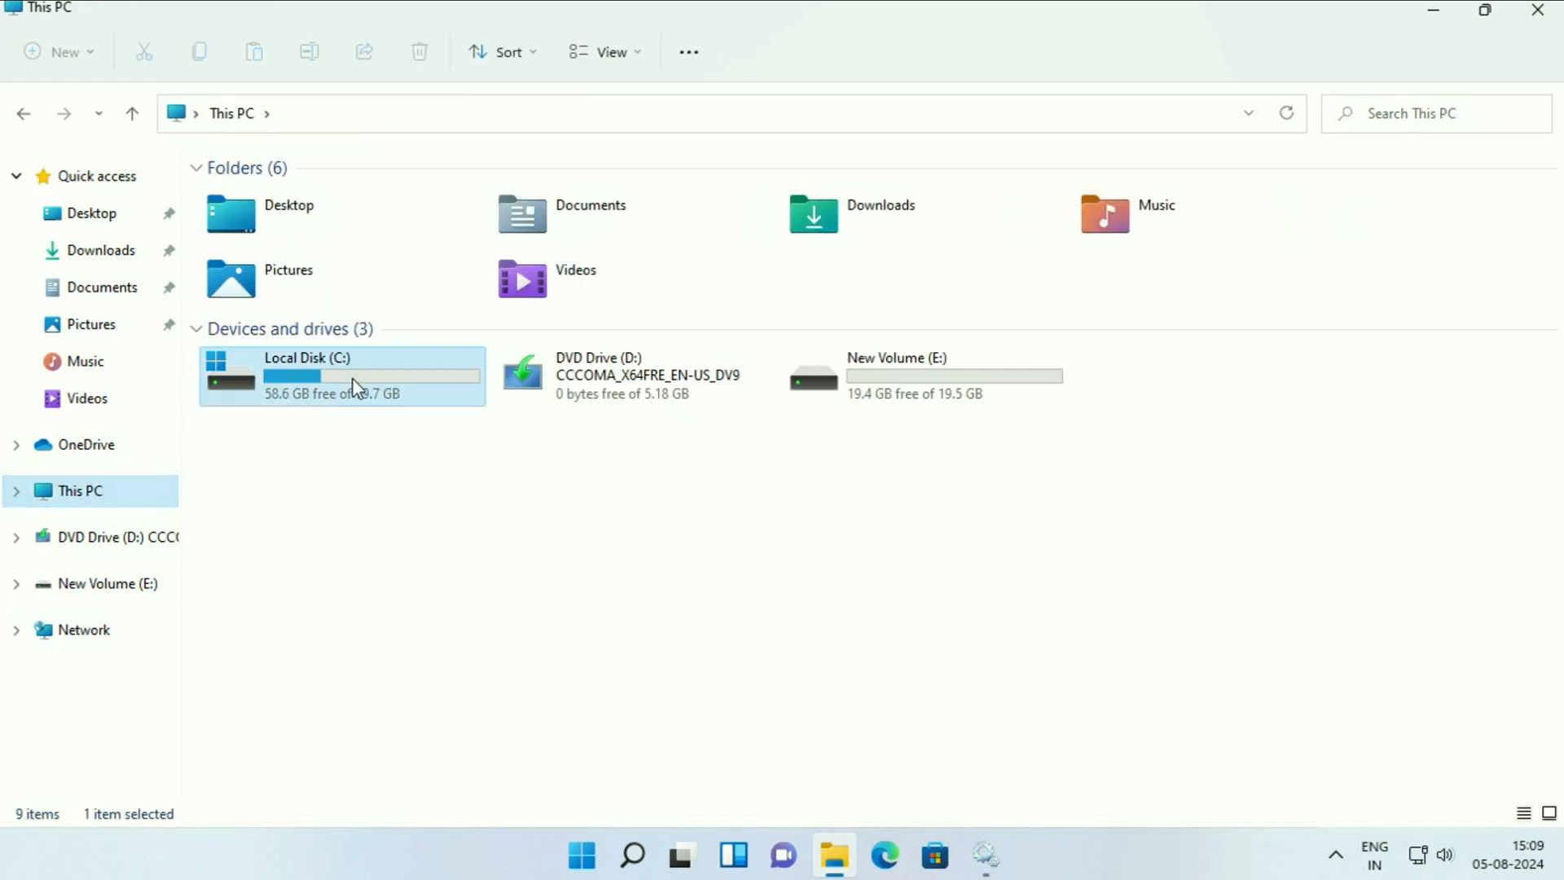
{"action": "double_click", "coordinate": [342, 375]}
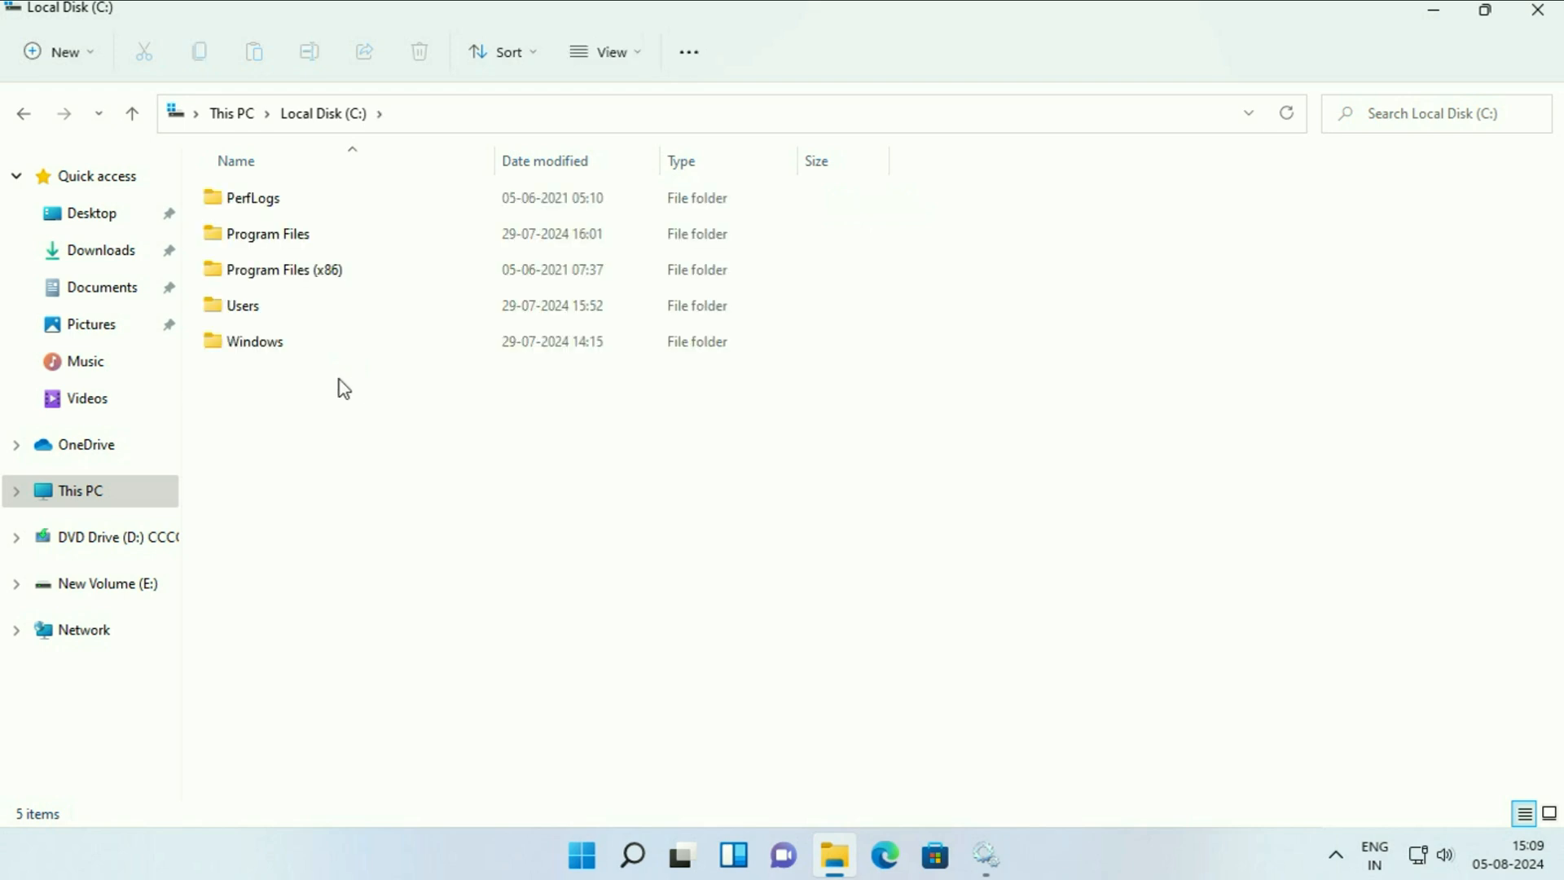
{"action": "left_click", "coordinate": [254, 341]}
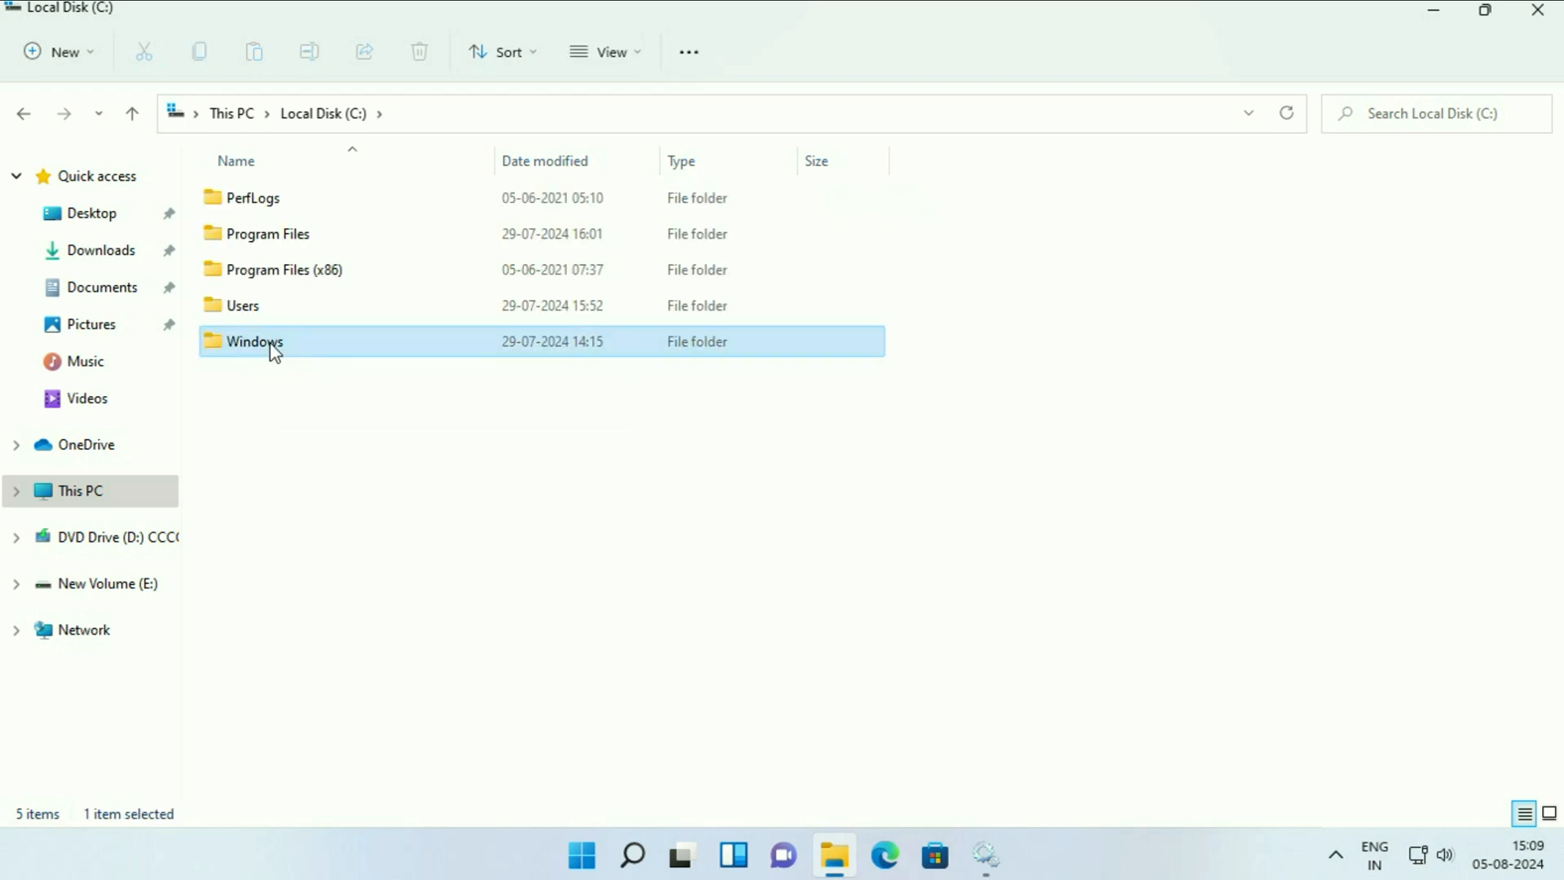
{"action": "double_click", "coordinate": [254, 340]}
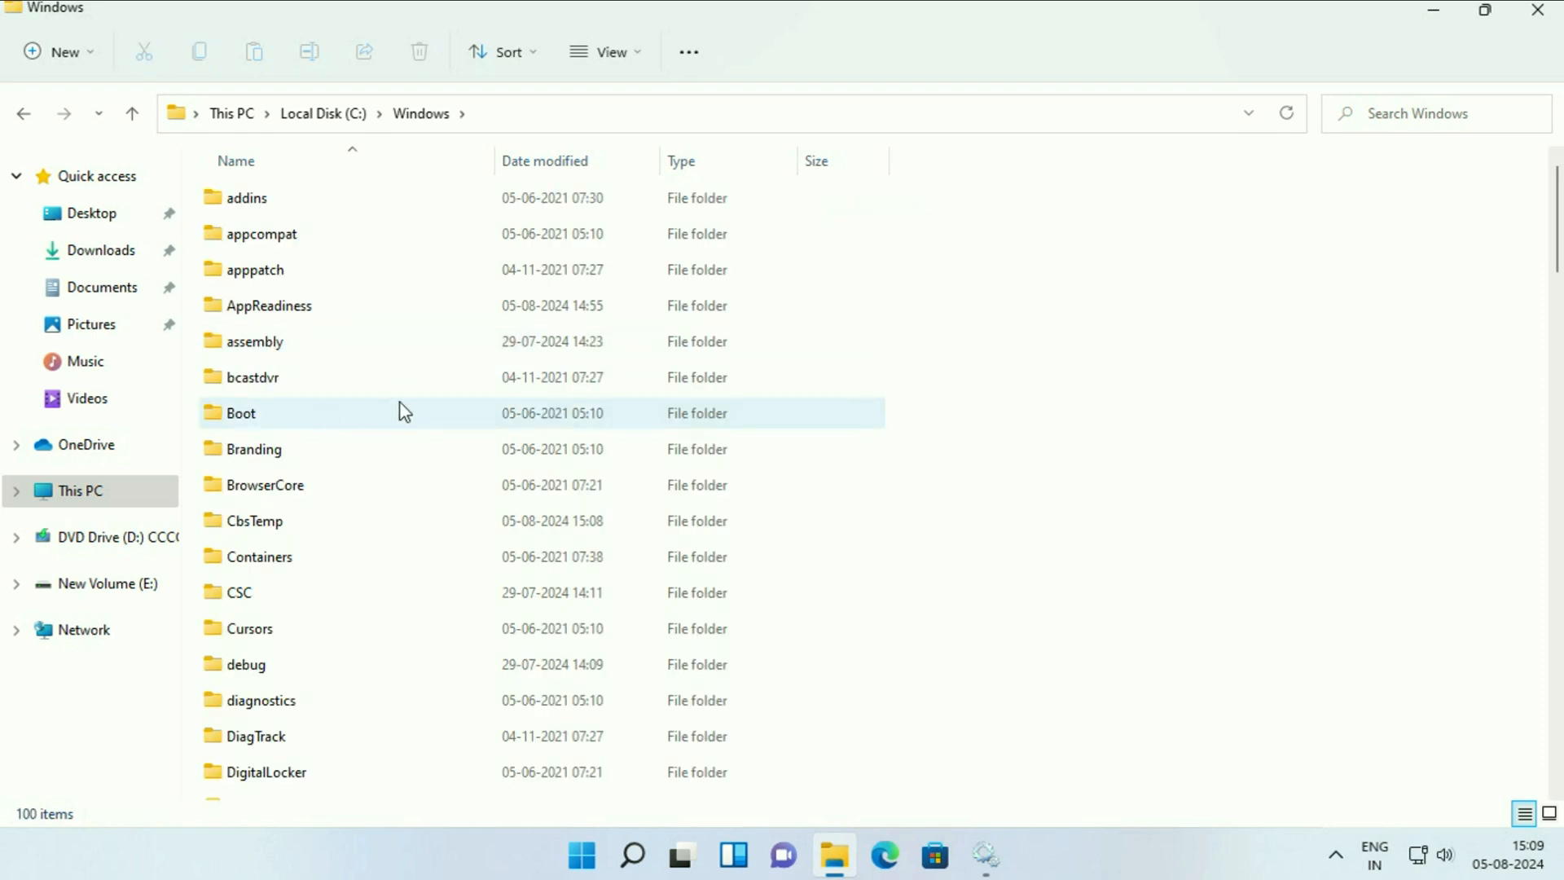
Enter the SoftwareDistribution folder showing DataStore, Download and other contents.
{"action": "scroll", "scroll_direction": "down", "scroll_amount": 3}
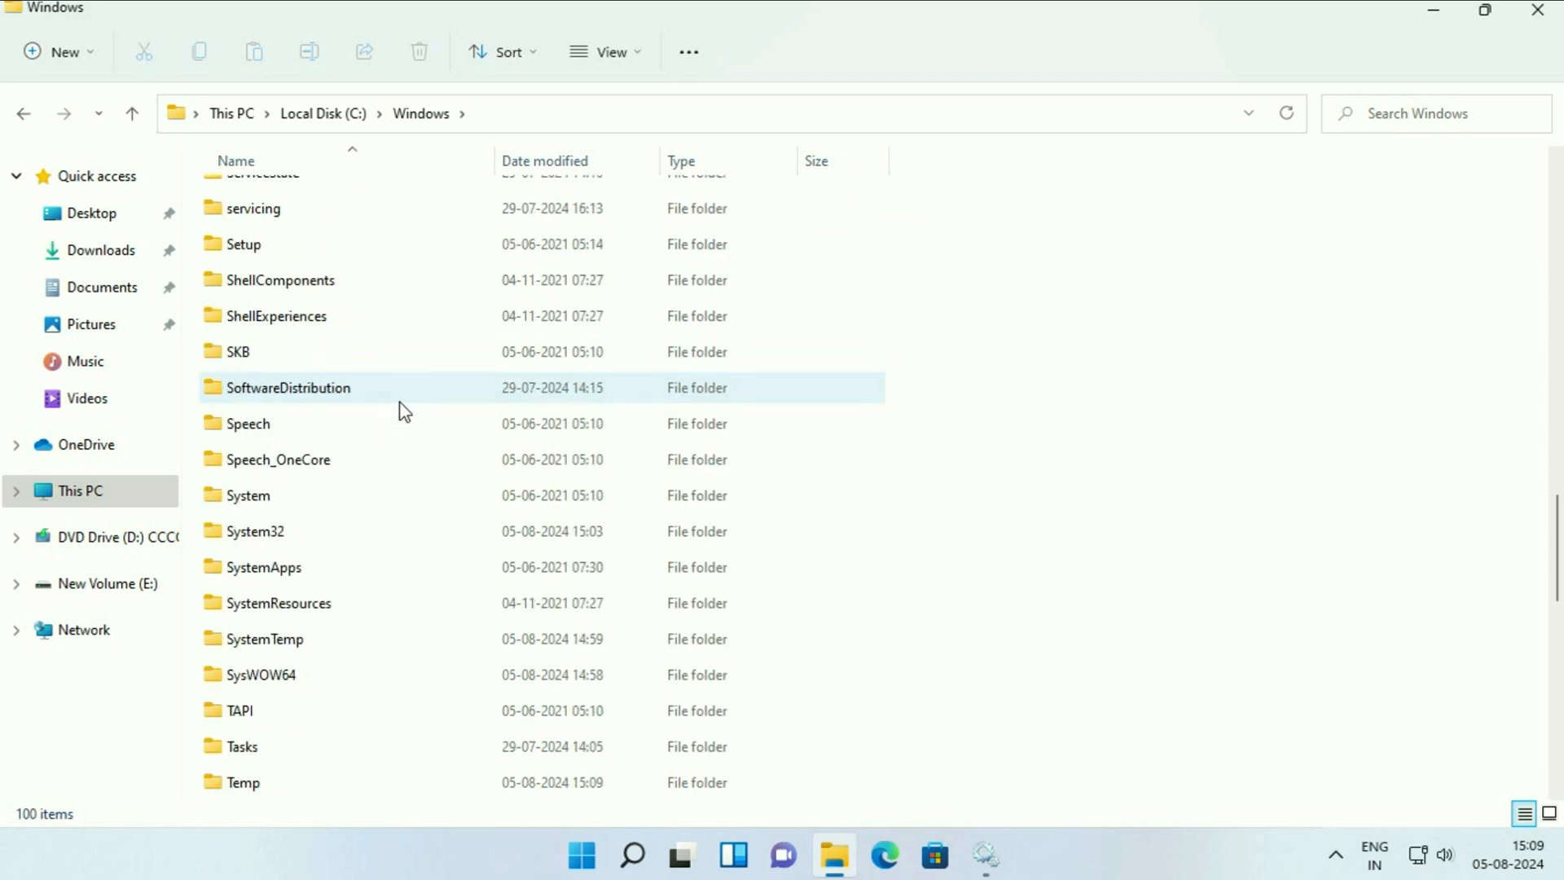
{"action": "left_click", "coordinate": [288, 388]}
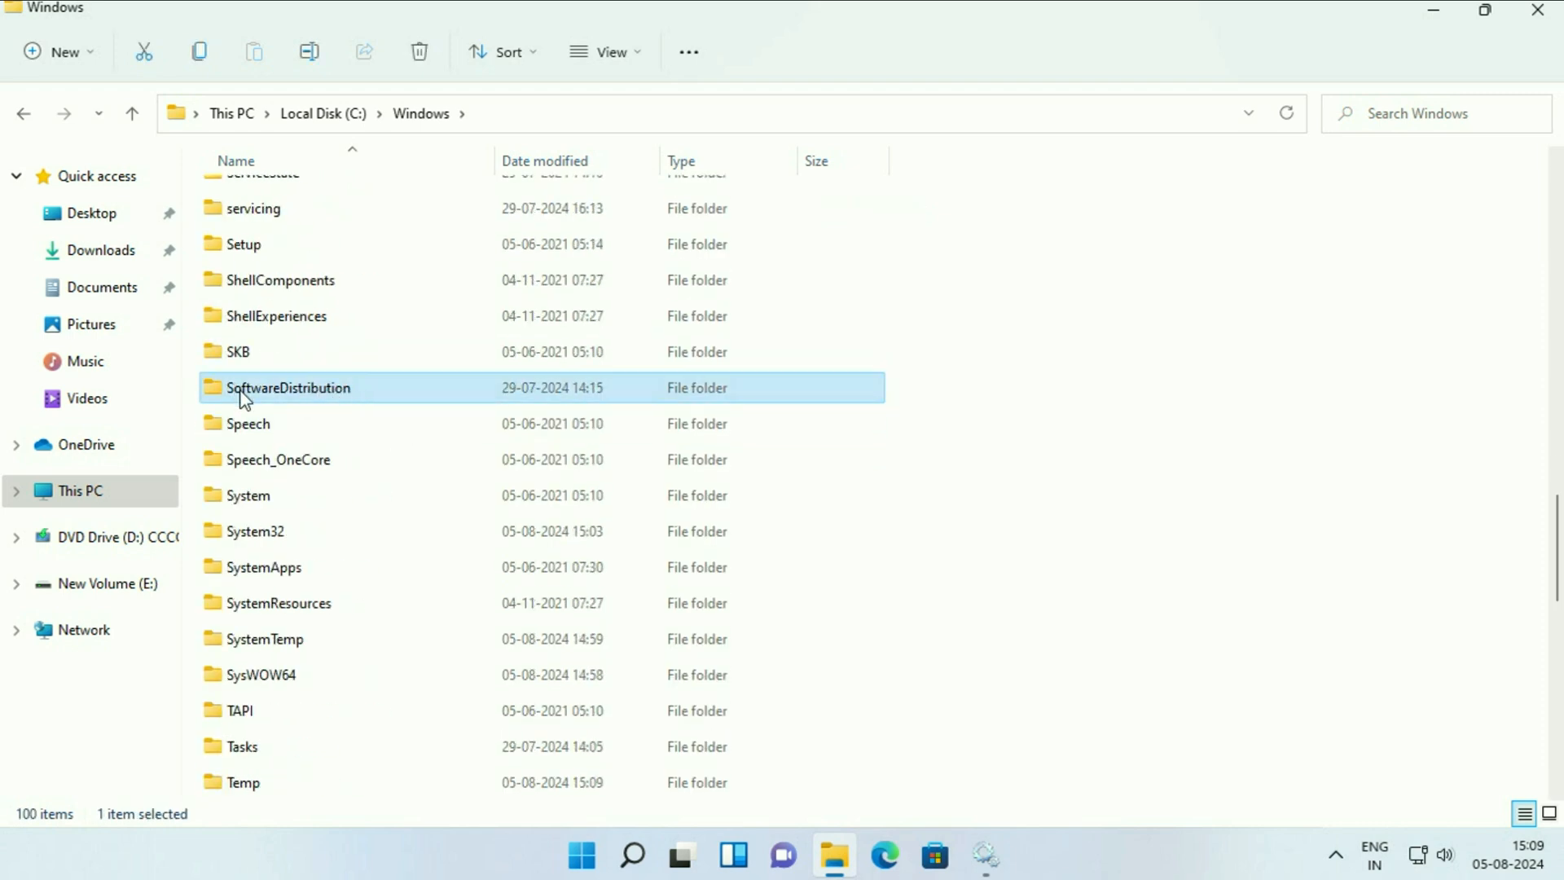
{"action": "mouse_move", "coordinate": [353, 398]}
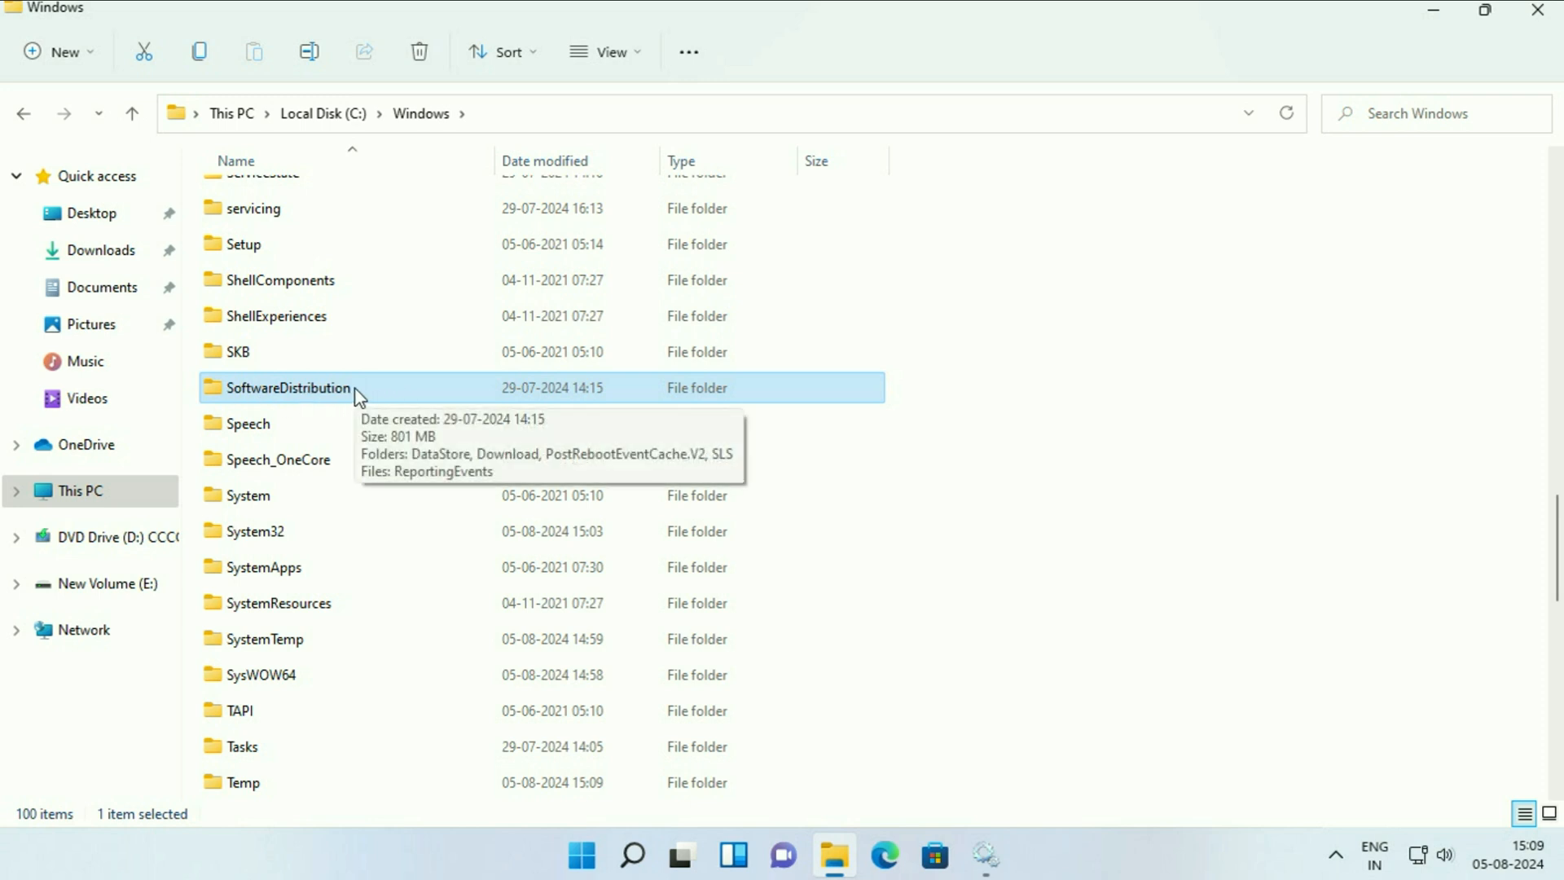
{"action": "double_click", "coordinate": [289, 388]}
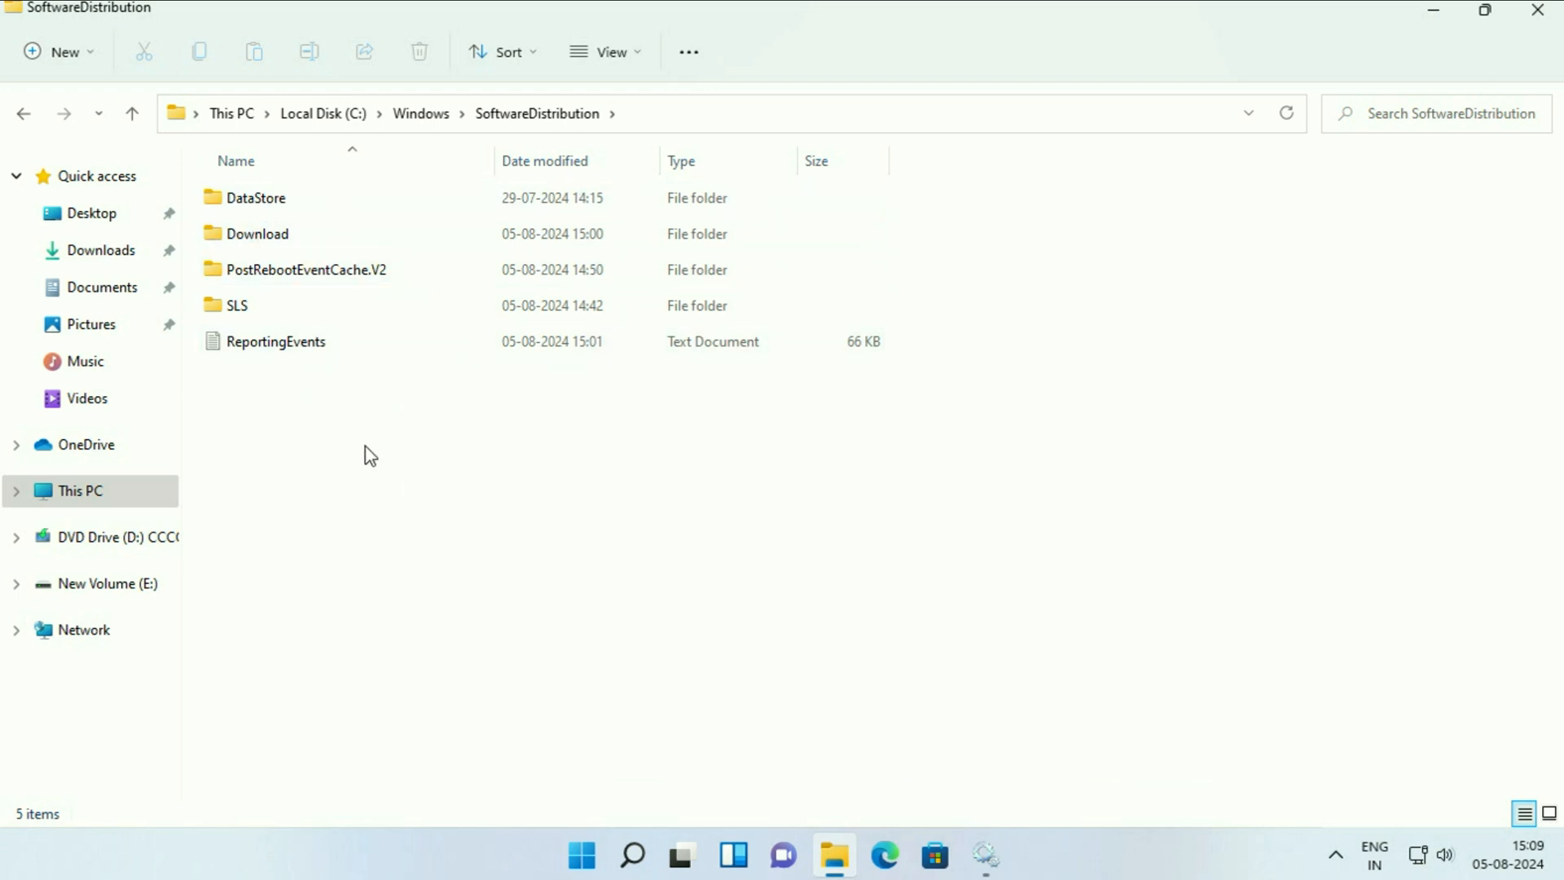
{"action": "mouse_move", "coordinate": [356, 450]}
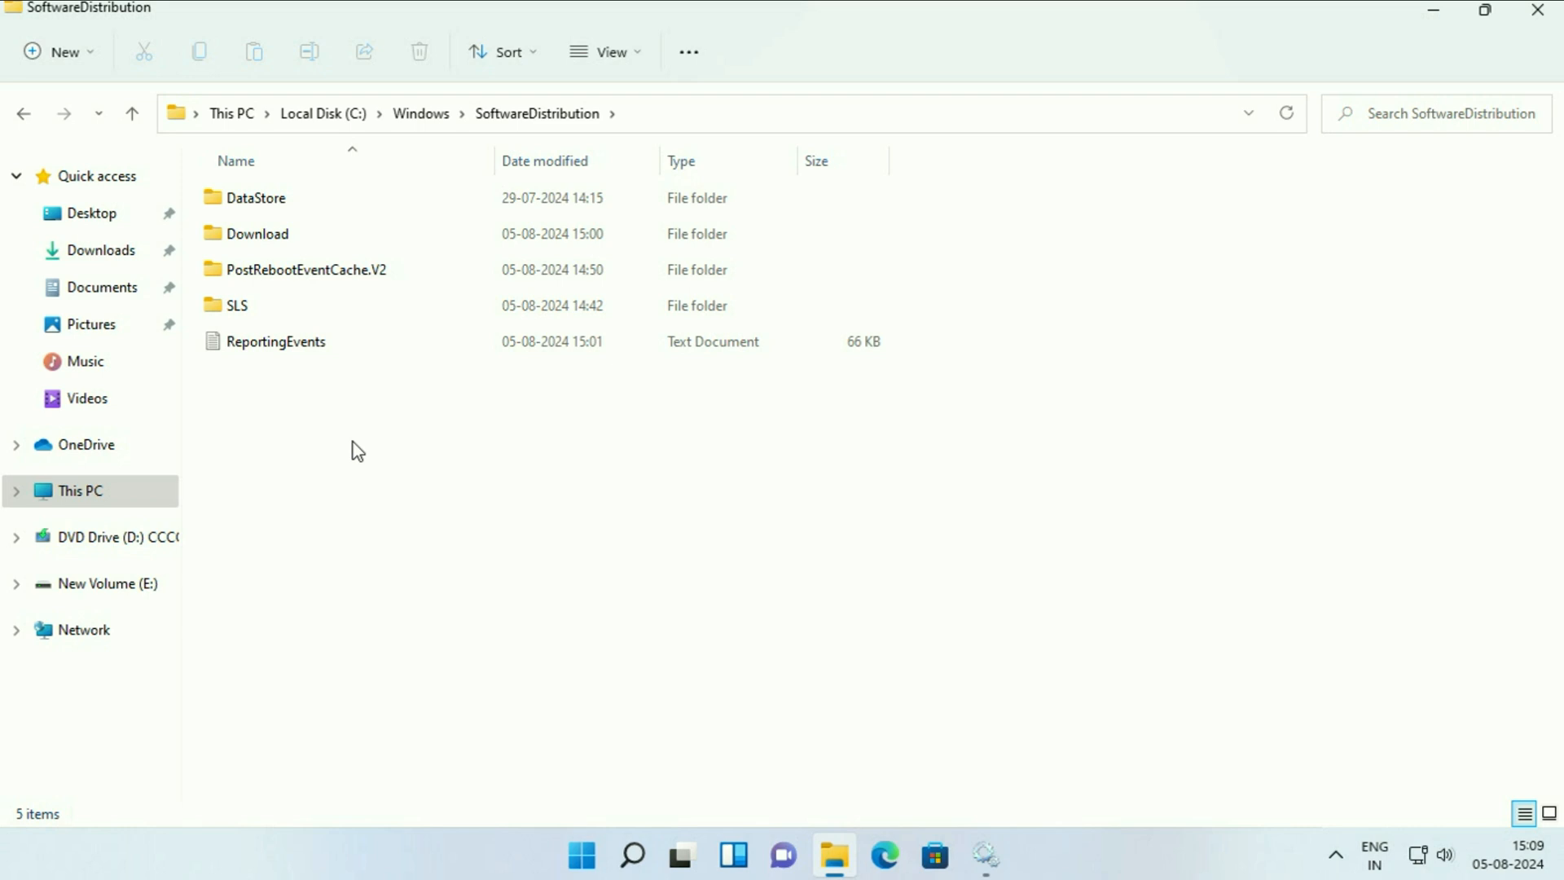
Delete all contents of the SoftwareDistribution folder, granting administrator permission to continue.
{"action": "key", "text": "ctrl+a"}
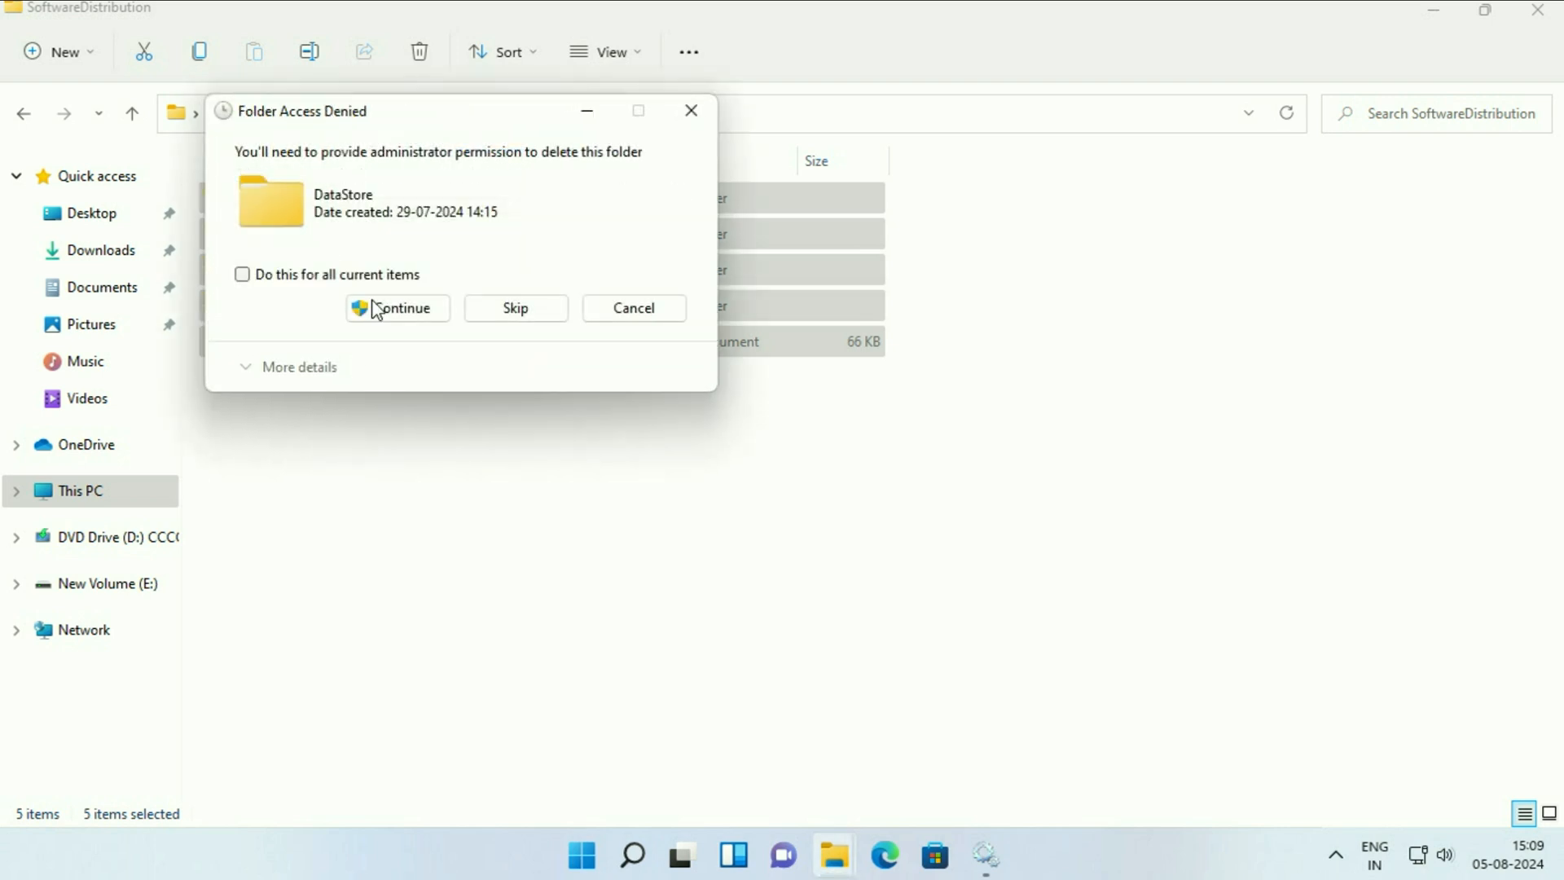
{"action": "left_click", "coordinate": [398, 308]}
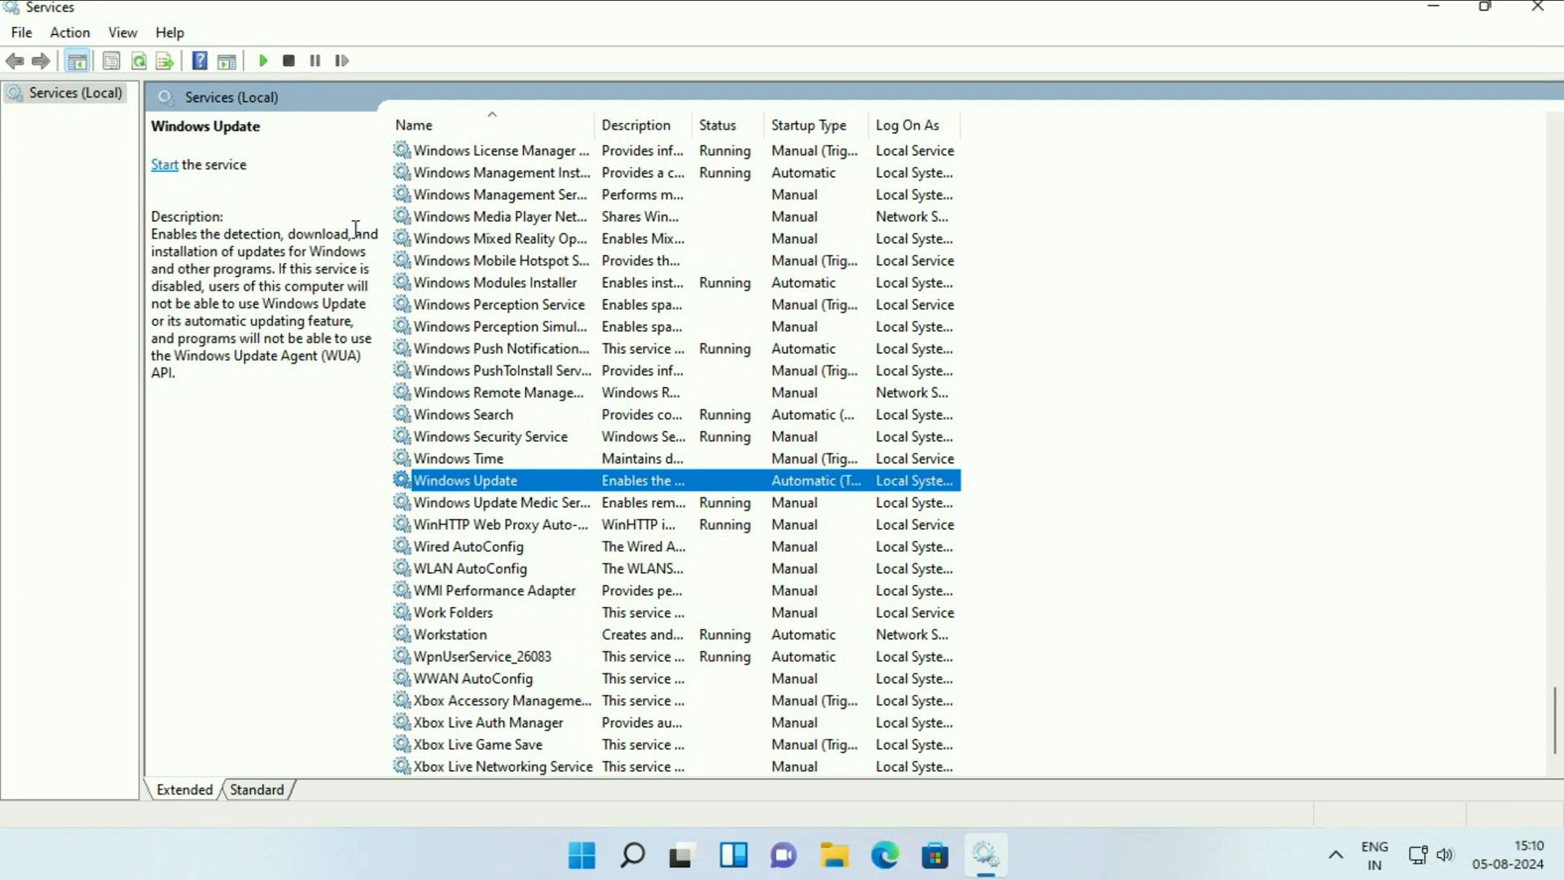
{"action": "mouse_move", "coordinate": [438, 491]}
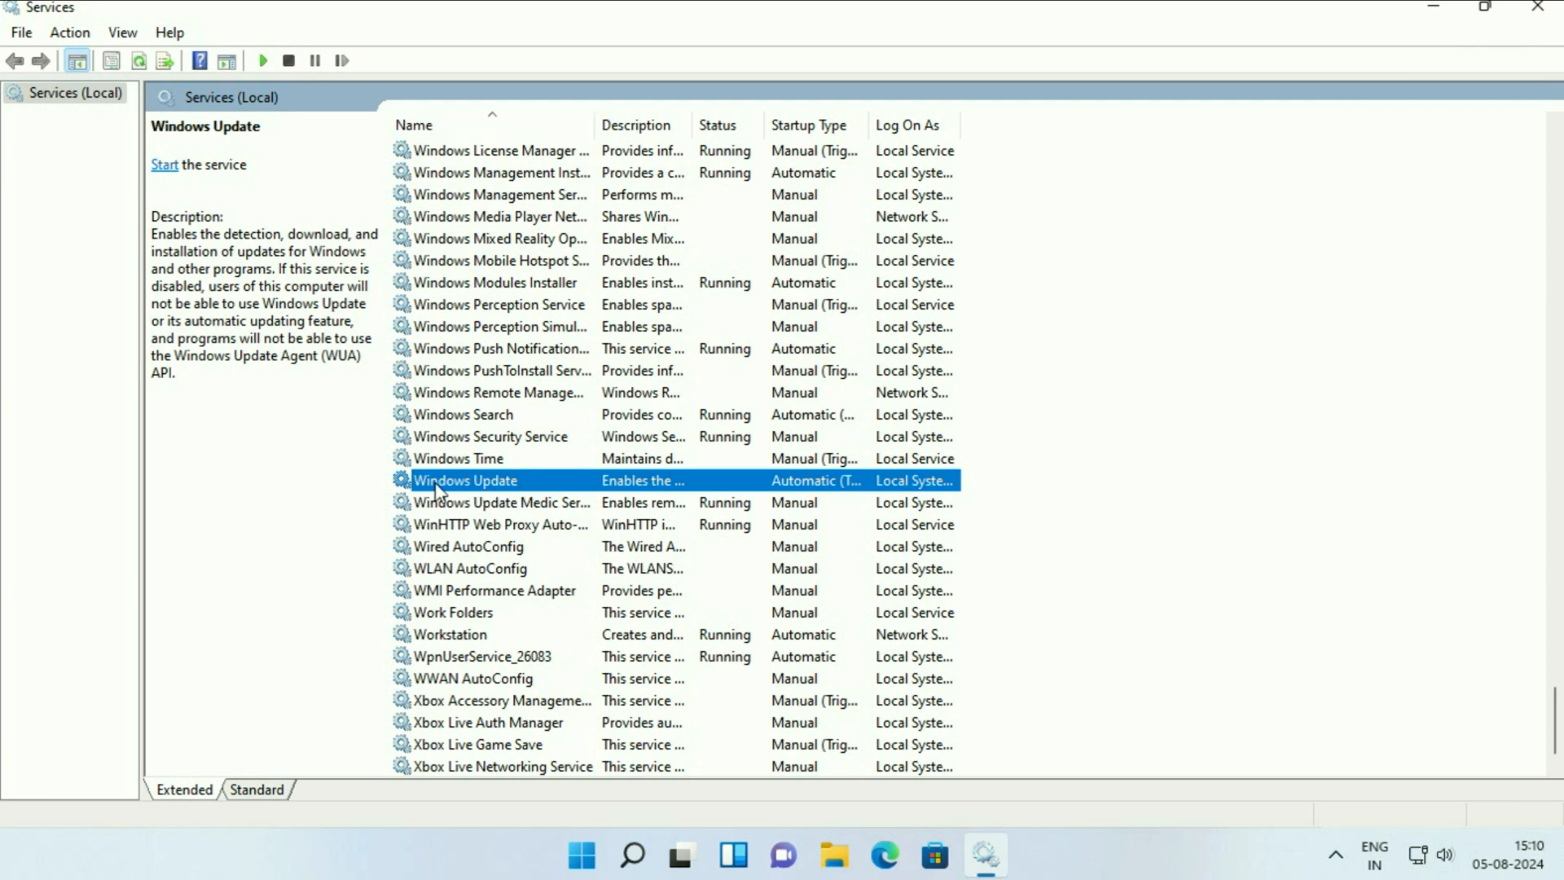
Start the Windows Update service from its properties so it shows Running, then confirm with OK.
{"action": "right_click", "coordinate": [465, 479]}
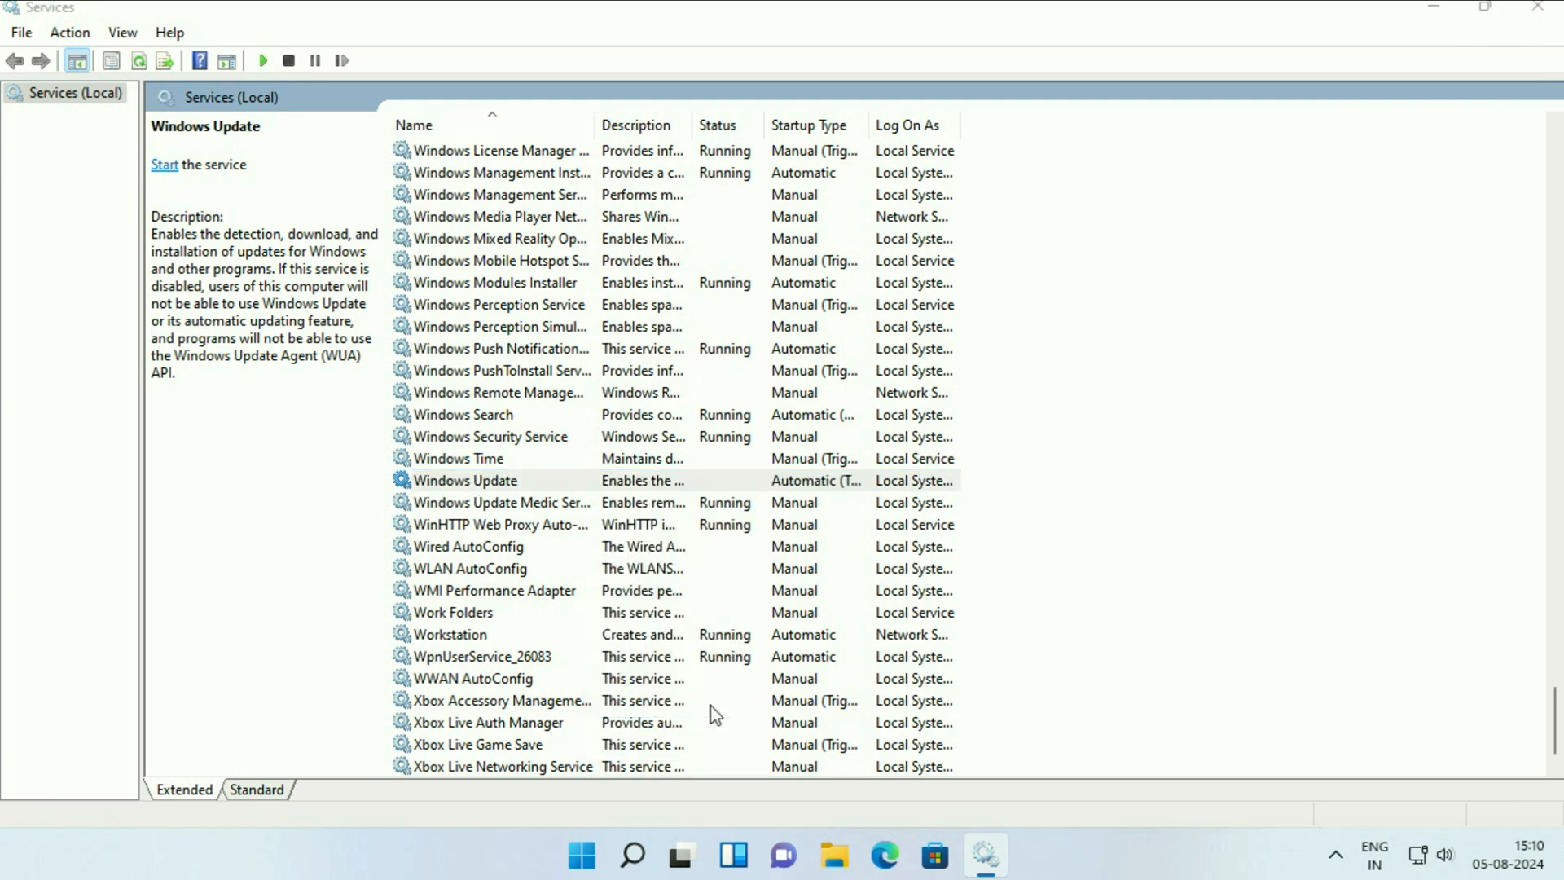
{"action": "double_click", "coordinate": [461, 479]}
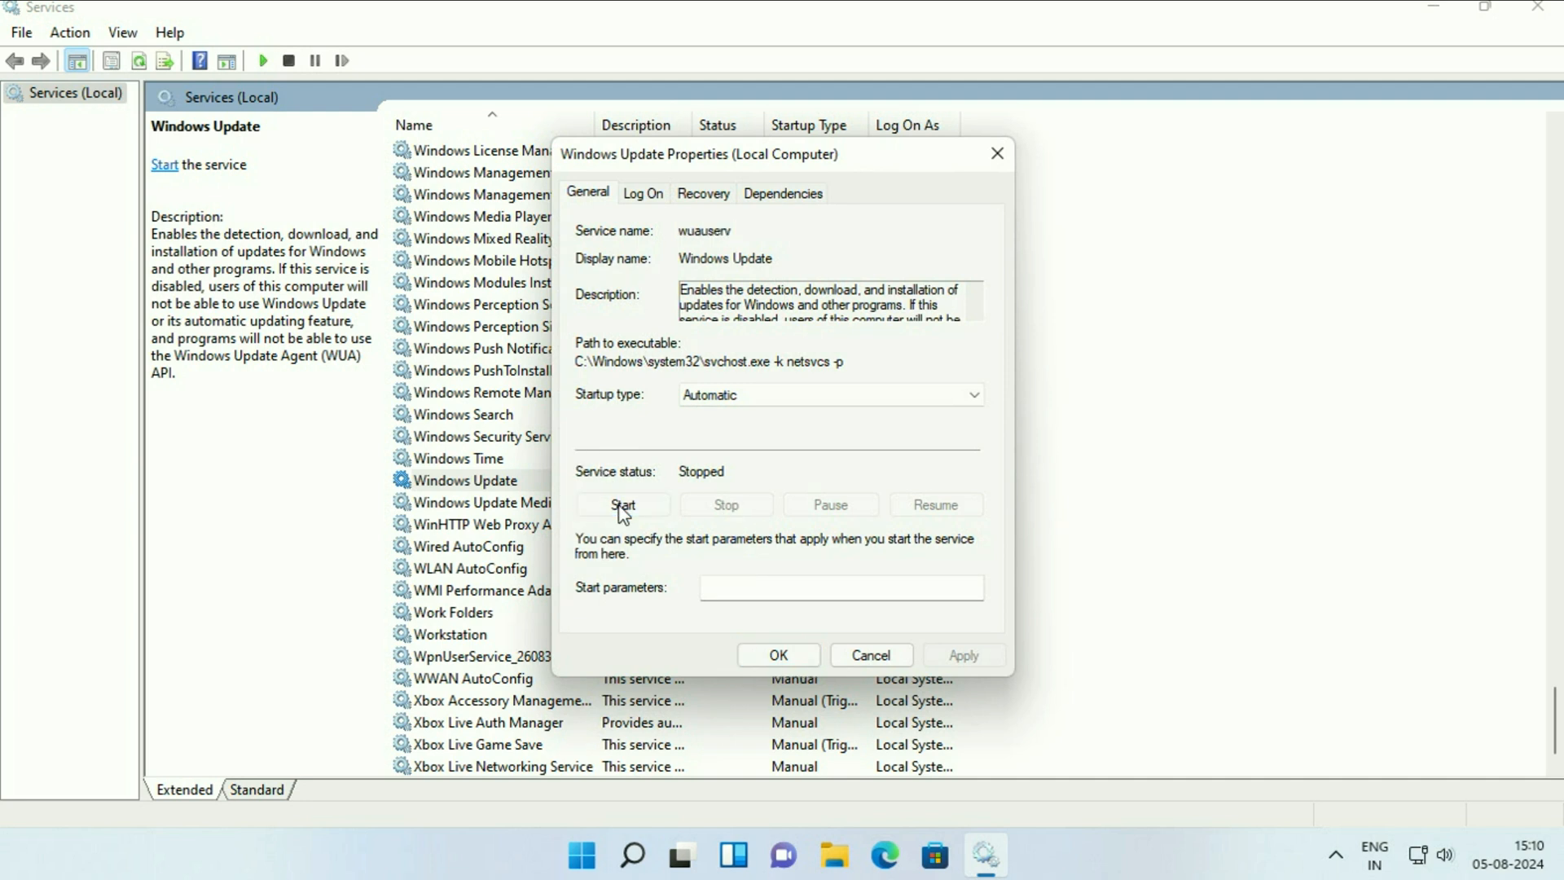
{"action": "left_click", "coordinate": [620, 504]}
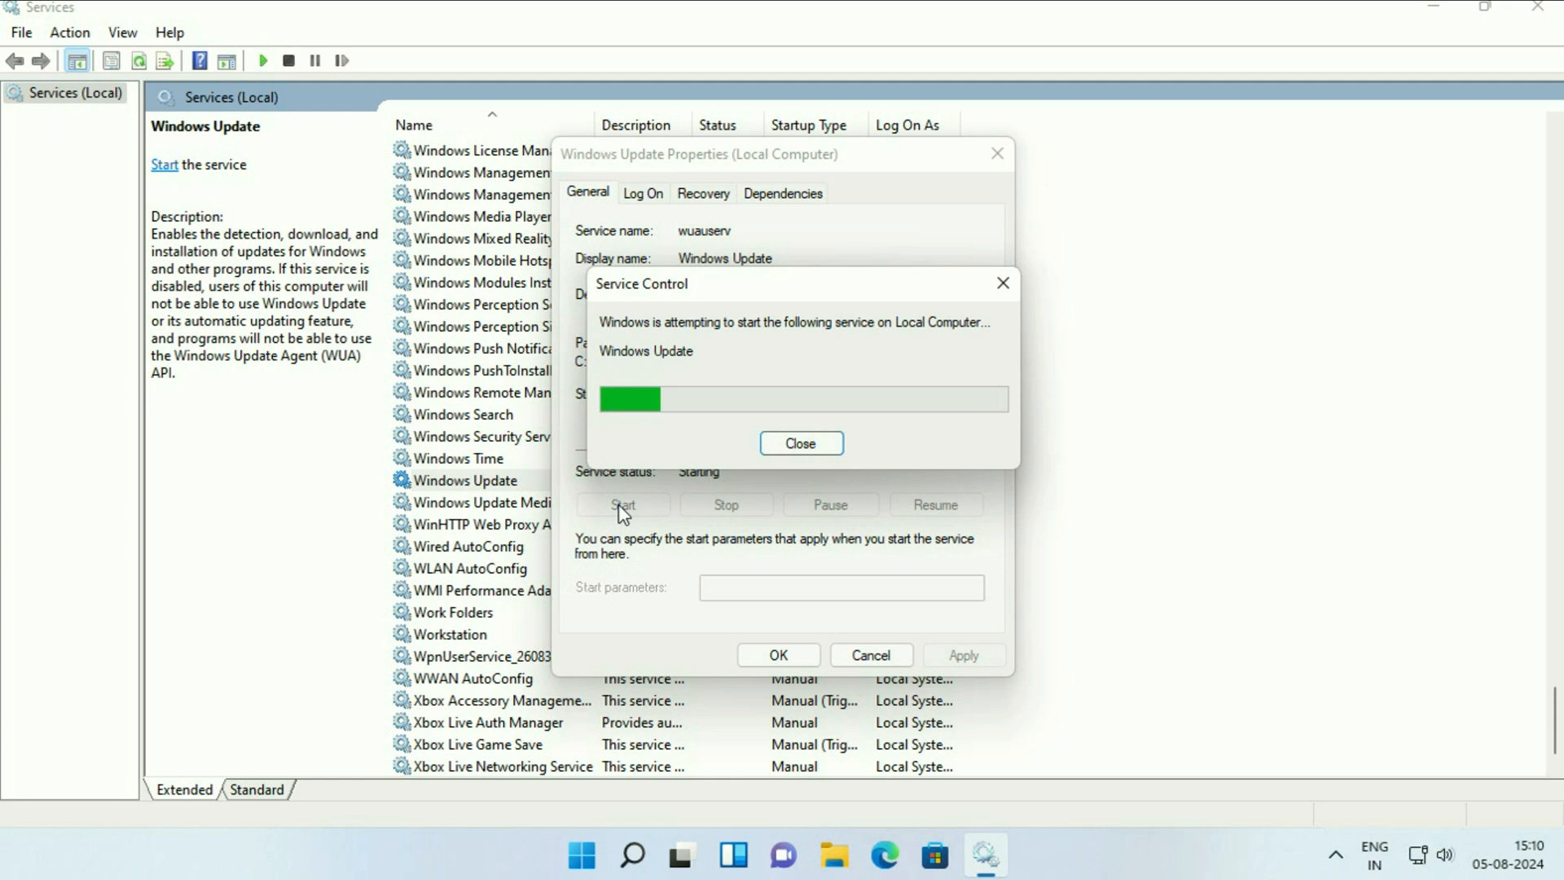
{"action": "left_click", "coordinate": [799, 443]}
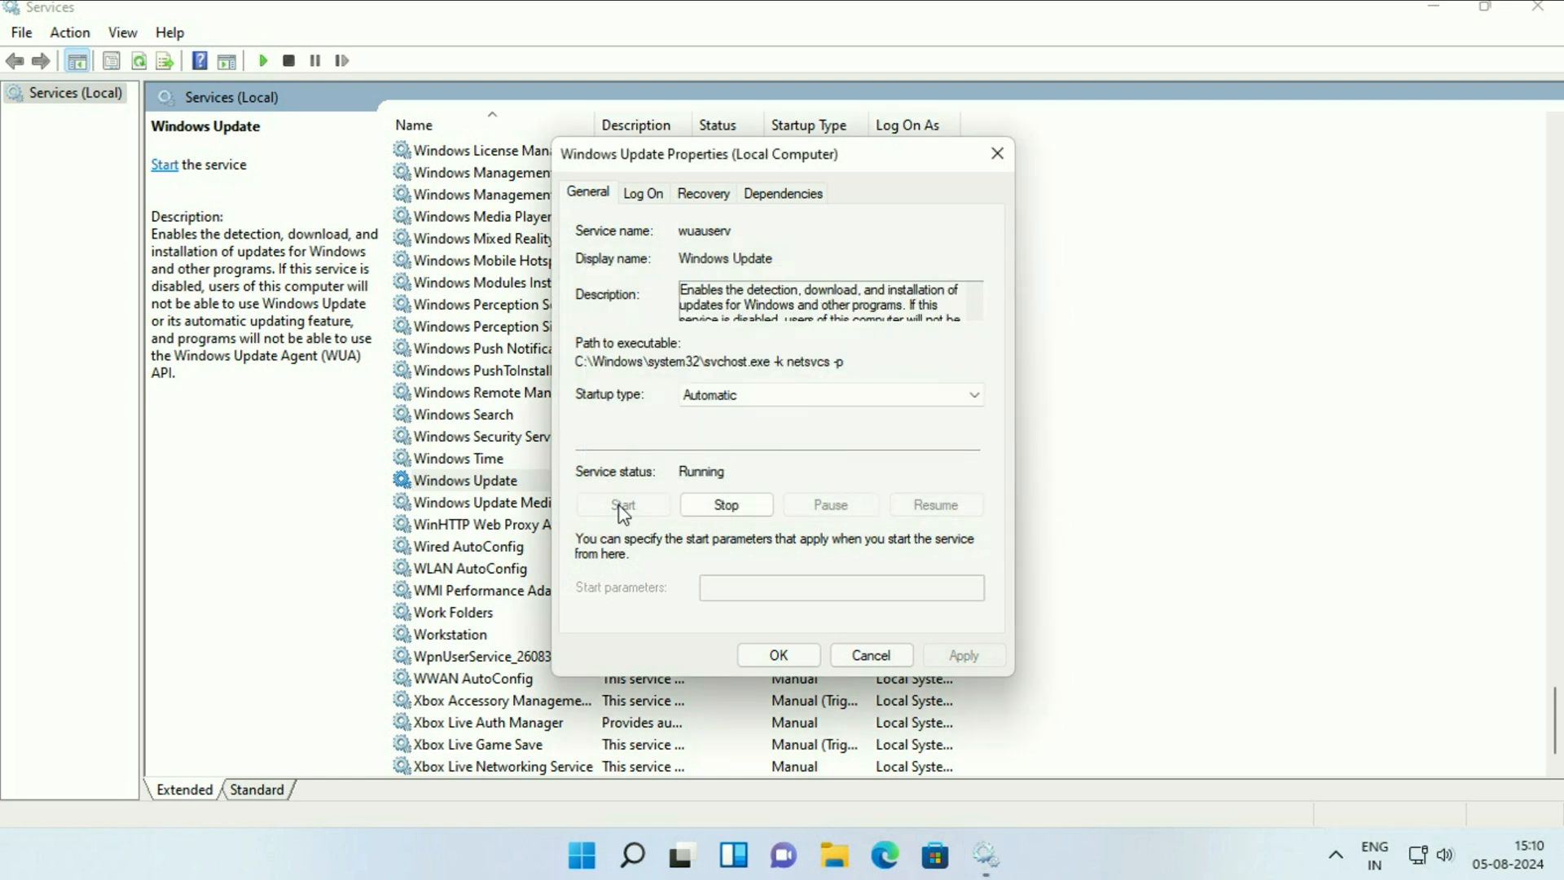
{"action": "left_click", "coordinate": [777, 655]}
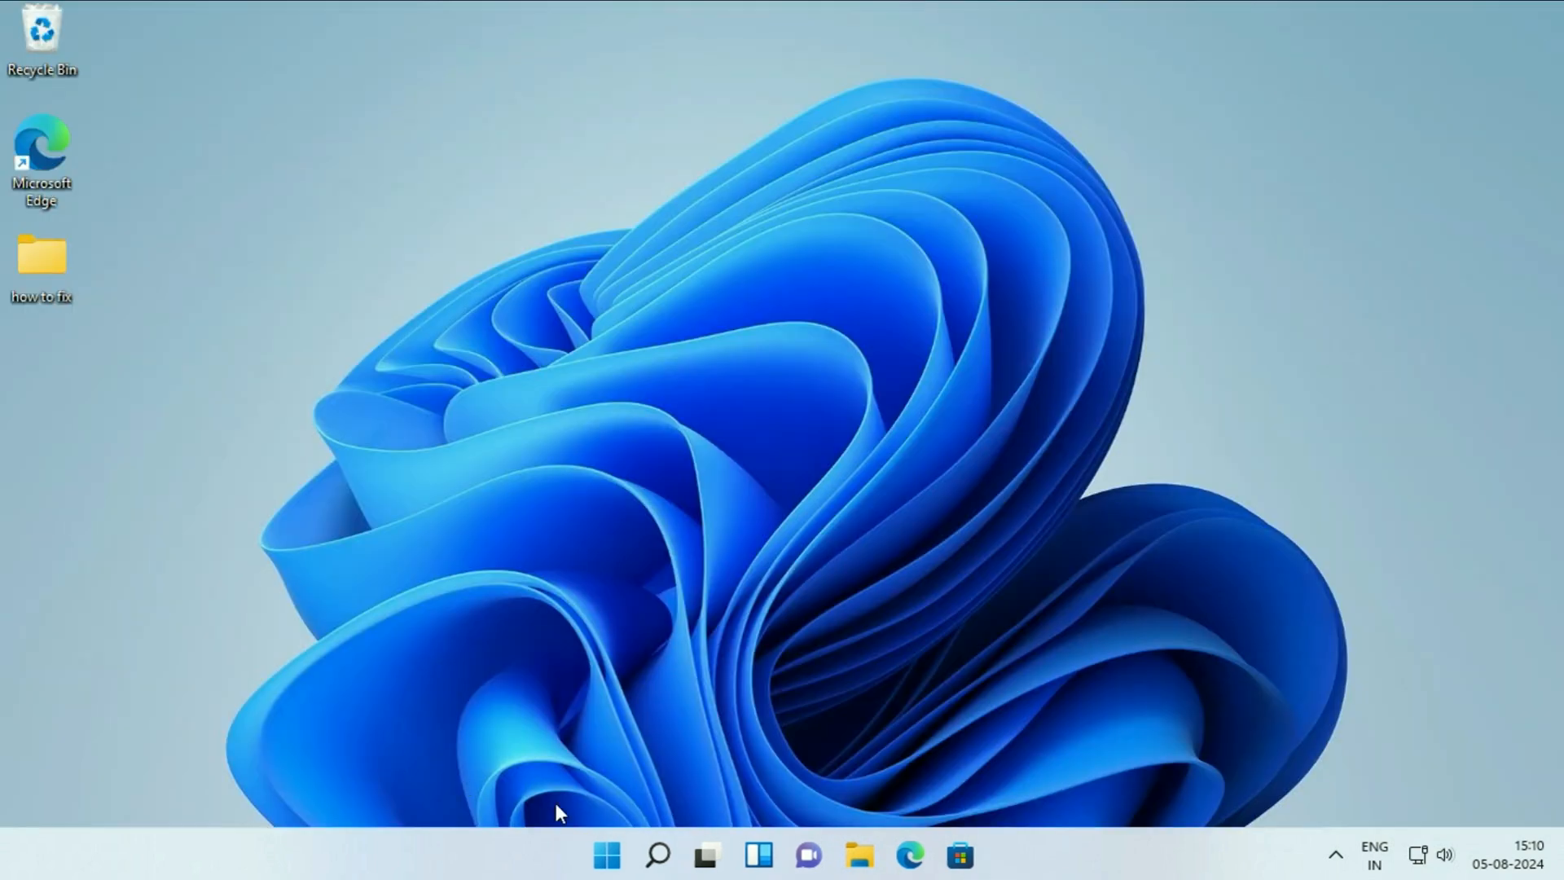
Bring up the Start menu's power options to choose Restart.
{"action": "left_click", "coordinate": [606, 855]}
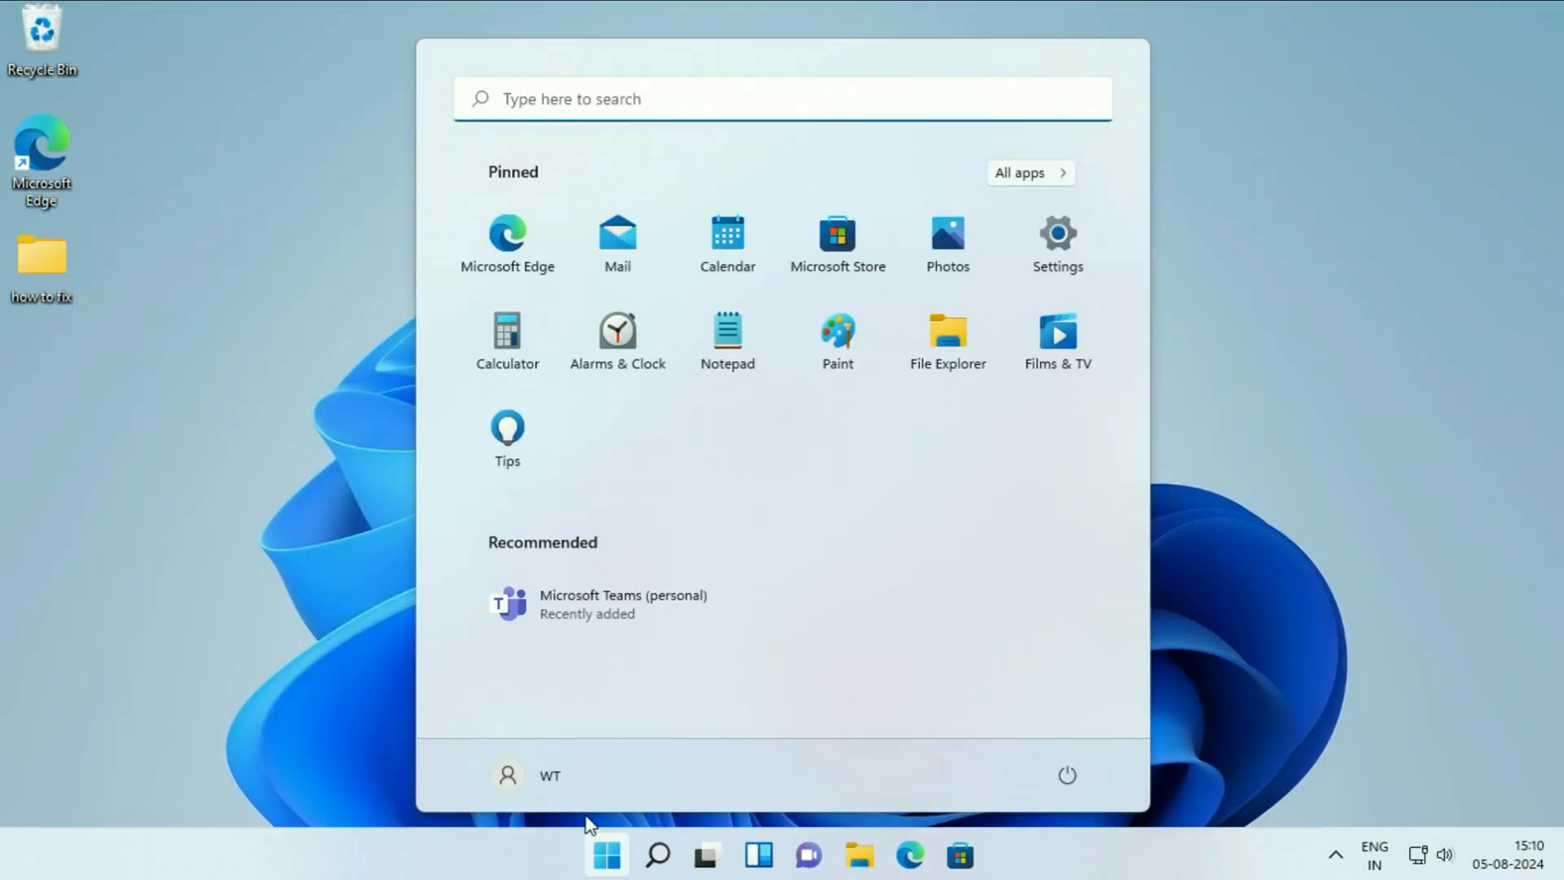
{"action": "left_click", "coordinate": [1067, 776]}
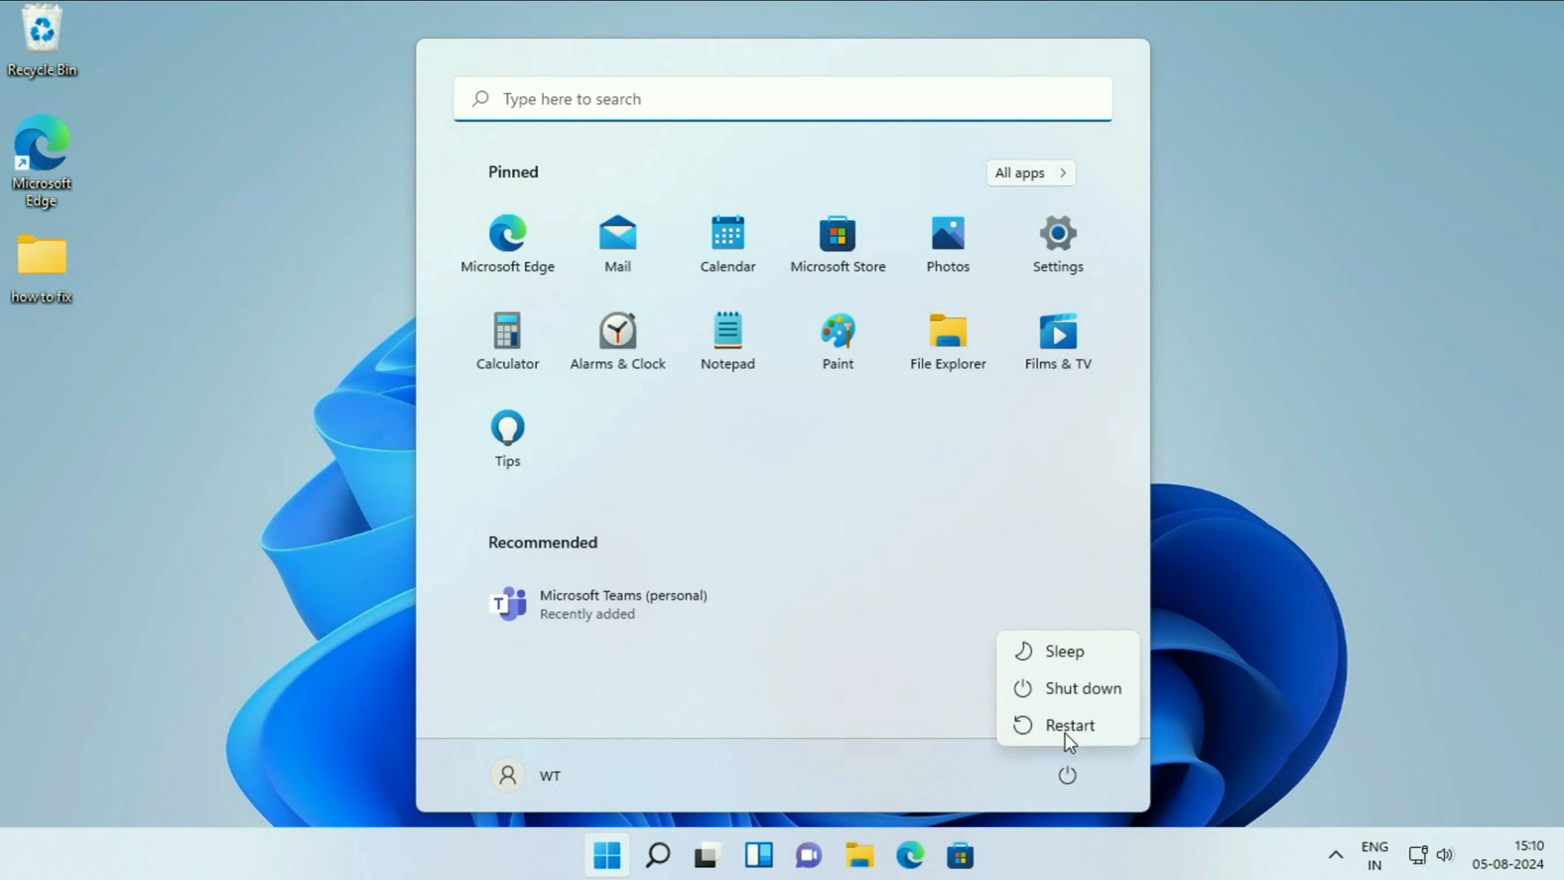
{"action": "mouse_move", "coordinate": [1069, 725]}
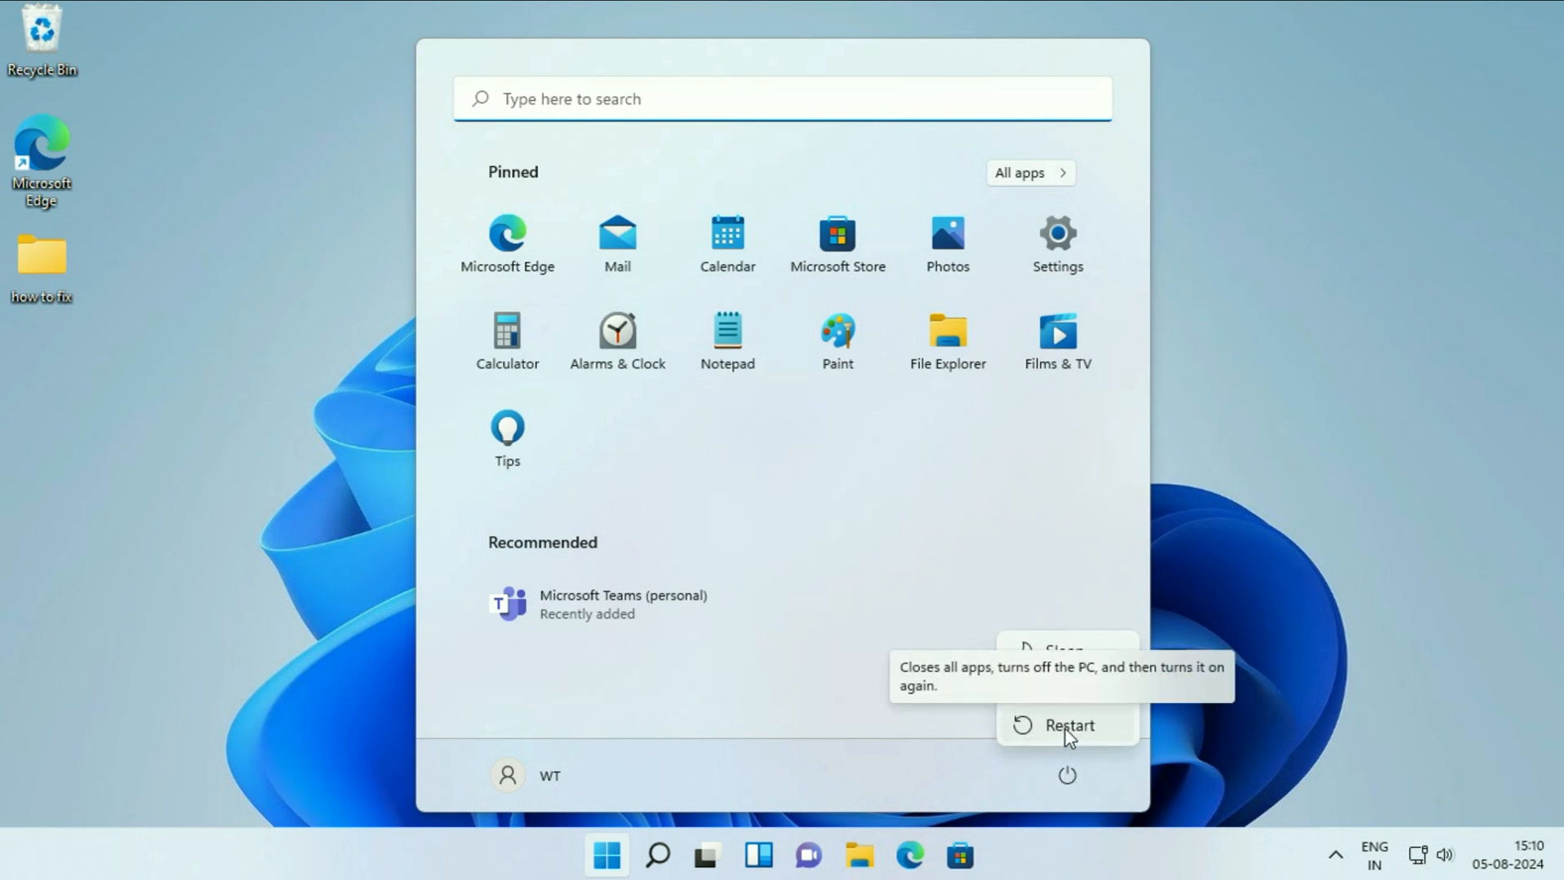